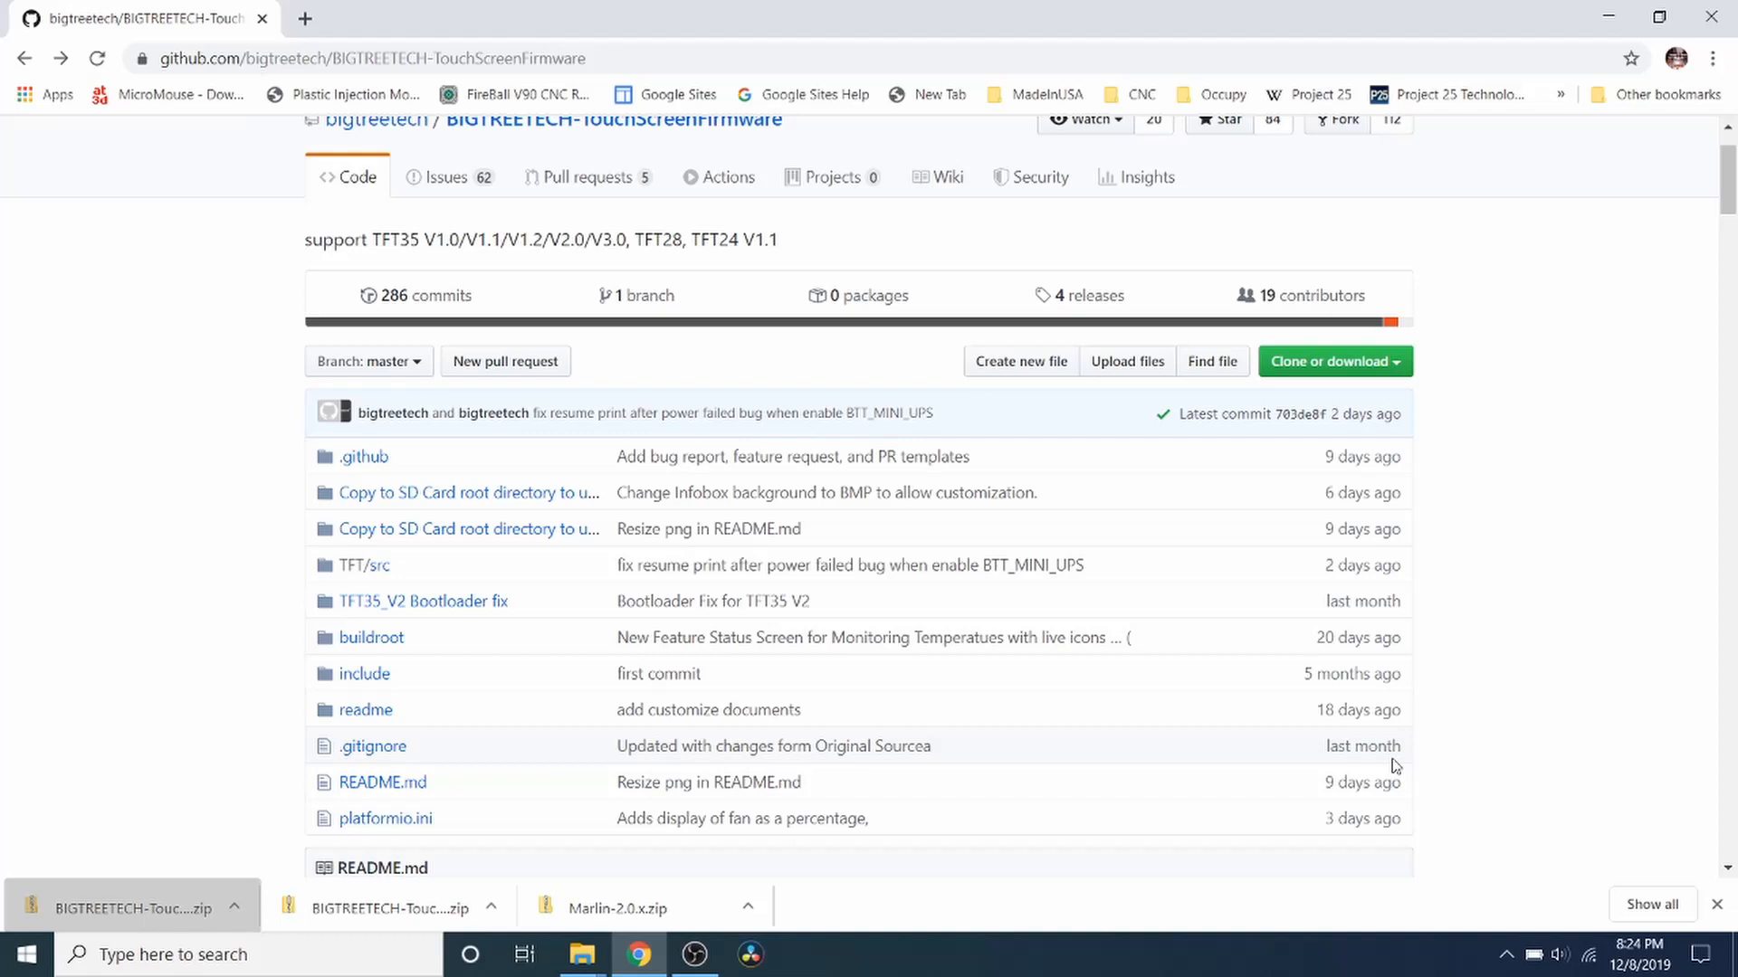
{"action": "mouse_move", "coordinate": [235, 90]}
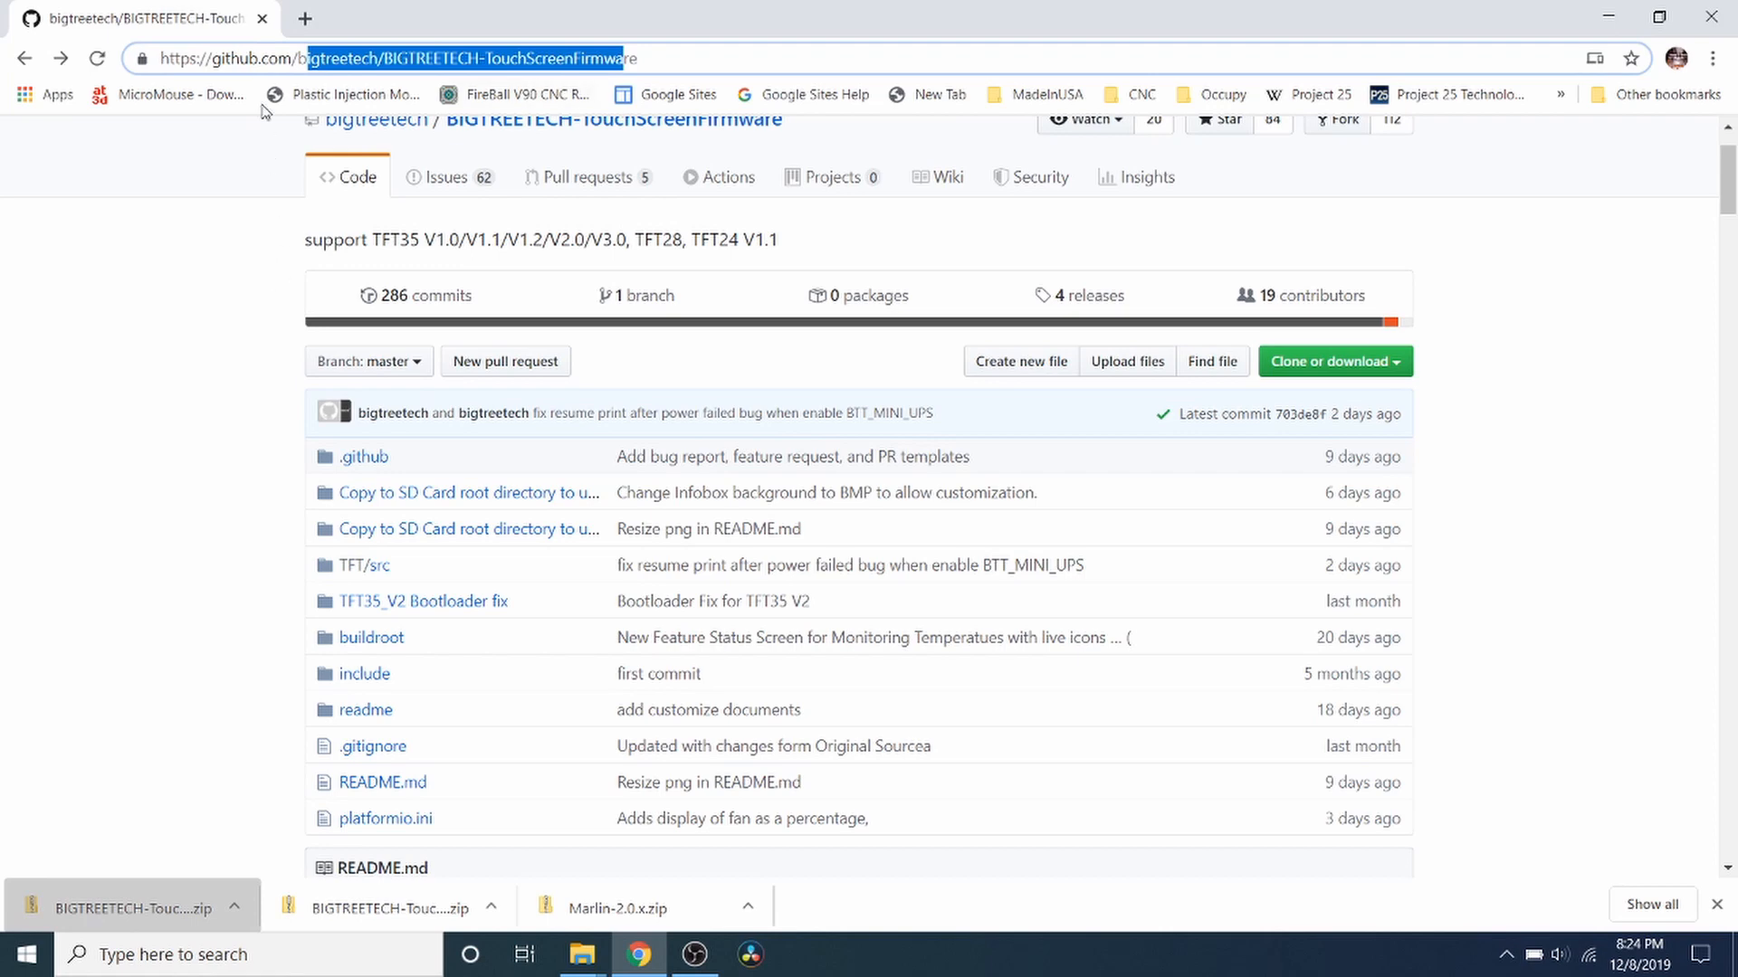
{"action": "mouse_move", "coordinate": [239, 100]}
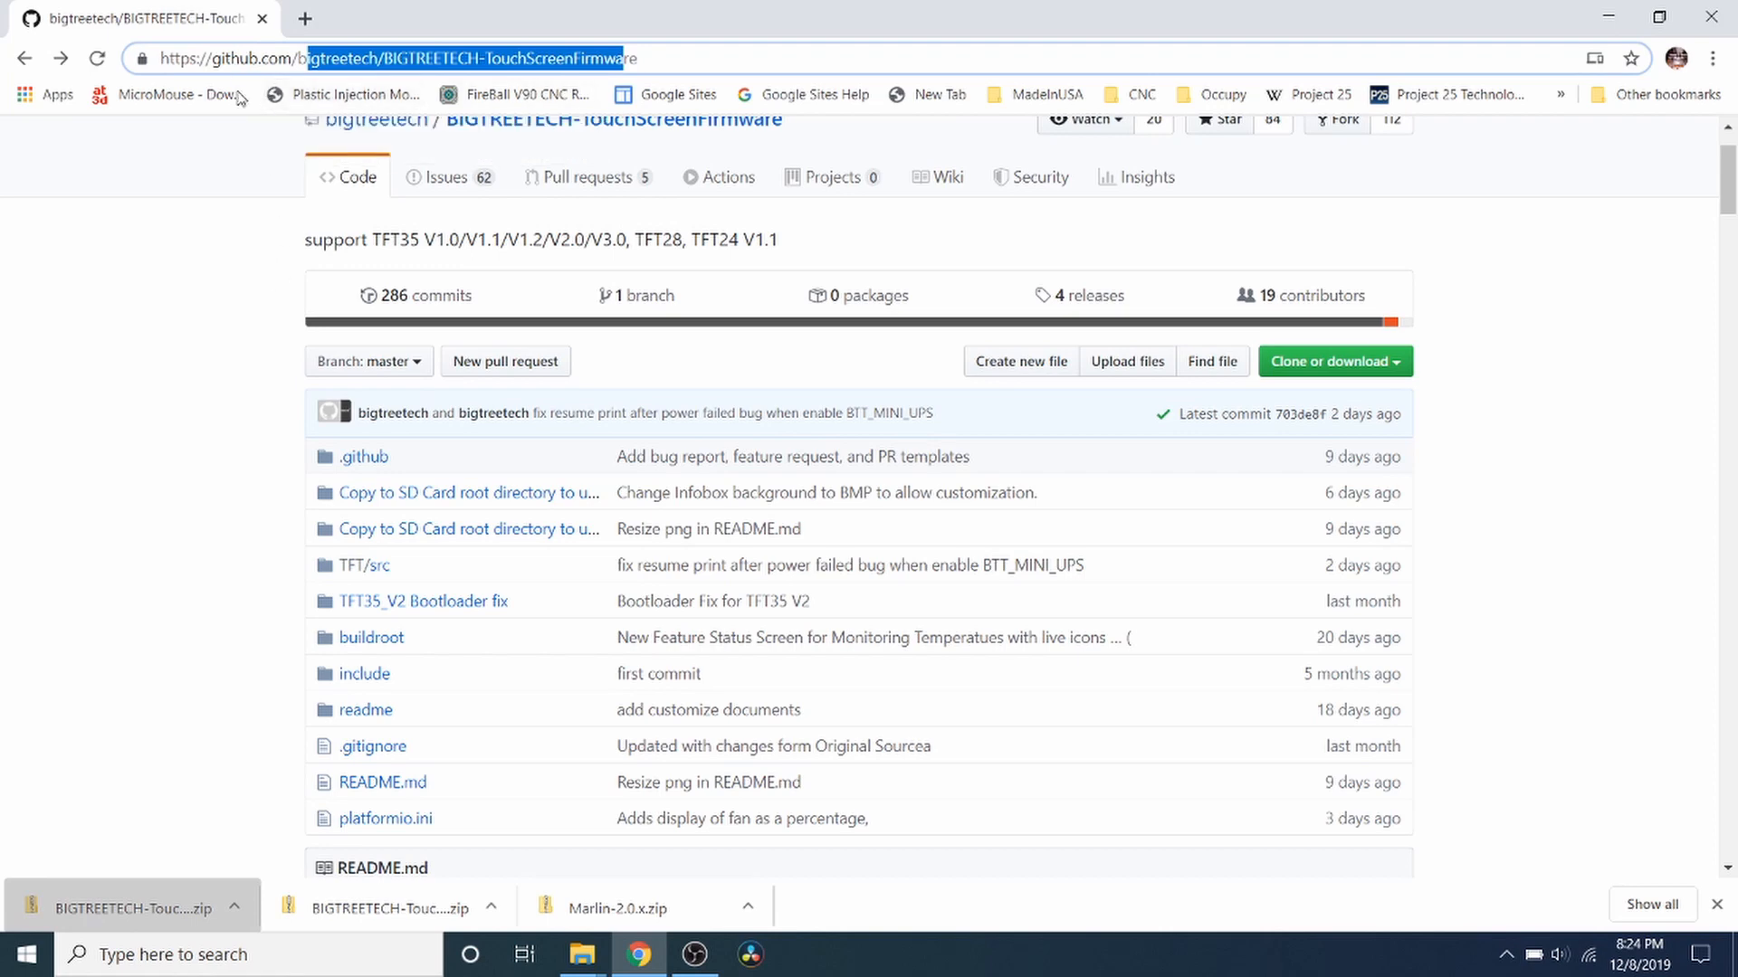
{"action": "mouse_move", "coordinate": [362, 456]}
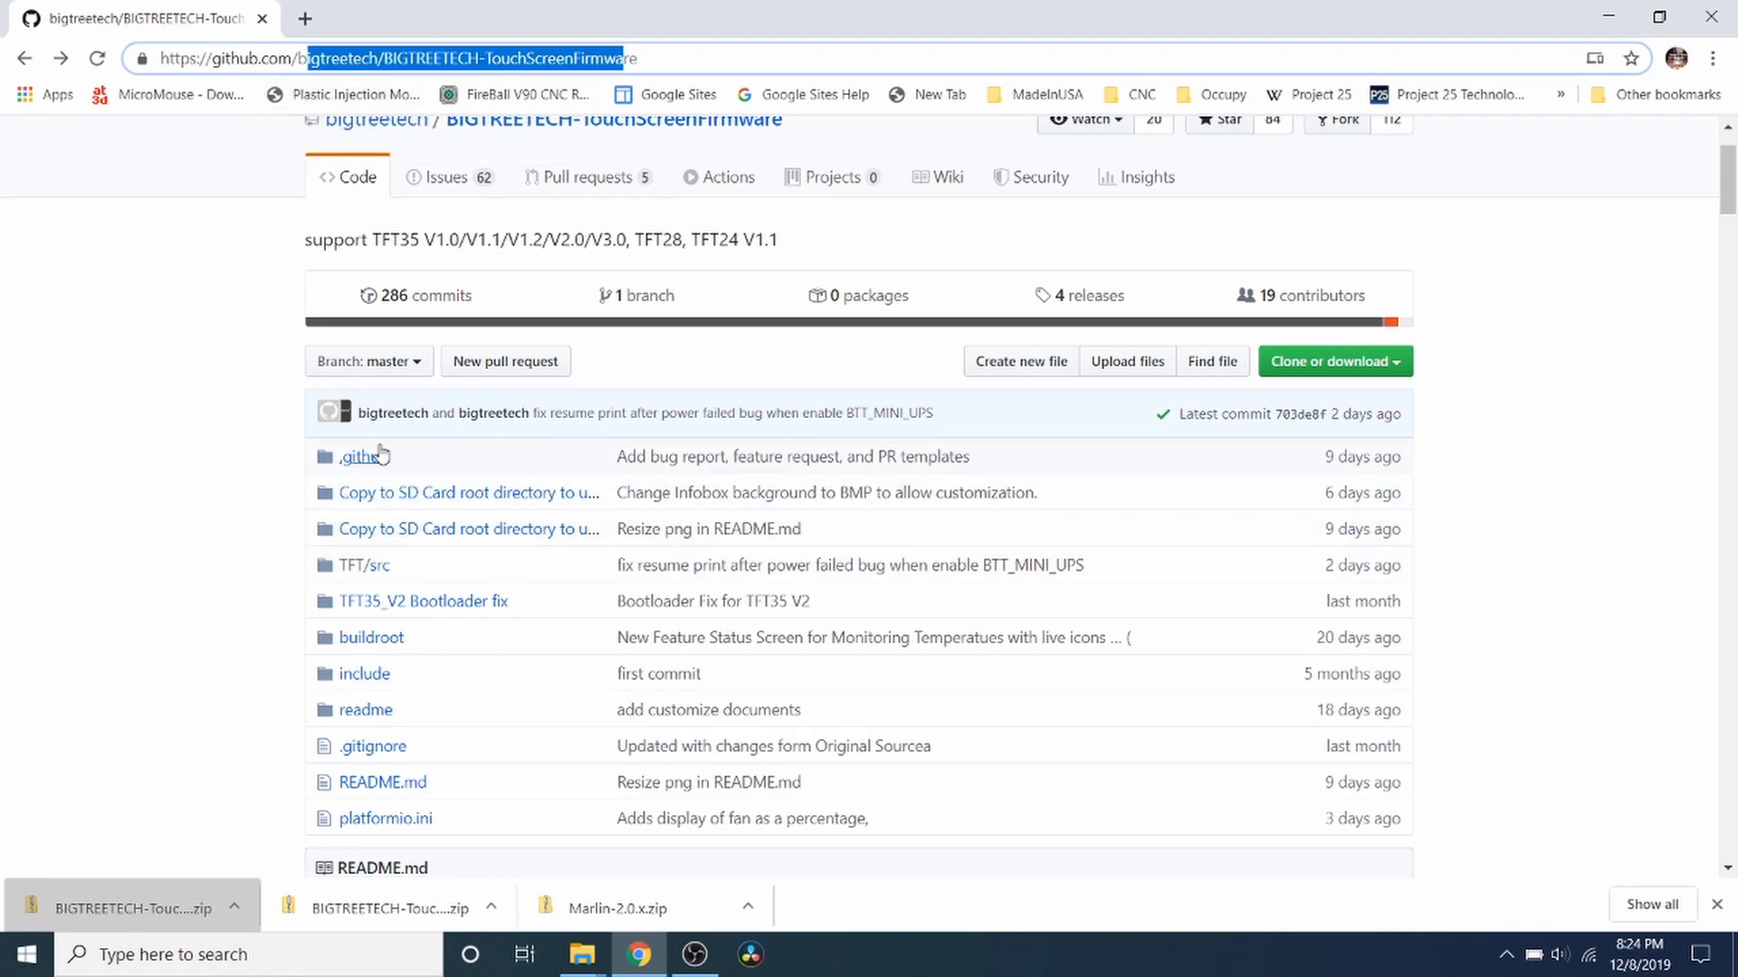
{"action": "mouse_move", "coordinate": [411, 556]}
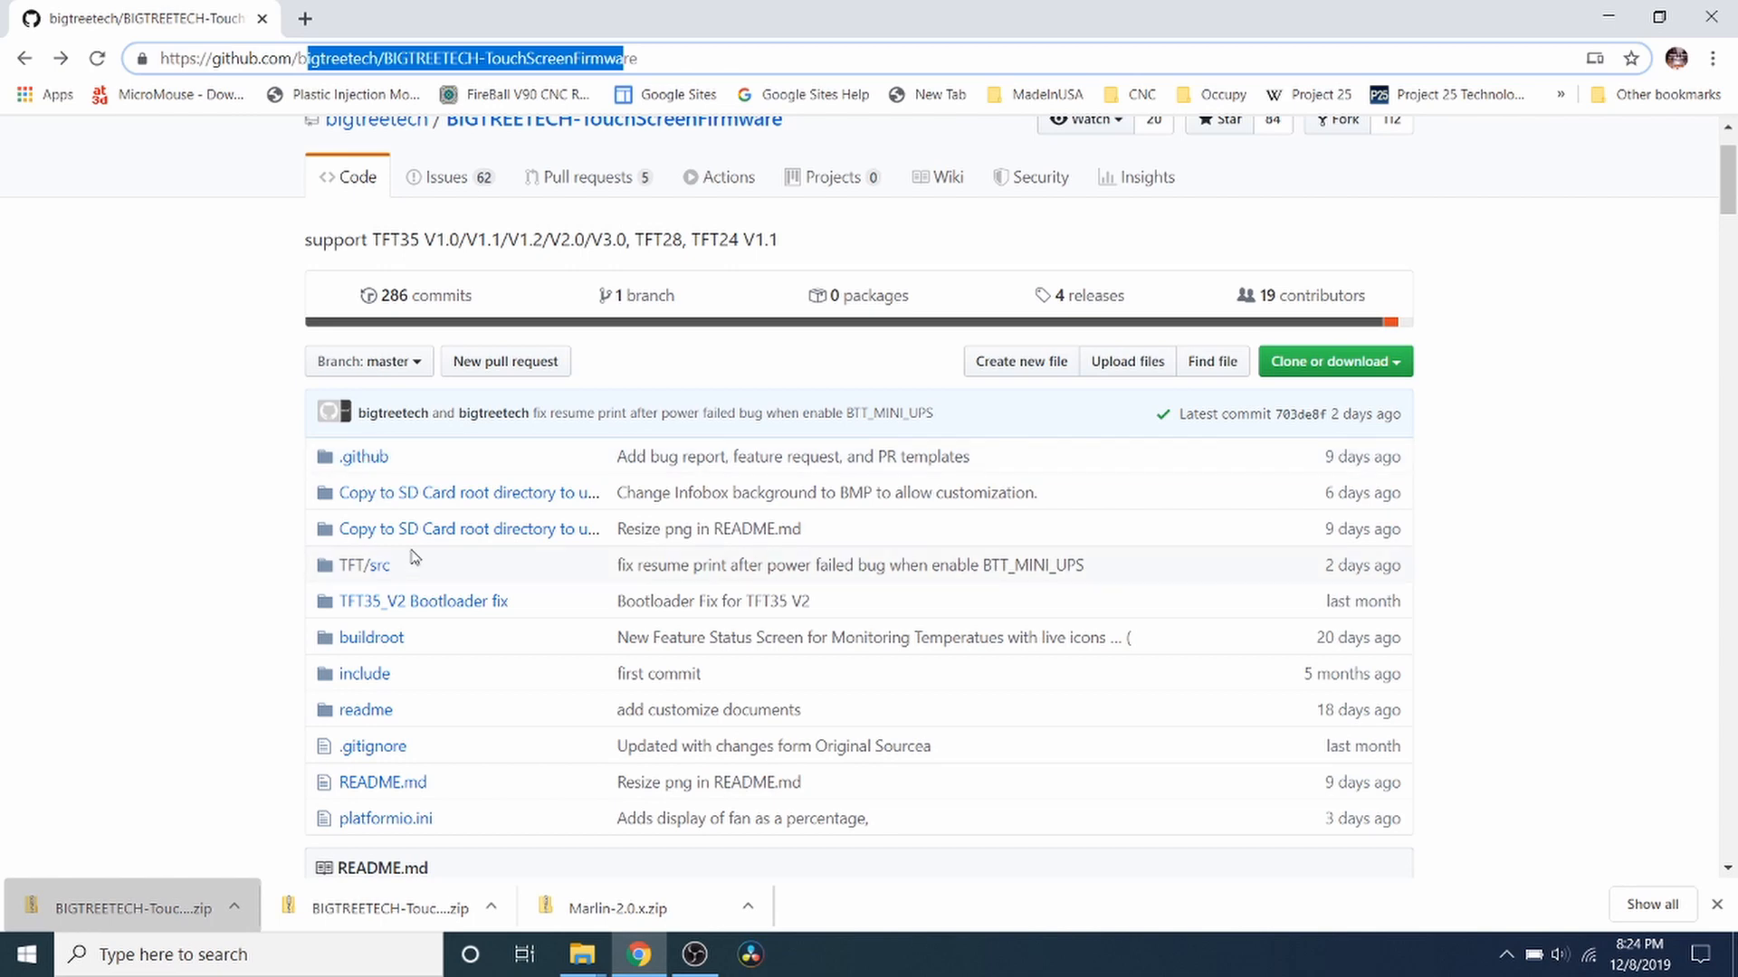
{"action": "mouse_move", "coordinate": [1352, 362]}
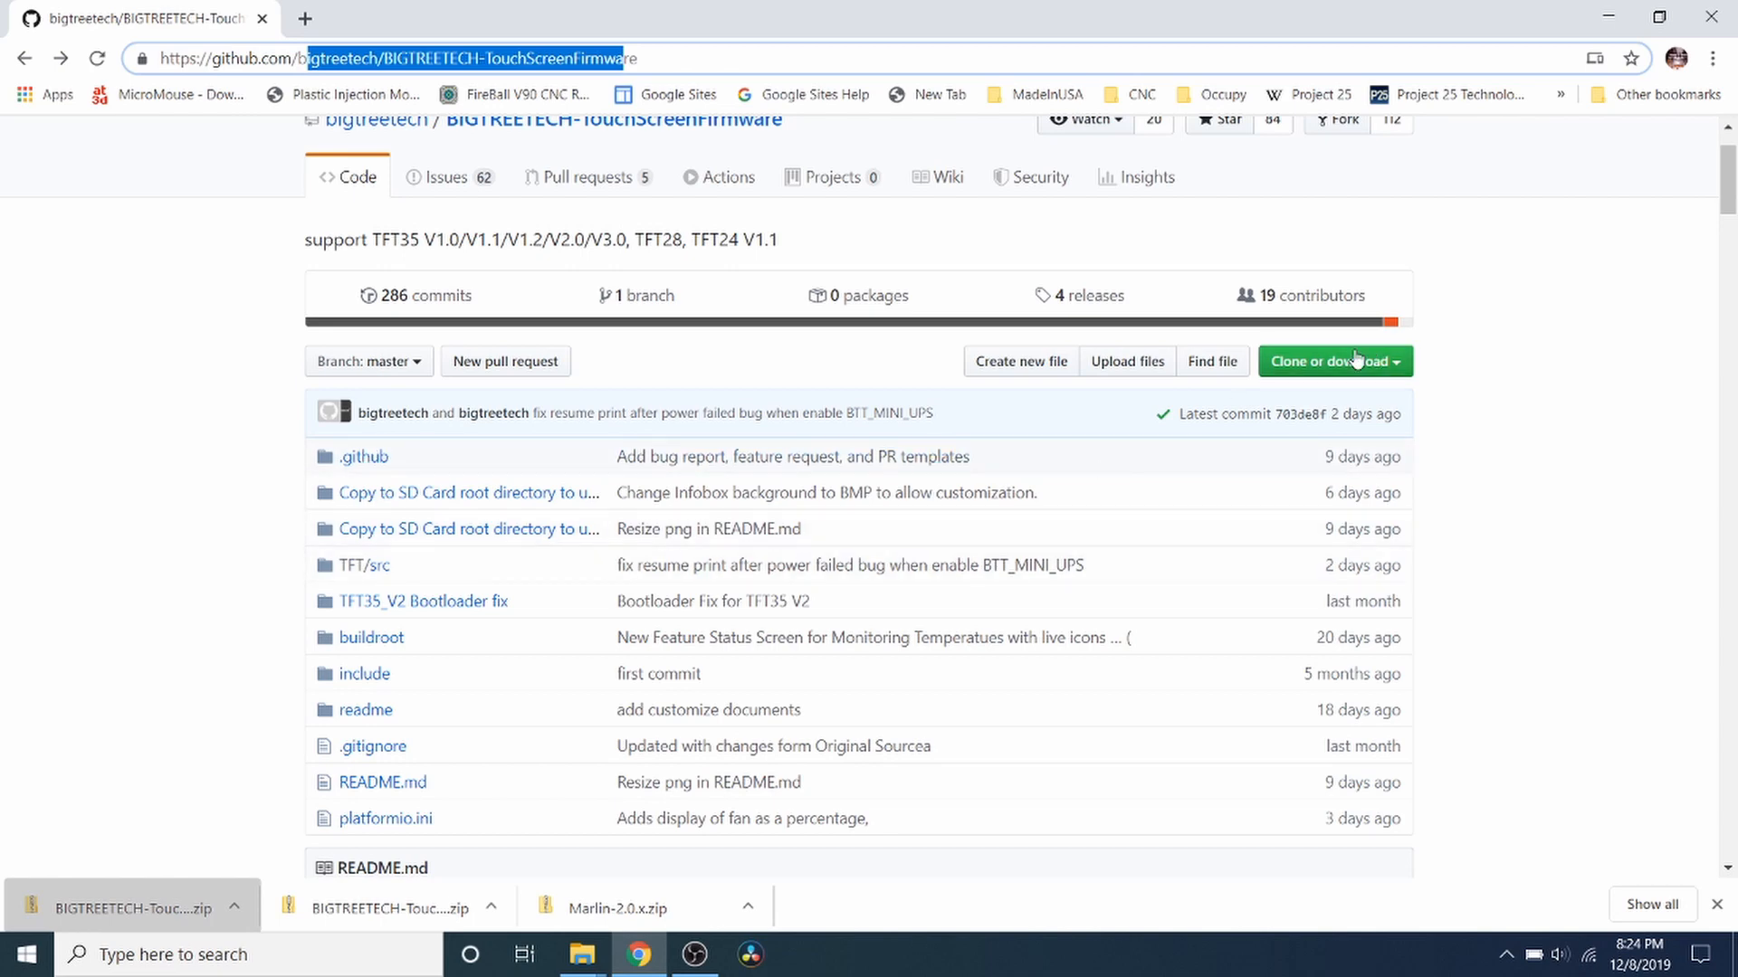
Step: Download the BIGTREETECH-TouchScreenFirmware repository as a ZIP via Clone or download
{"action": "left_click", "coordinate": [1334, 362]}
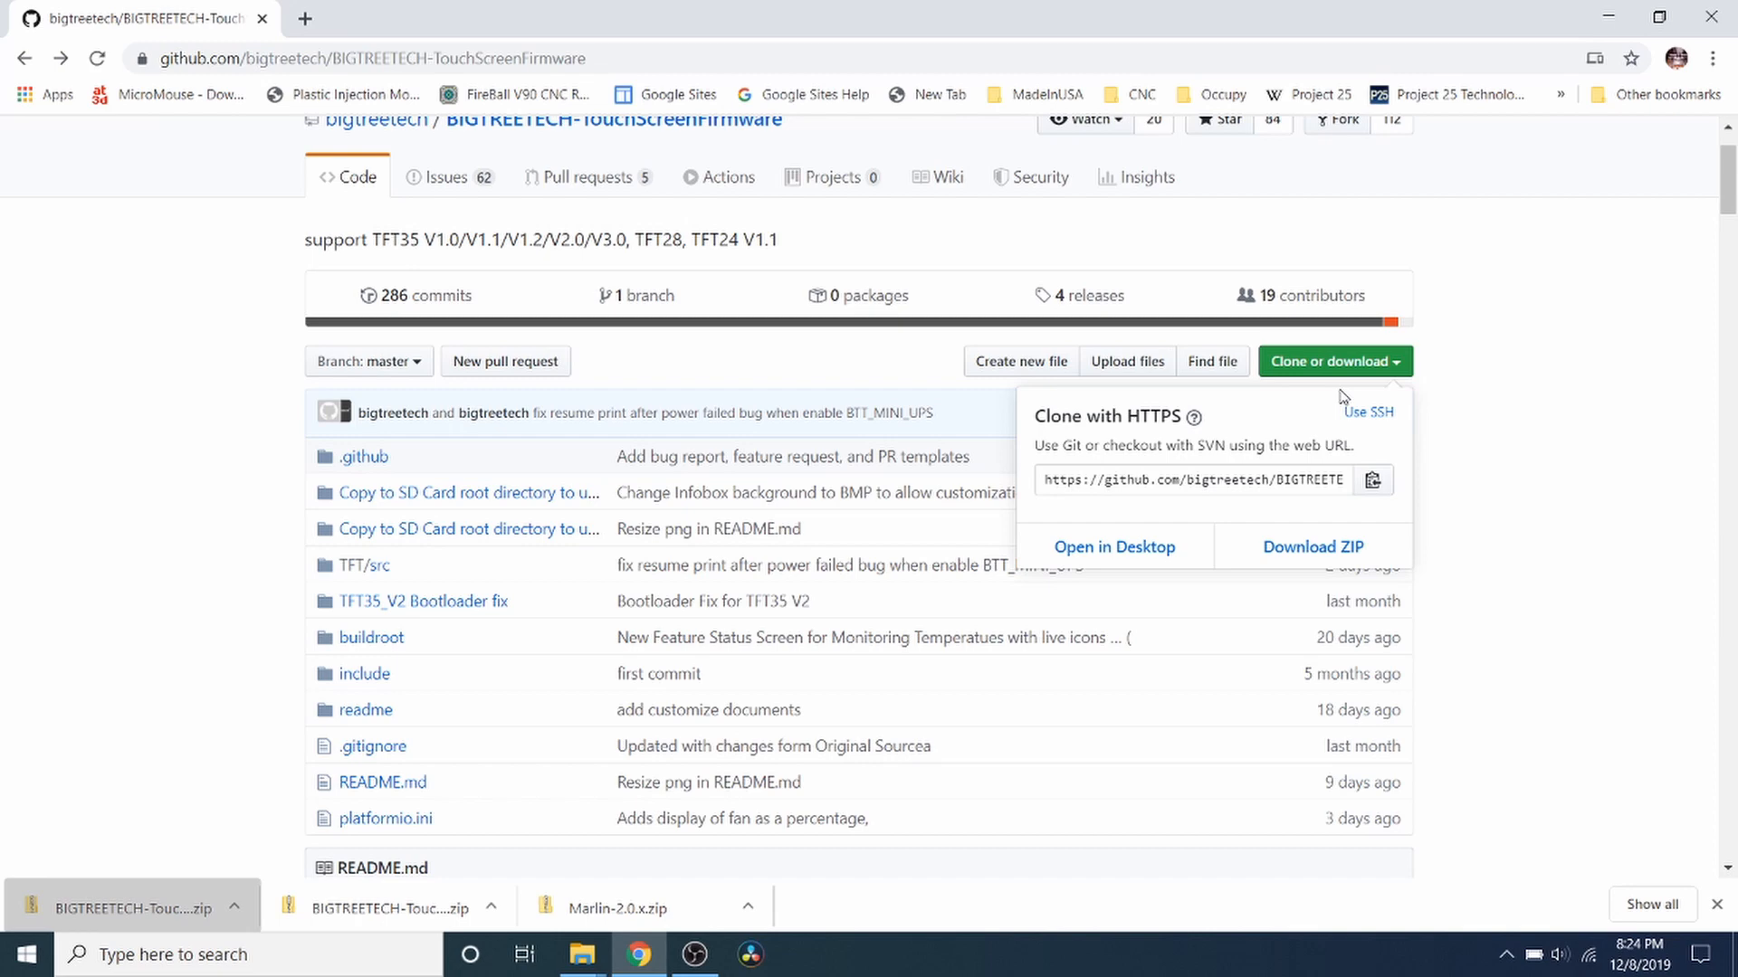
{"action": "left_click", "coordinate": [1312, 546]}
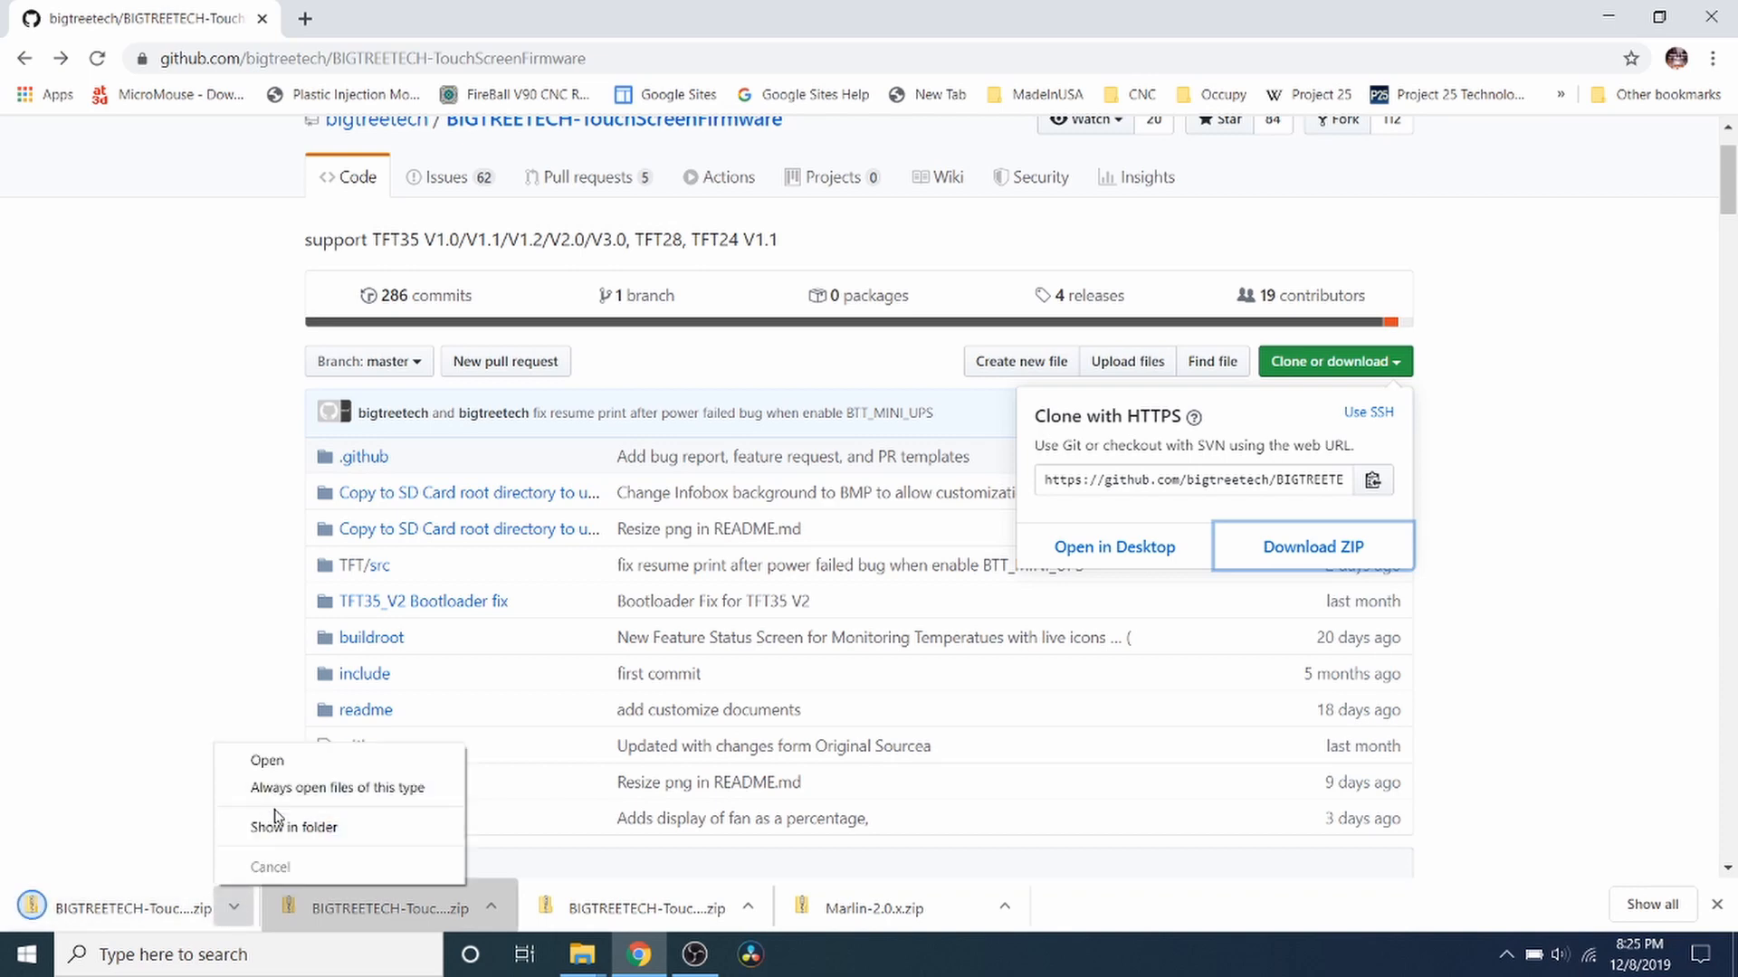
Step: Extract the downloaded firmware ZIP into a BIGTREETECH-TouchScreenFirmware-master folder in Downloads
{"action": "left_click", "coordinate": [293, 827]}
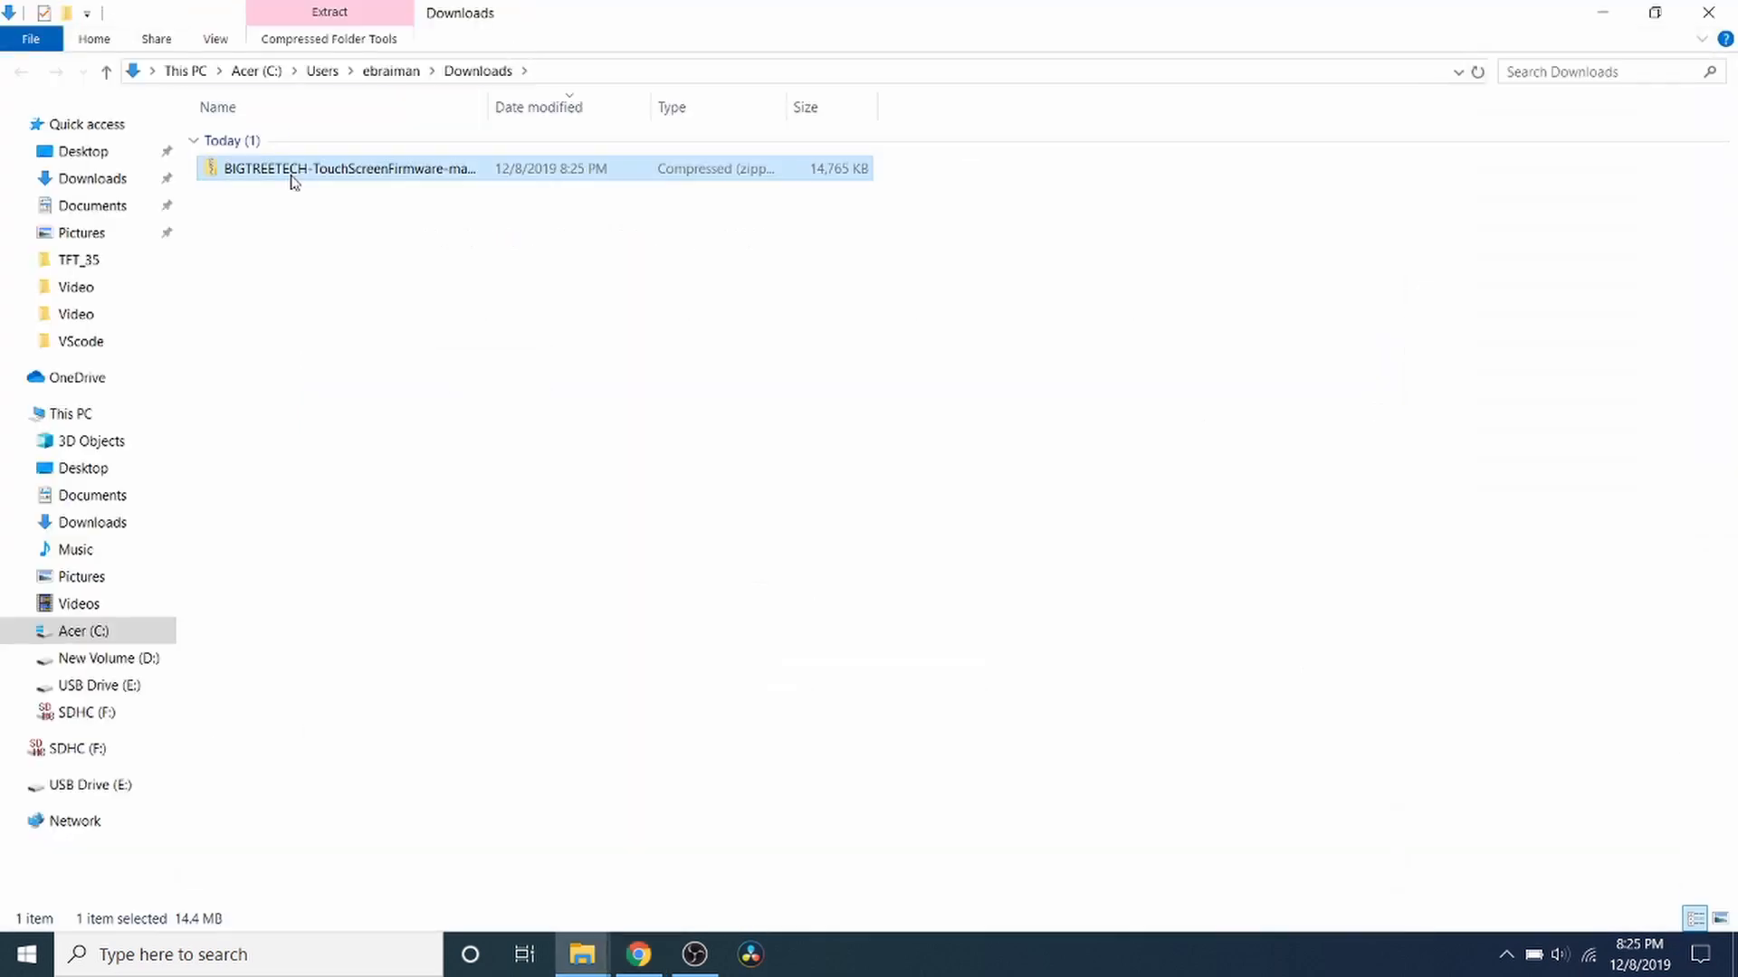
{"action": "right_click", "coordinate": [293, 167]}
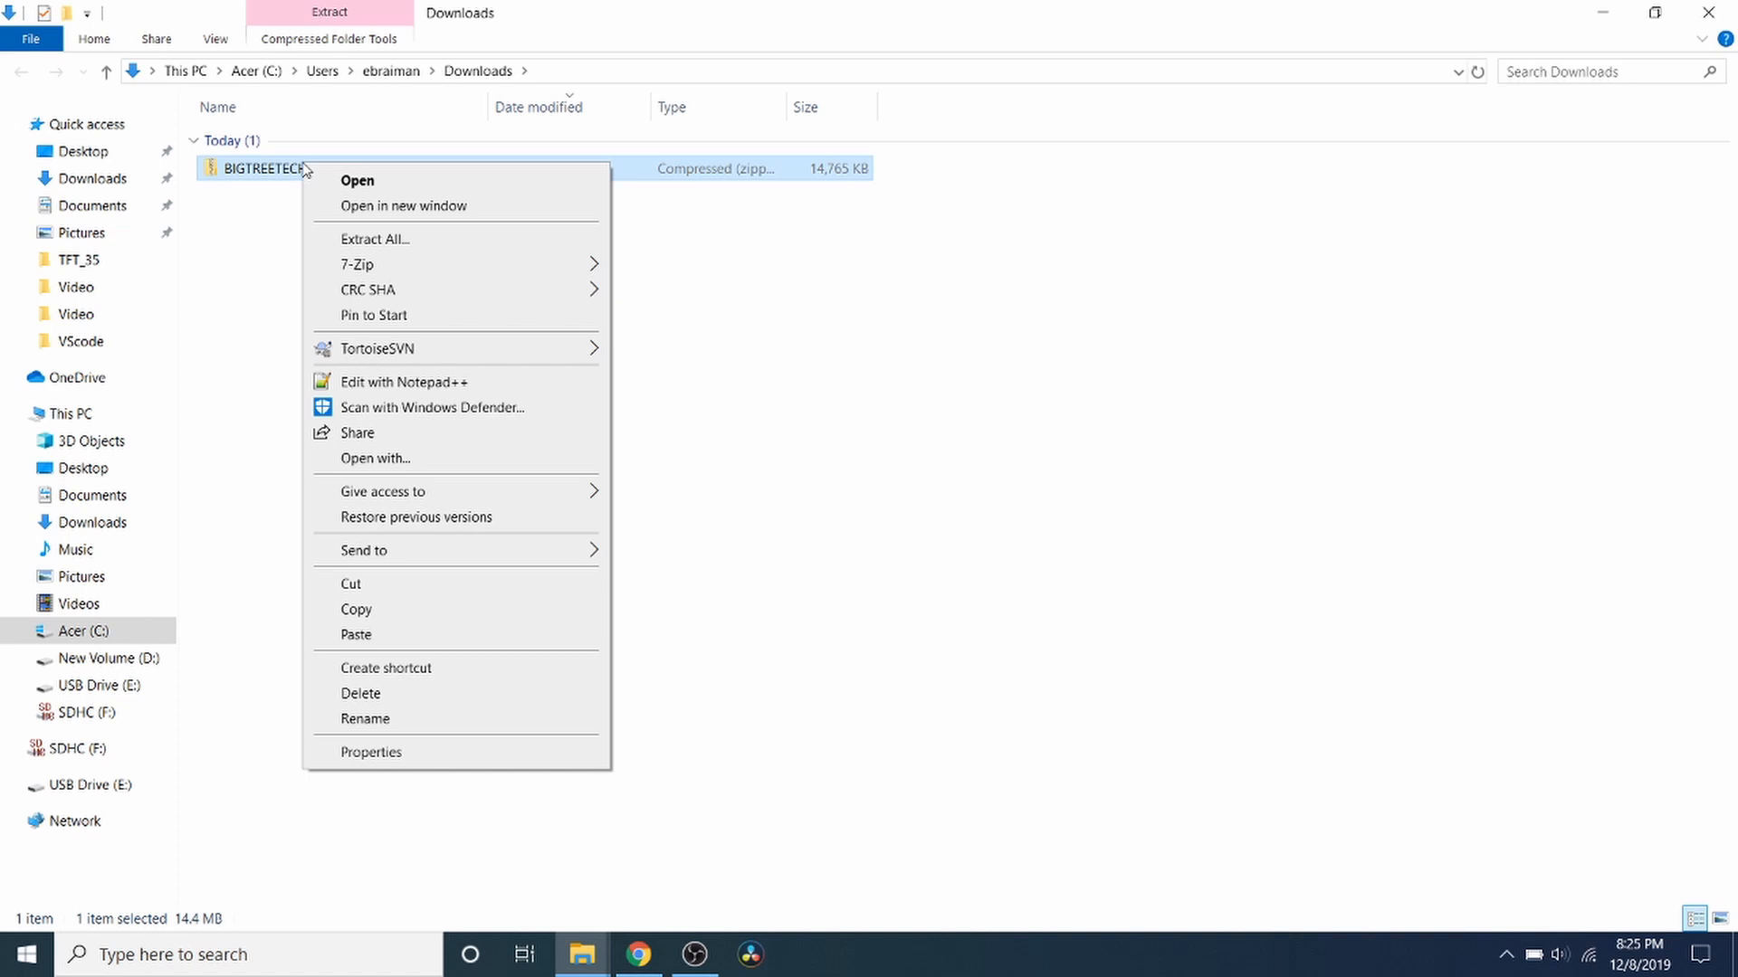
{"action": "mouse_move", "coordinate": [432, 554]}
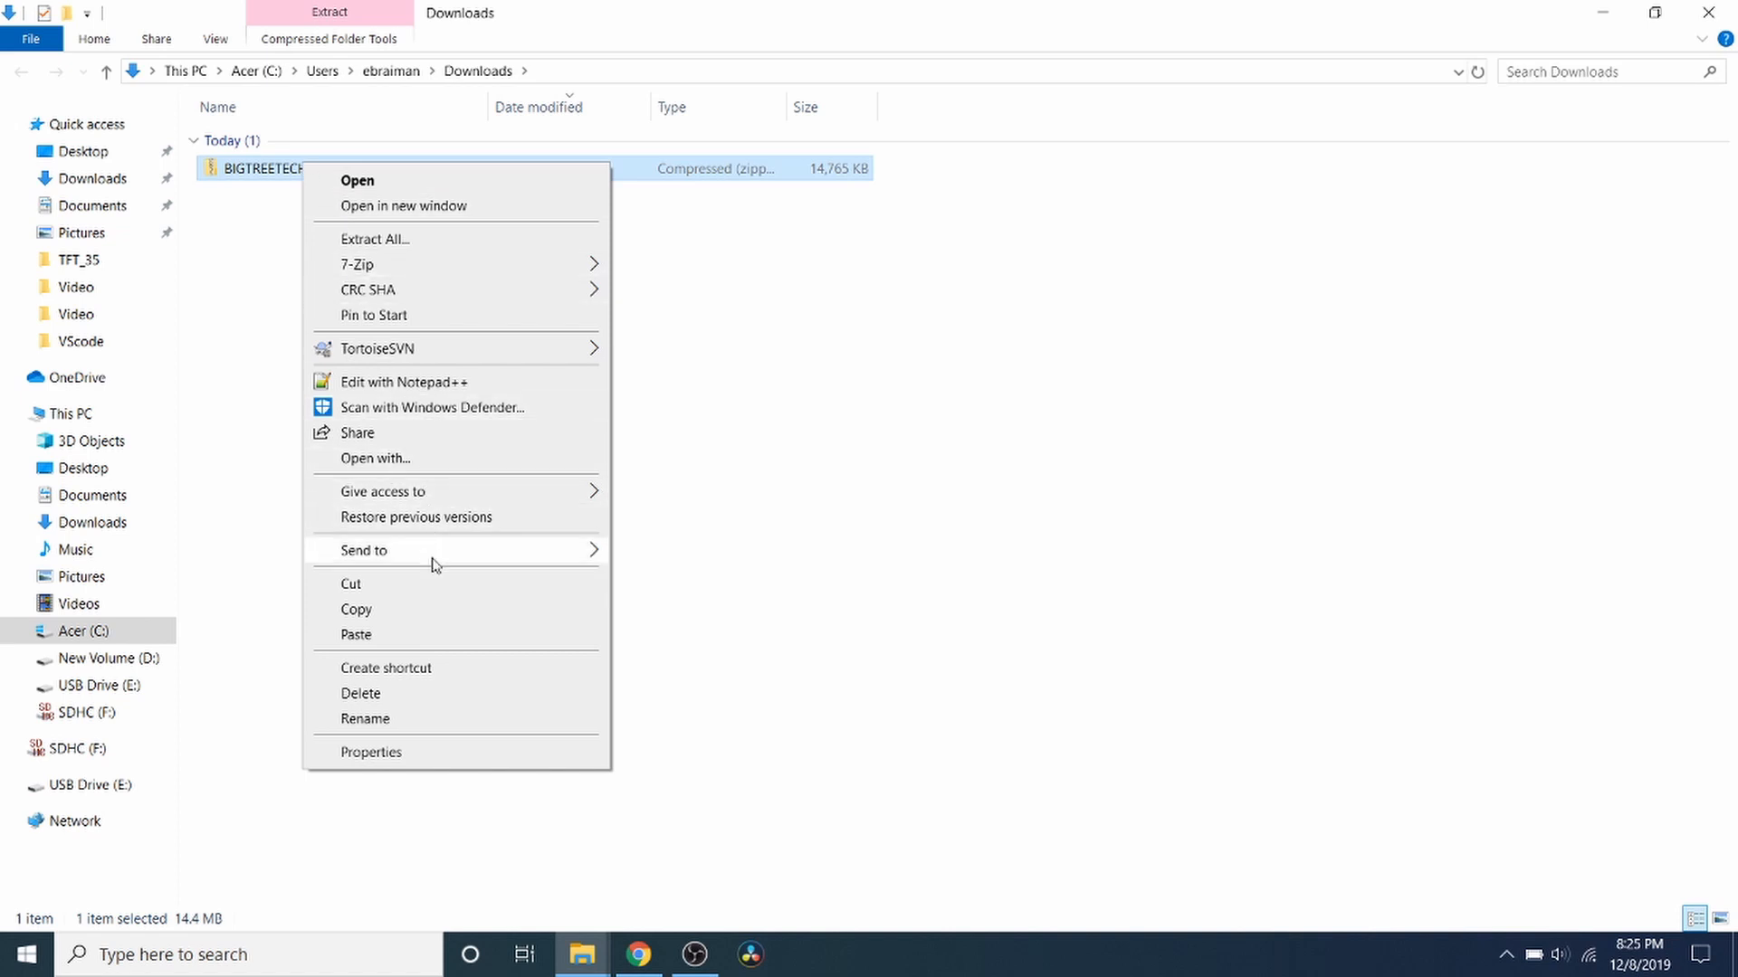
{"action": "mouse_move", "coordinate": [472, 248]}
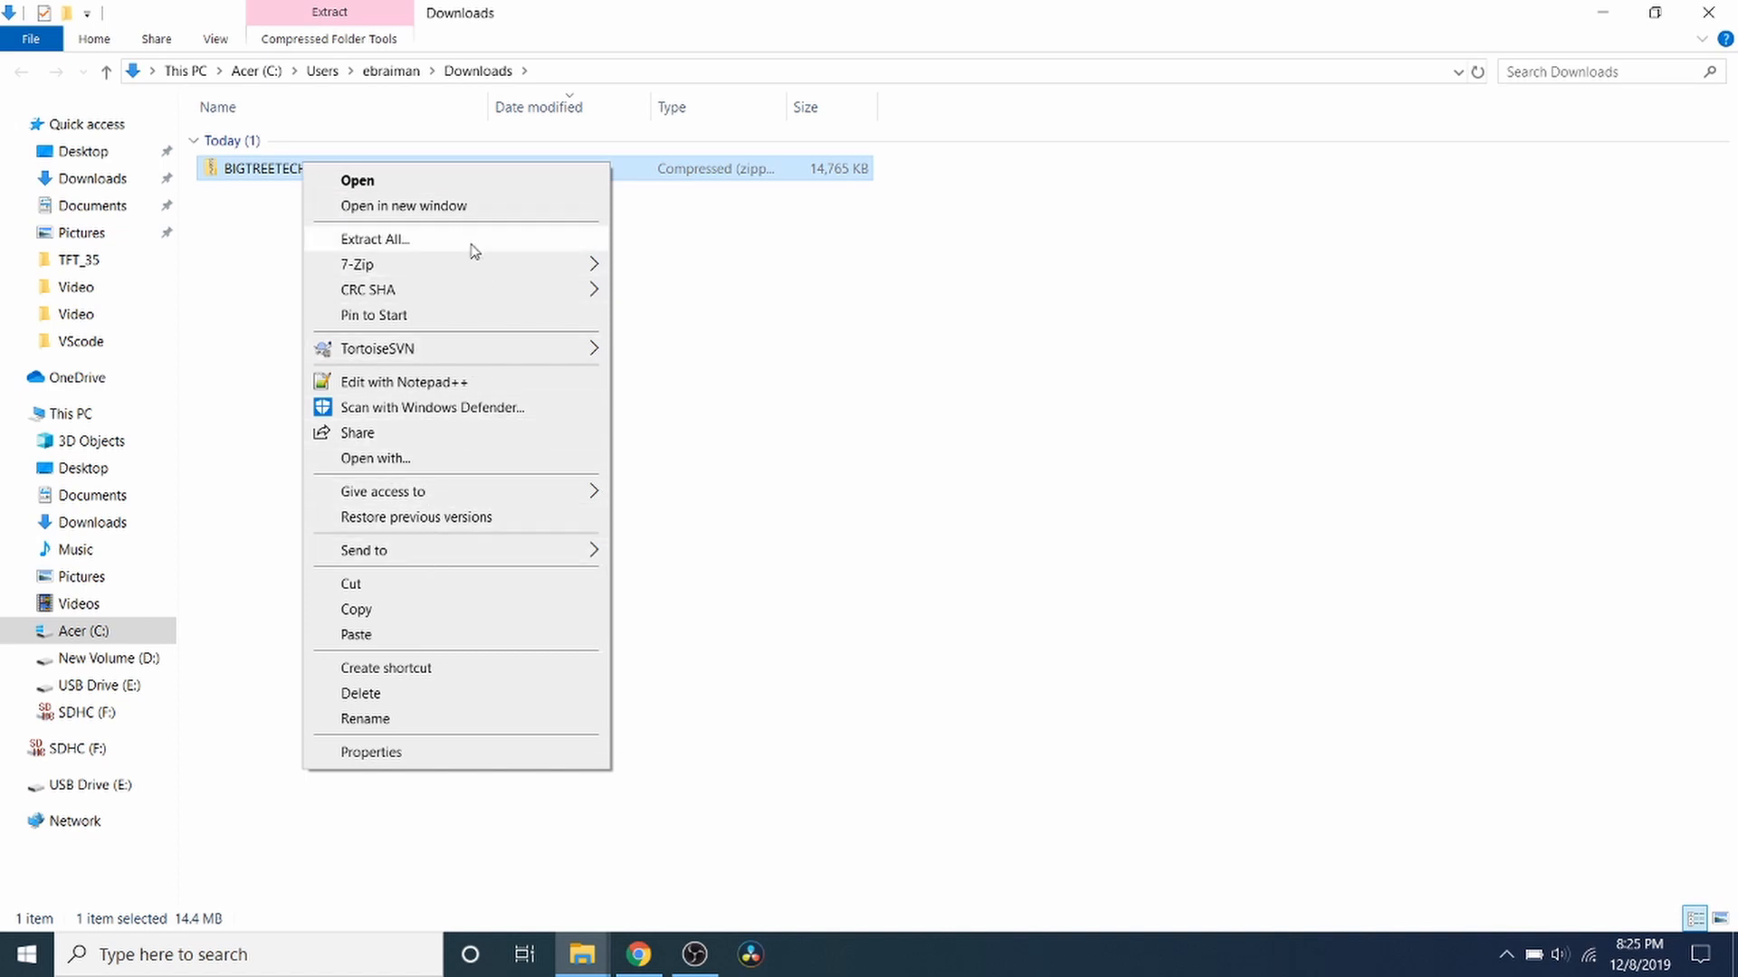
{"action": "left_click", "coordinate": [373, 239]}
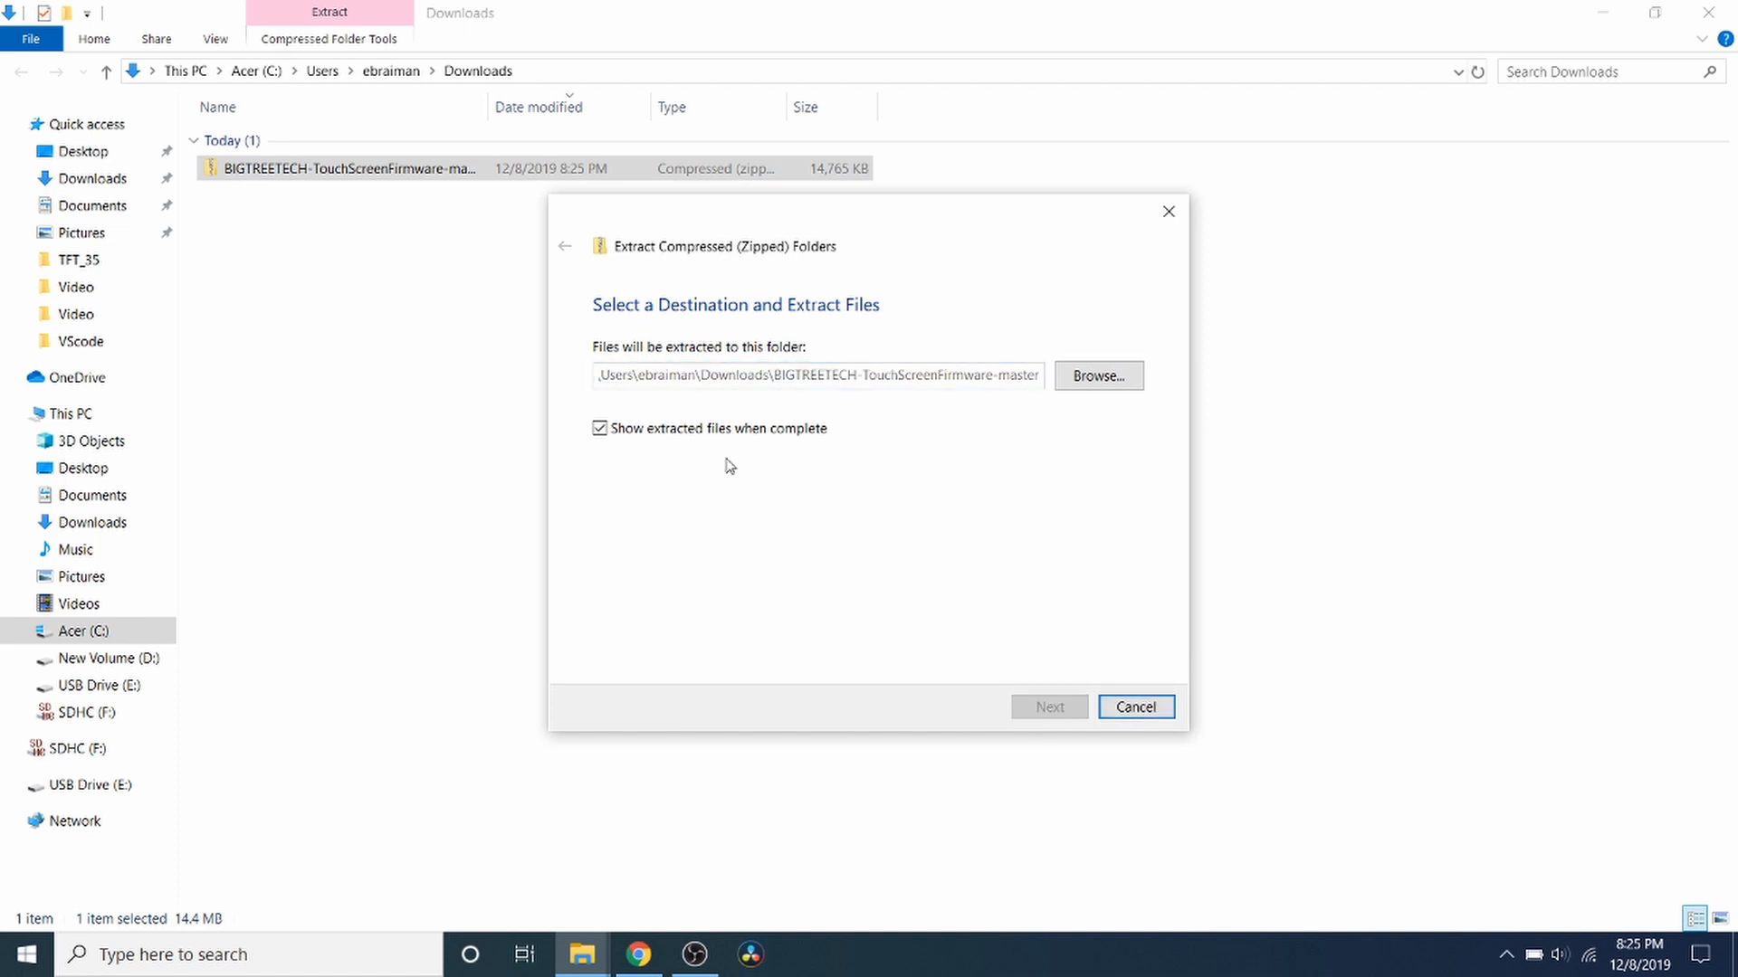
{"action": "left_click", "coordinate": [1048, 708]}
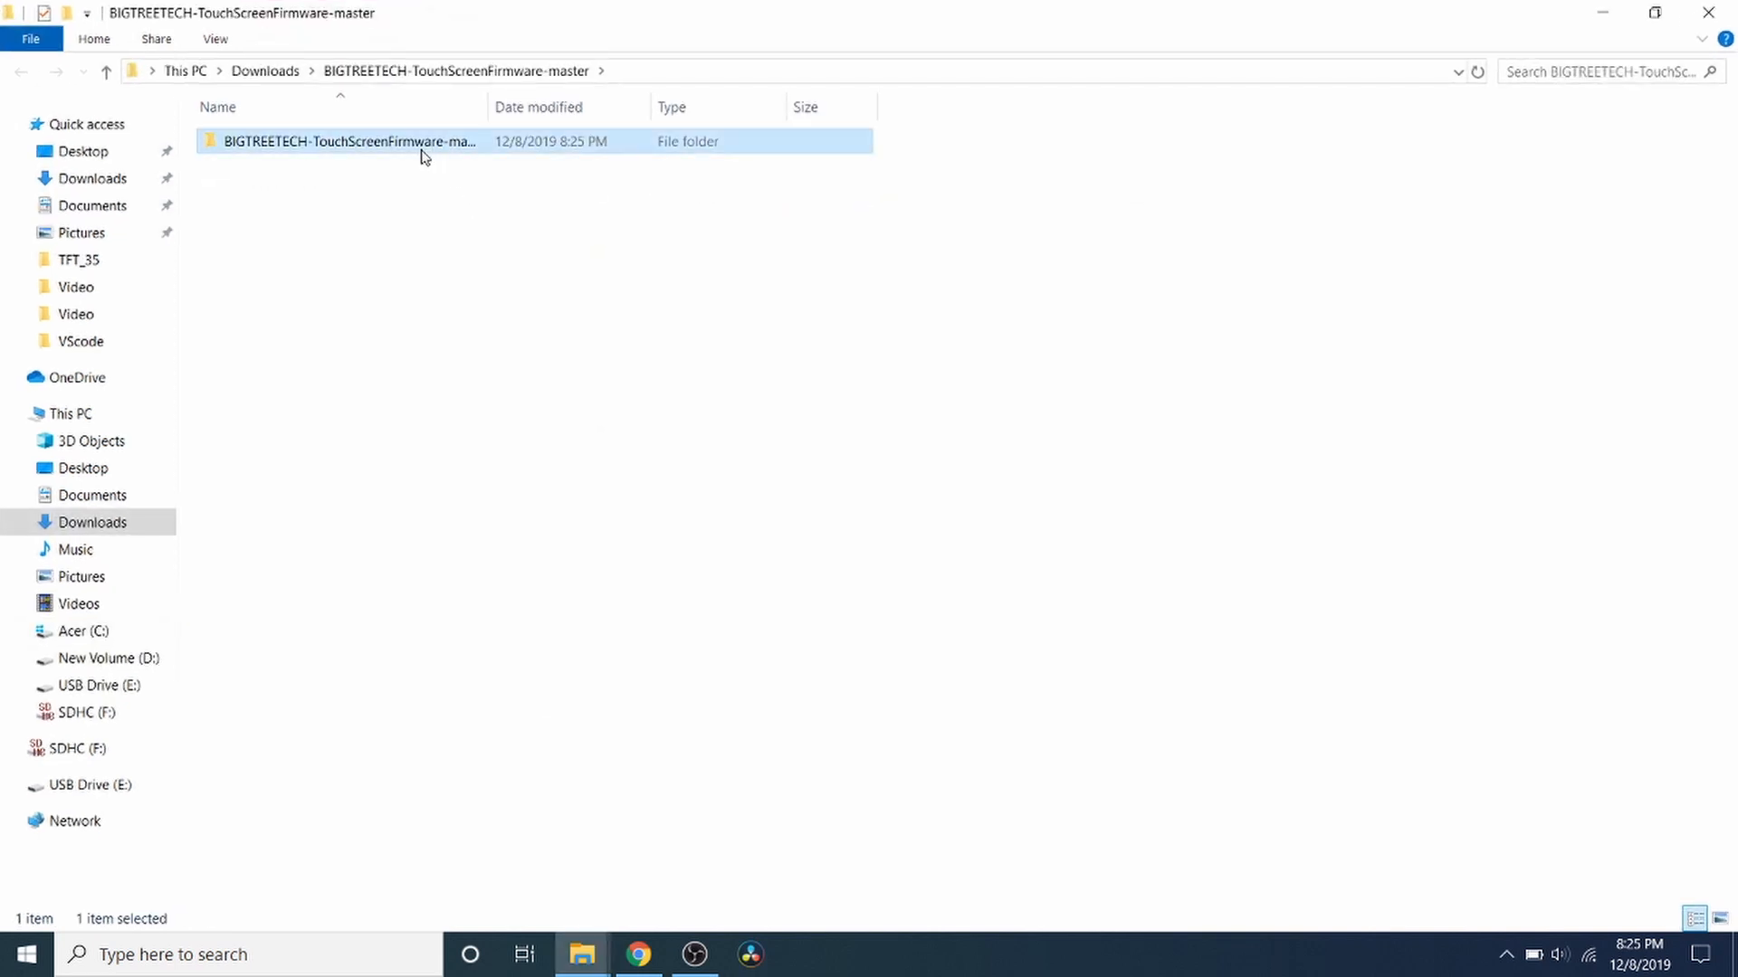
Step: Browse into the firmware folder's TFT35 folder, then return to the 'Copy to SD Card root directory to update' folder
{"action": "double_click", "coordinate": [347, 141]}
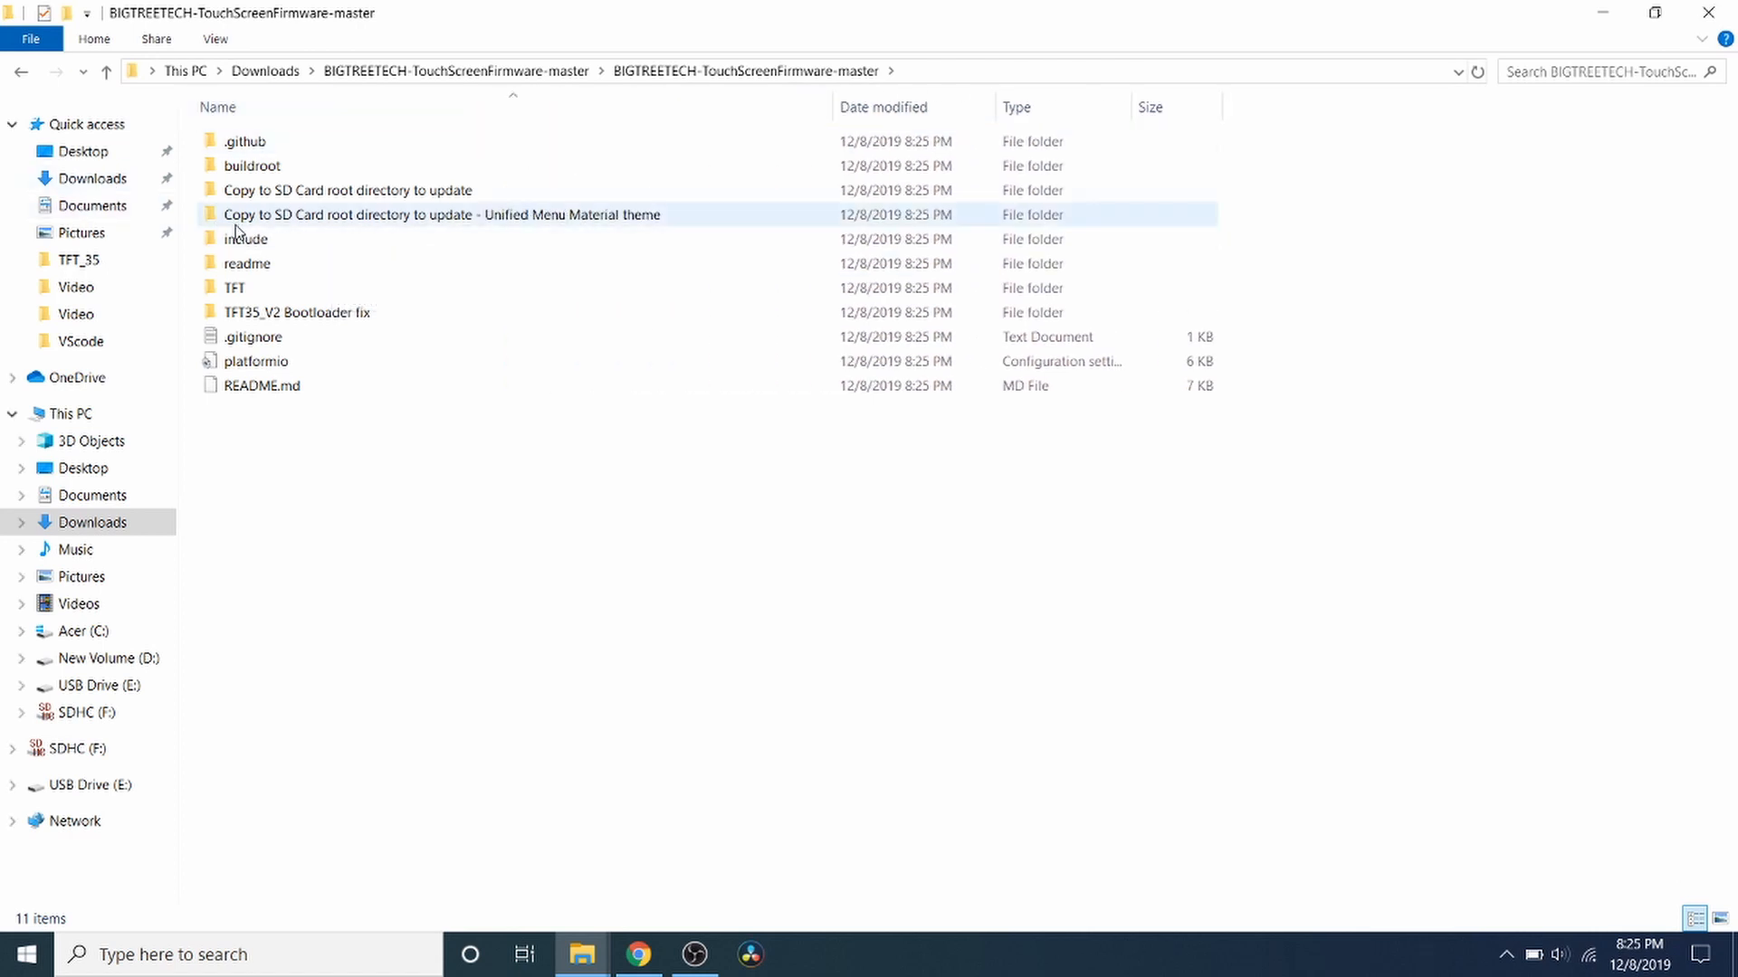
{"action": "mouse_move", "coordinate": [279, 198]}
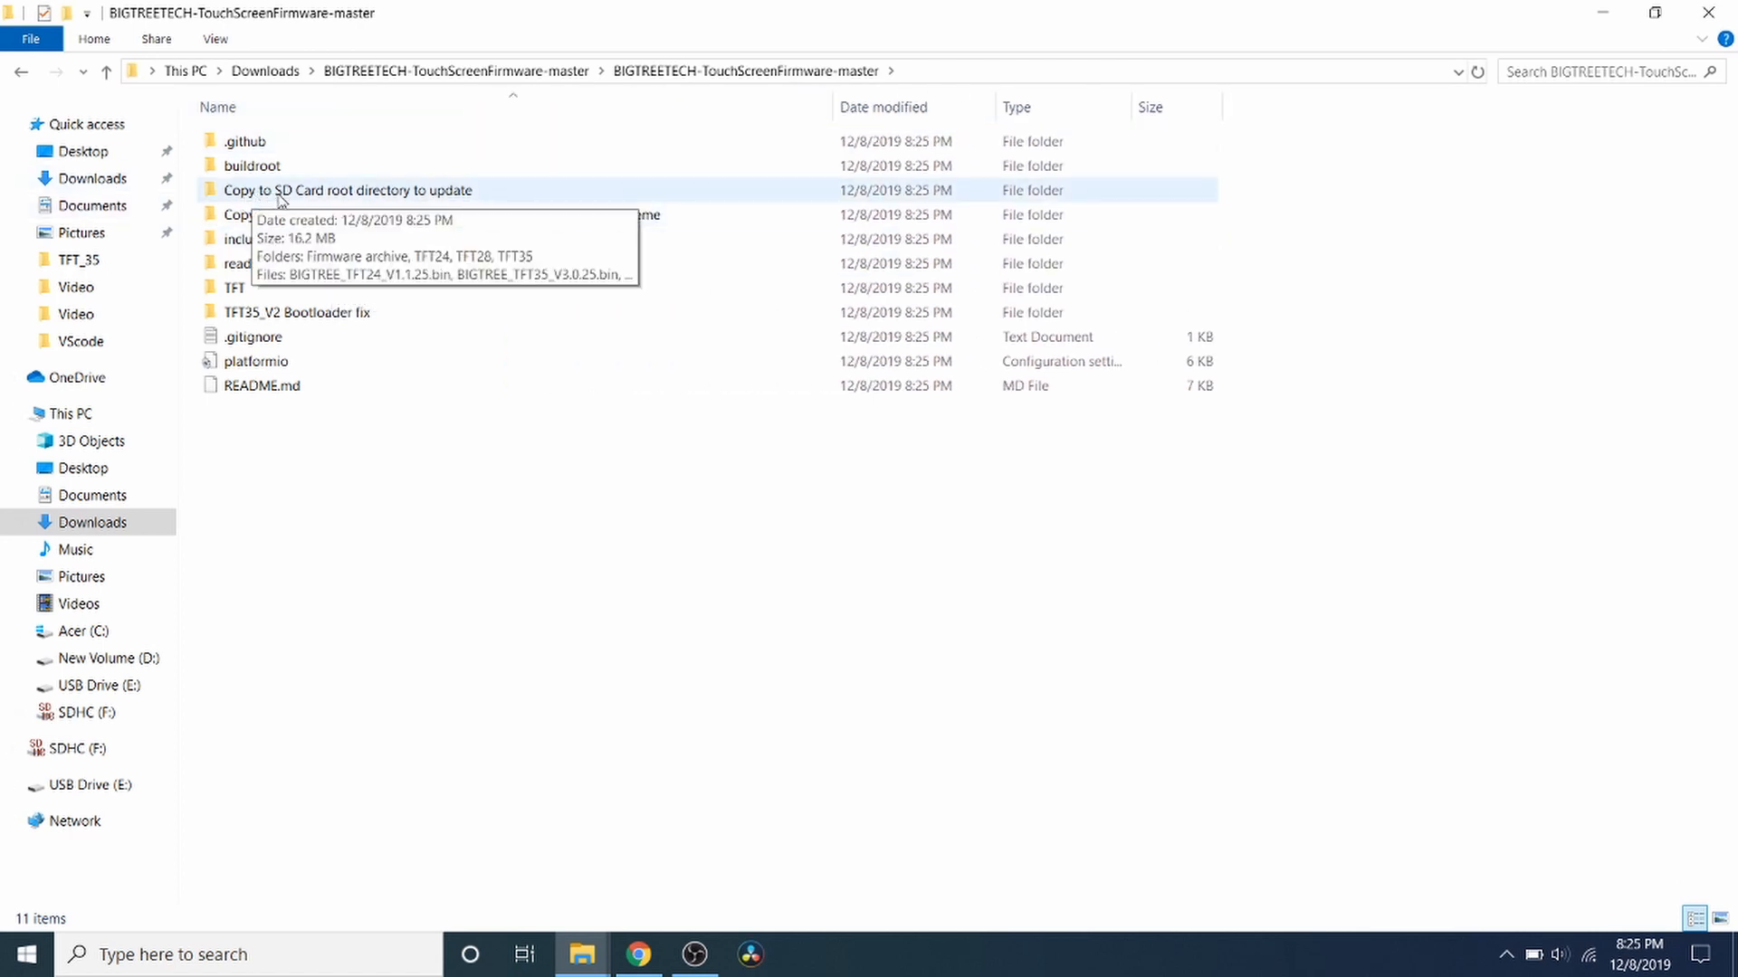
{"action": "mouse_move", "coordinate": [396, 197]}
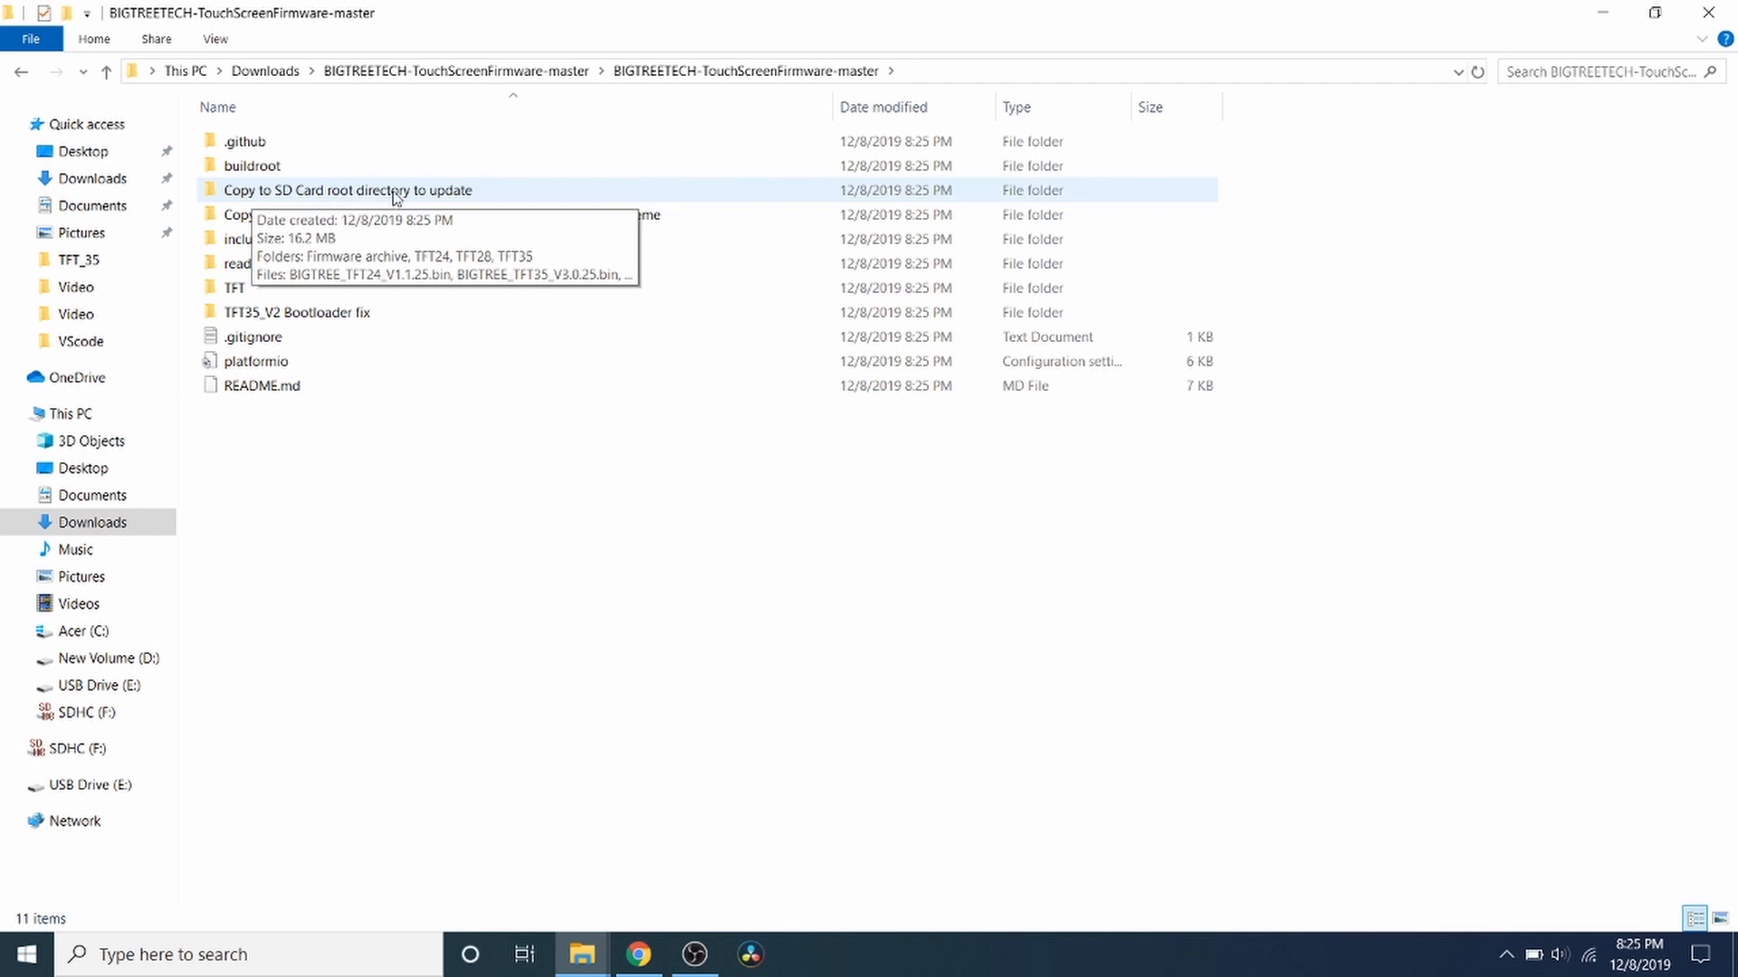
{"action": "mouse_move", "coordinate": [450, 201]}
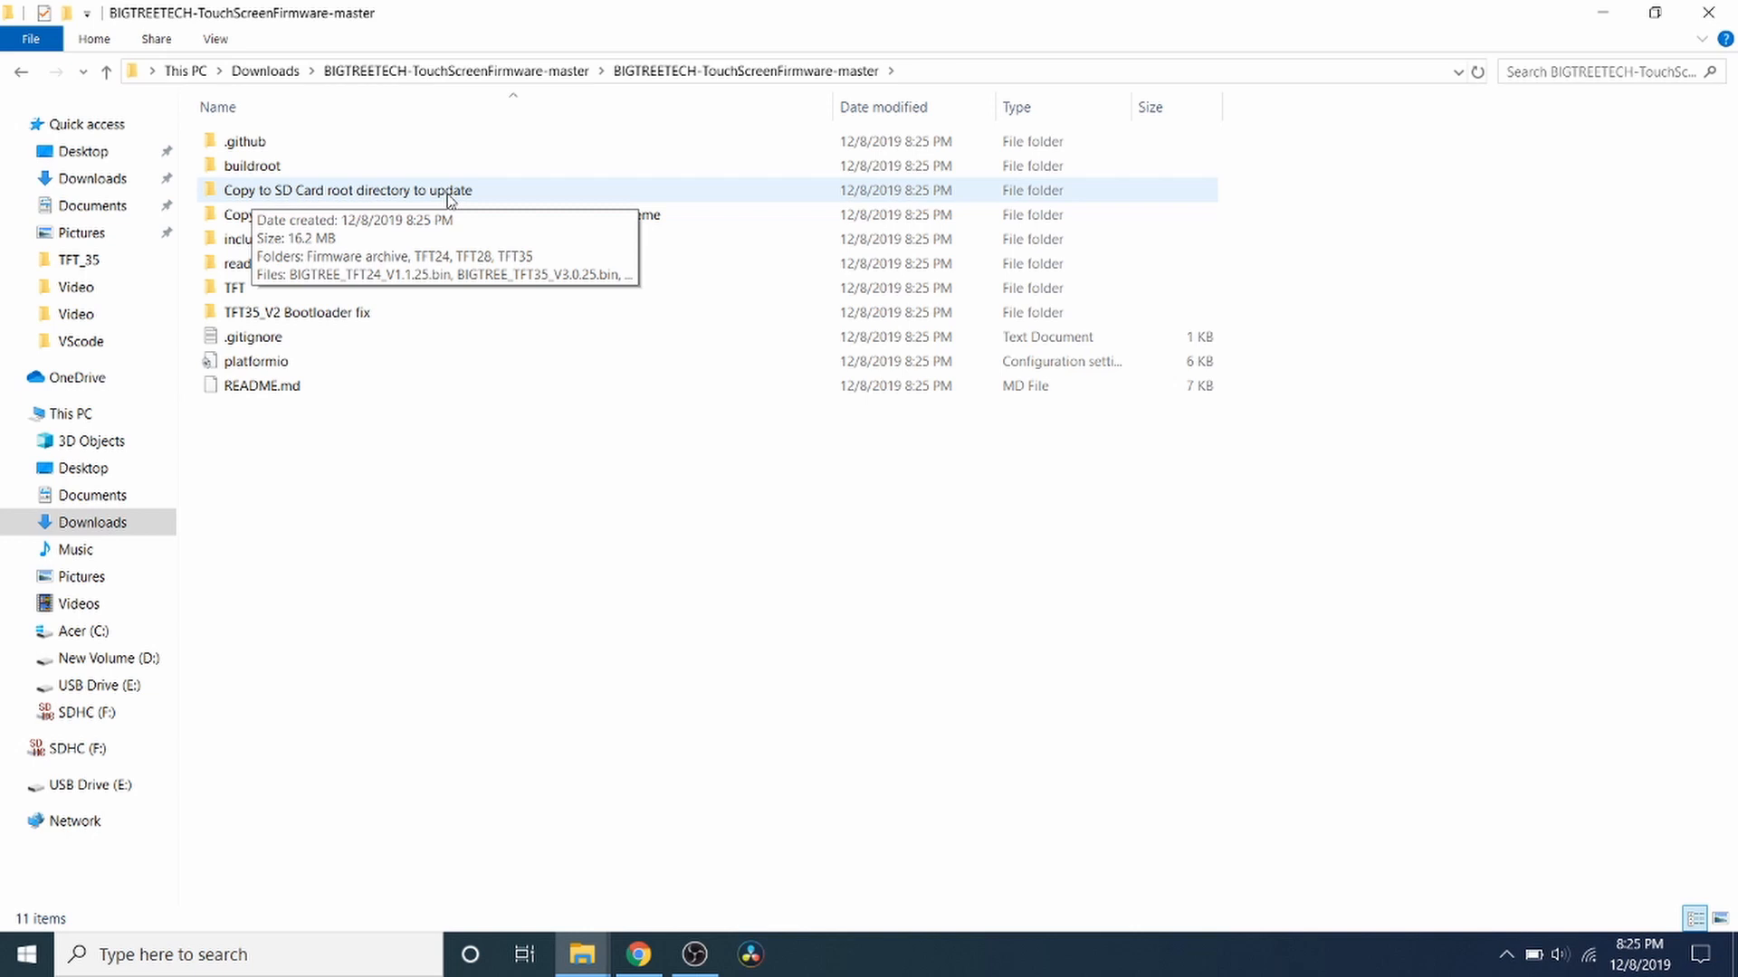
{"action": "double_click", "coordinate": [347, 191]}
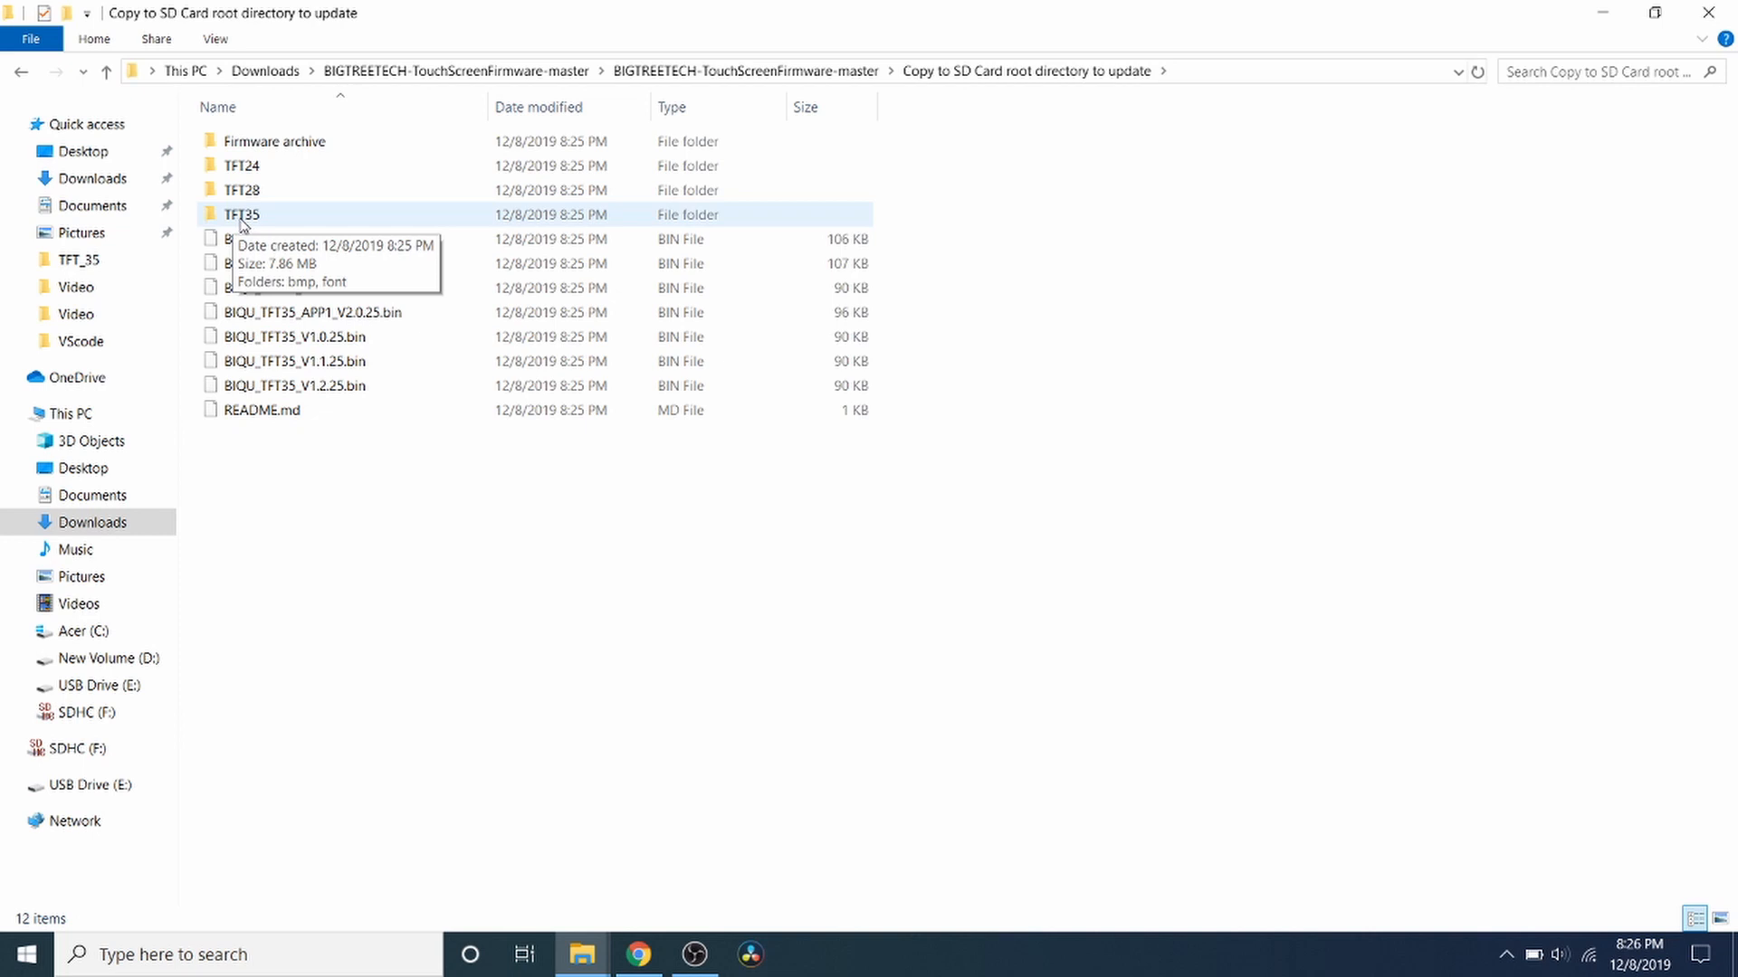
{"action": "mouse_move", "coordinate": [246, 226]}
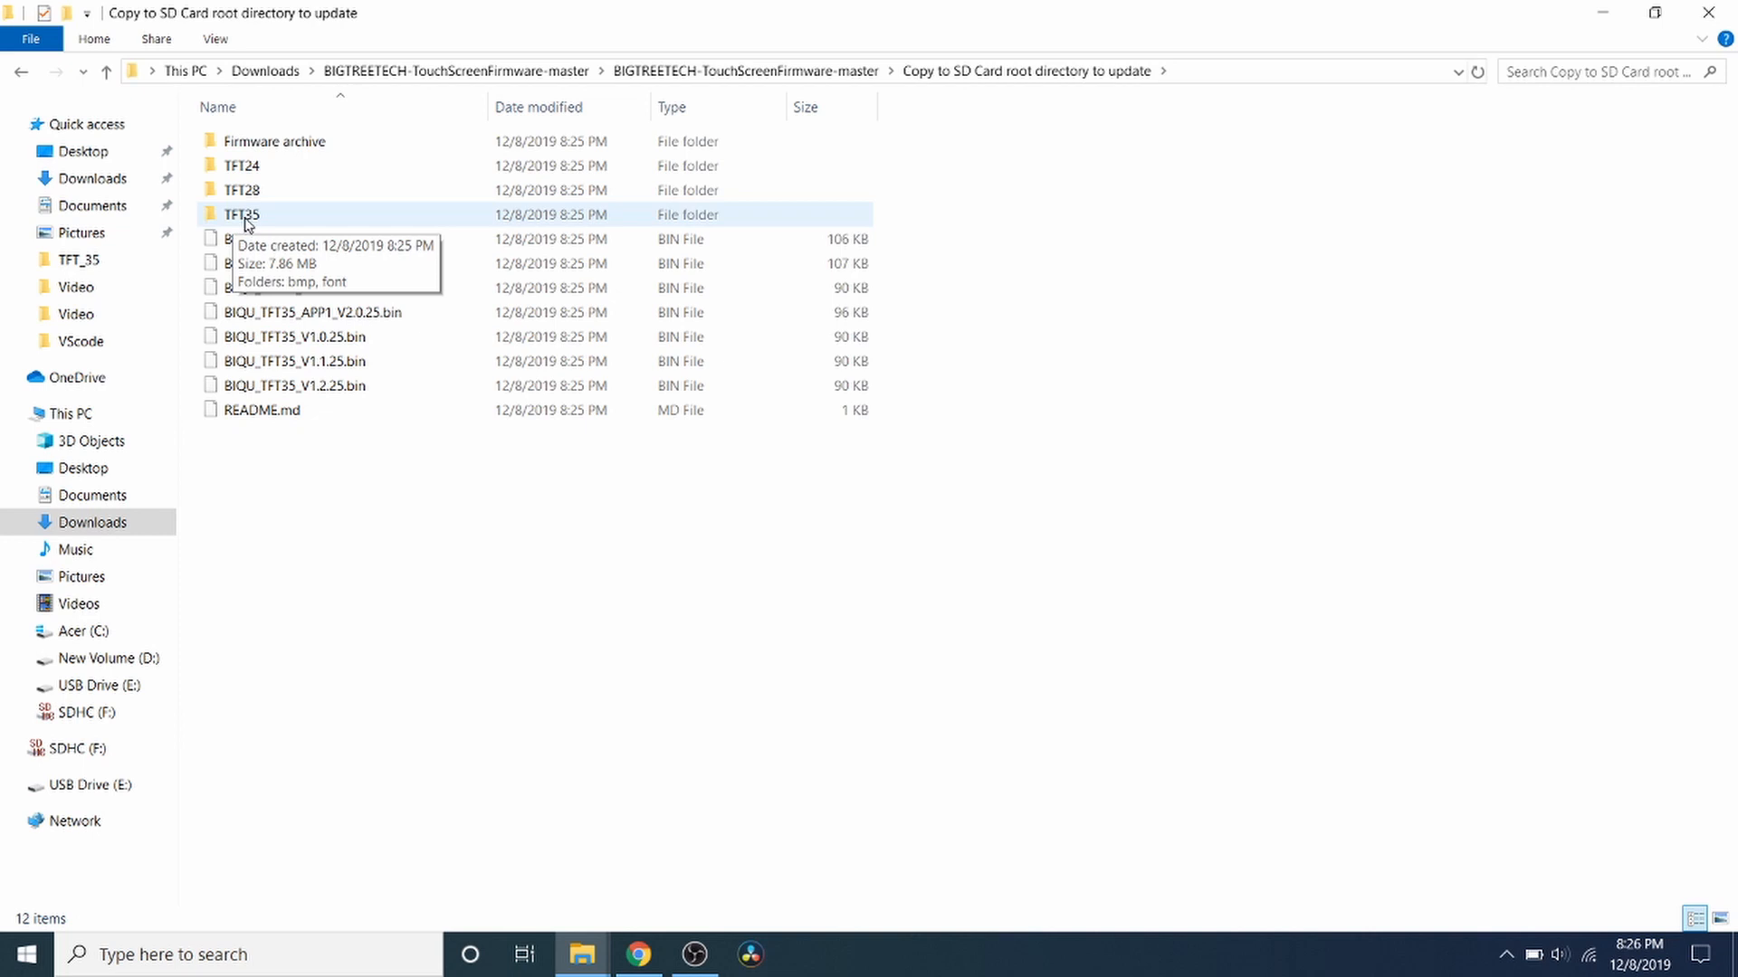
{"action": "double_click", "coordinate": [241, 213]}
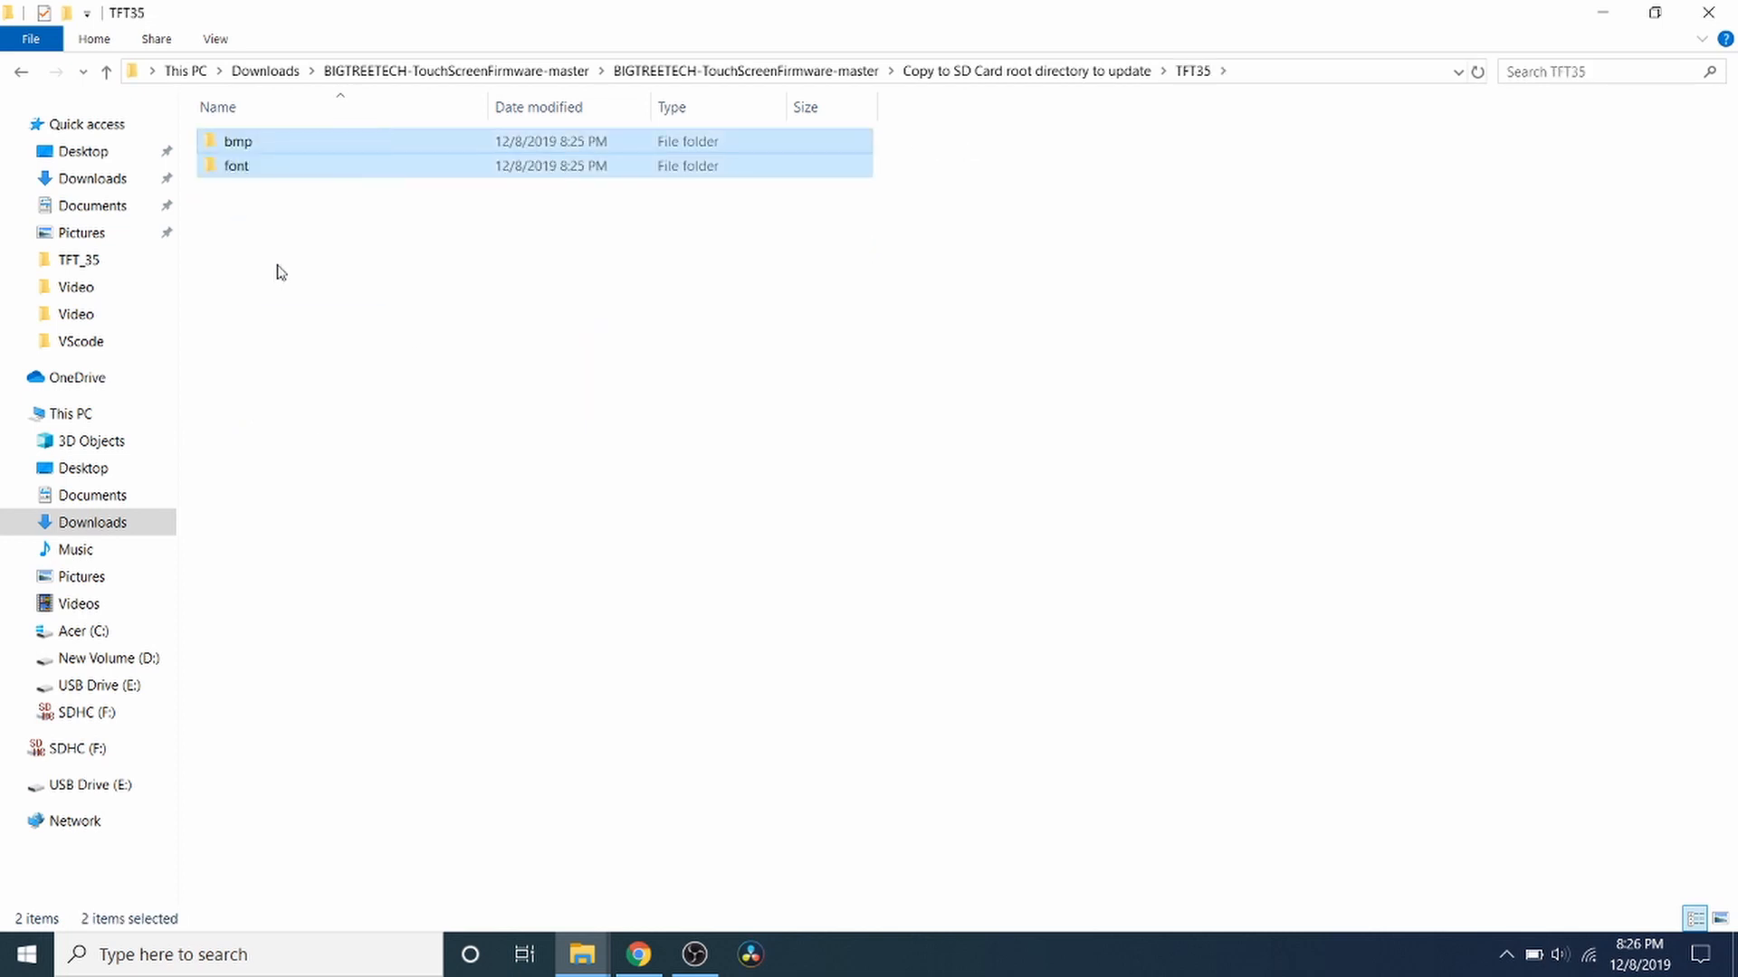
{"action": "mouse_move", "coordinate": [105, 71]}
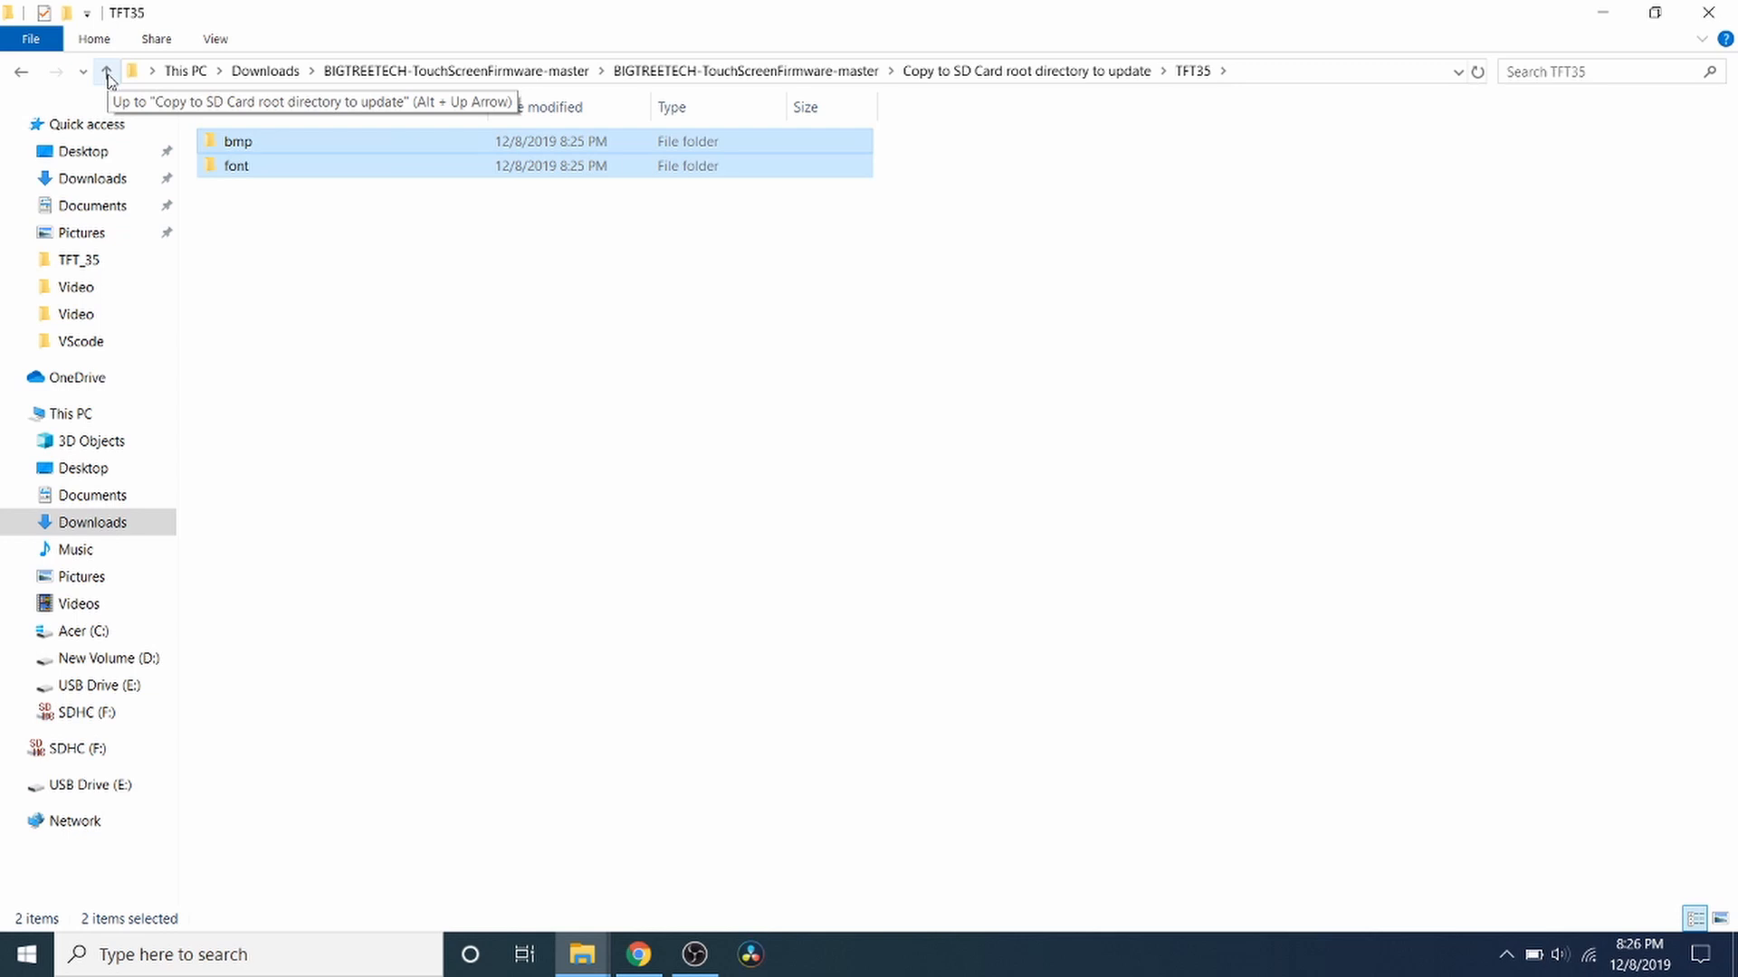
{"action": "left_click", "coordinate": [107, 71]}
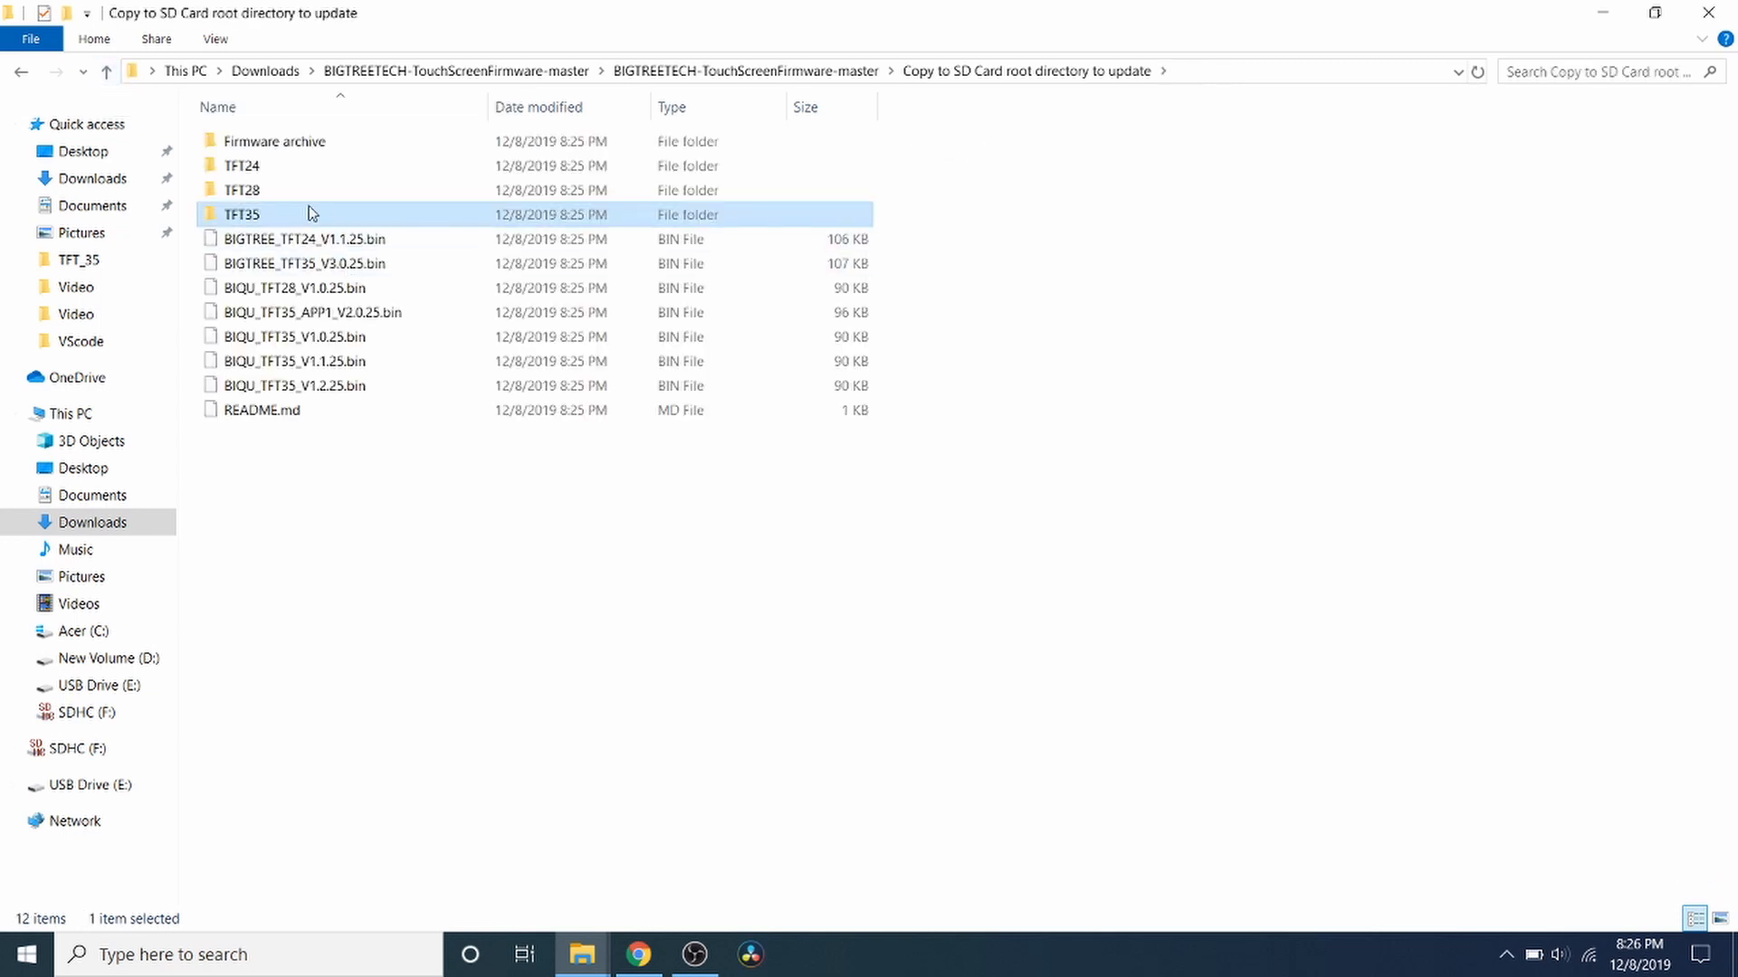
Step: Send the TFT35 folder to the SDHC (F:) SD card
{"action": "right_click", "coordinate": [240, 214]}
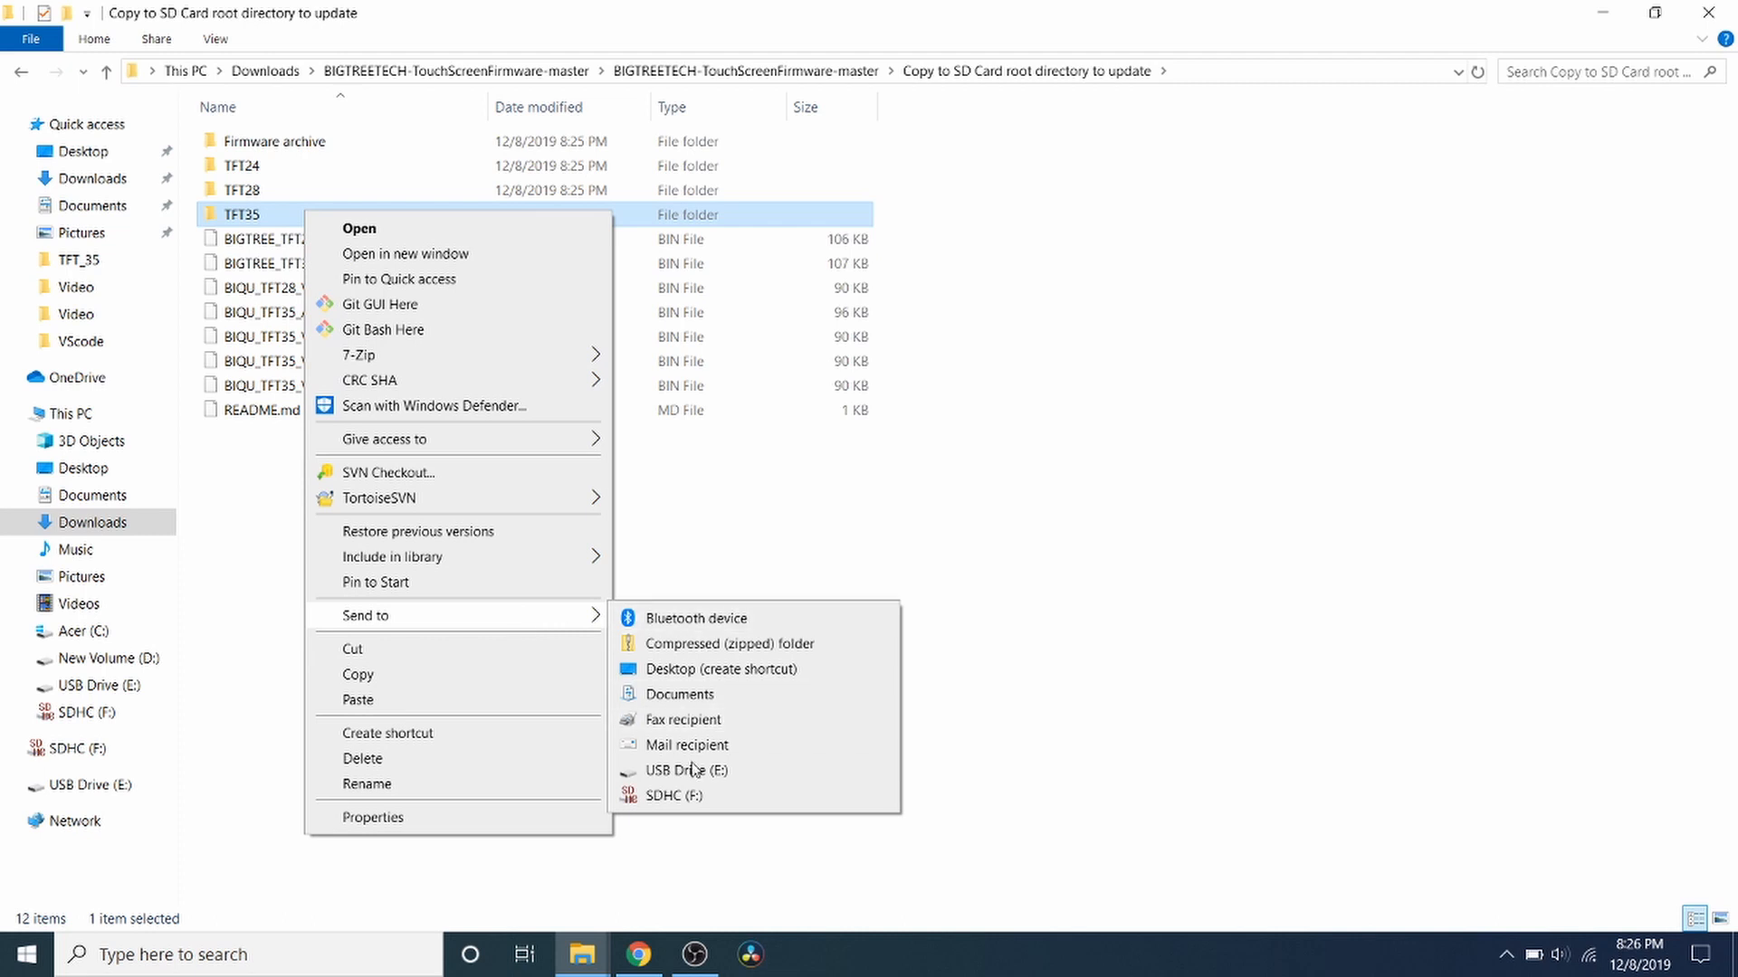
{"action": "left_click", "coordinate": [673, 797]}
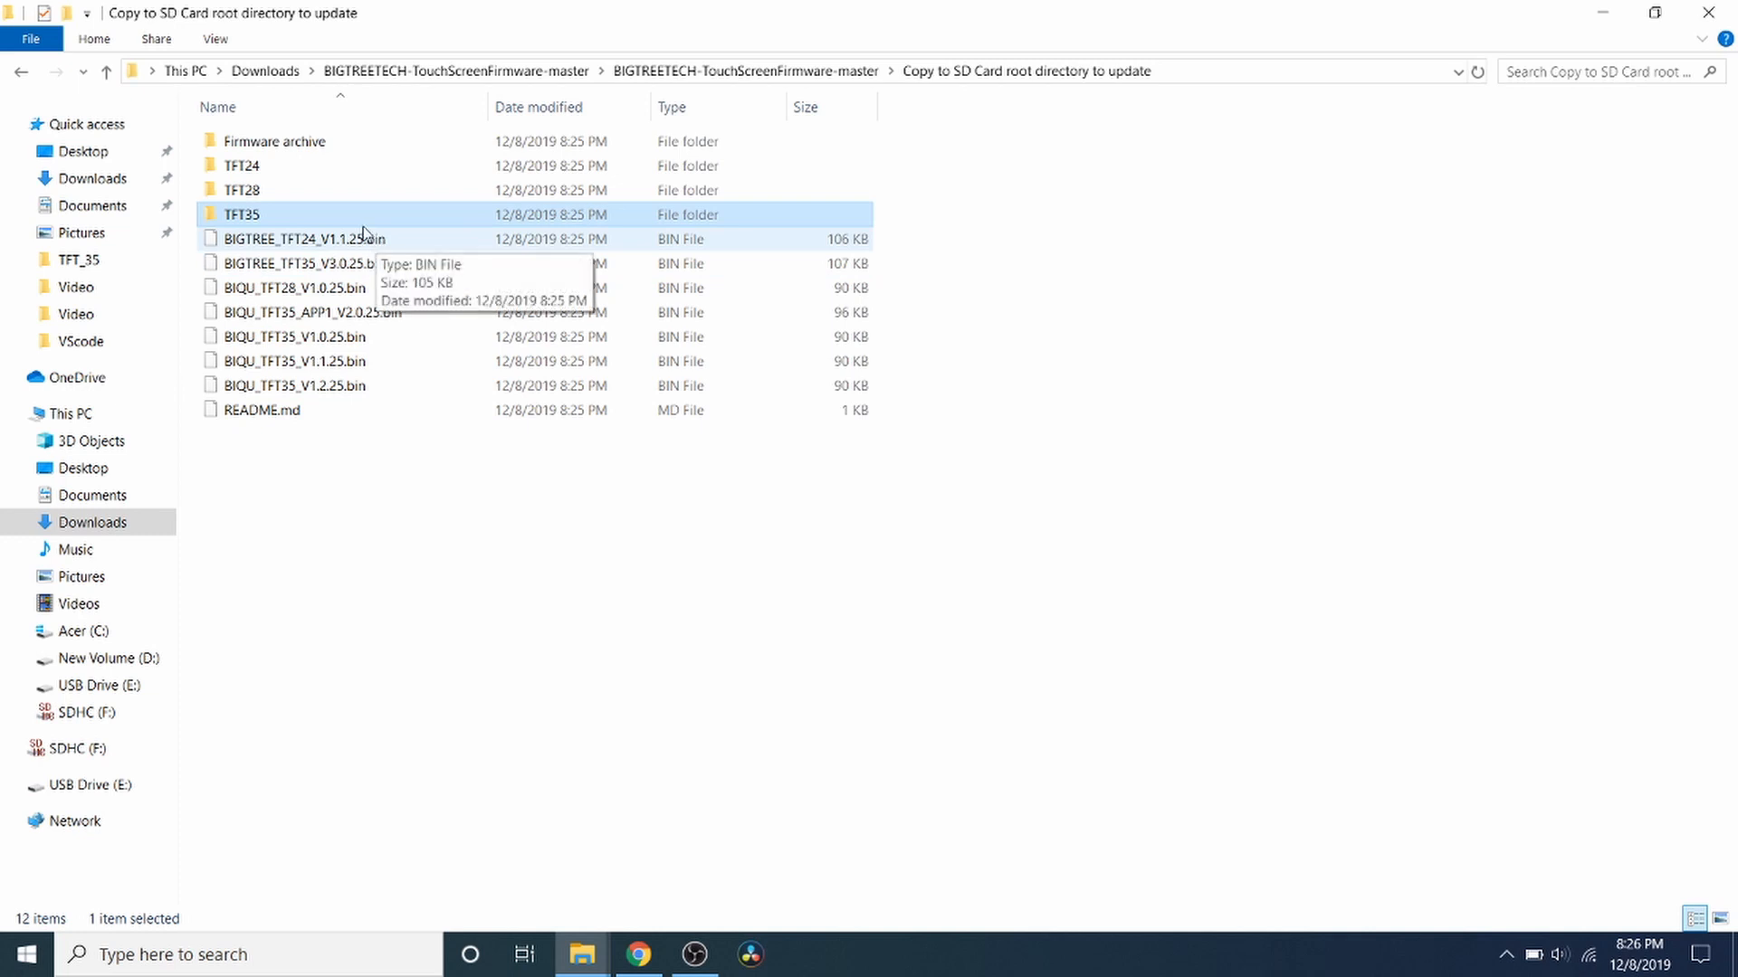
{"action": "mouse_move", "coordinate": [380, 256]}
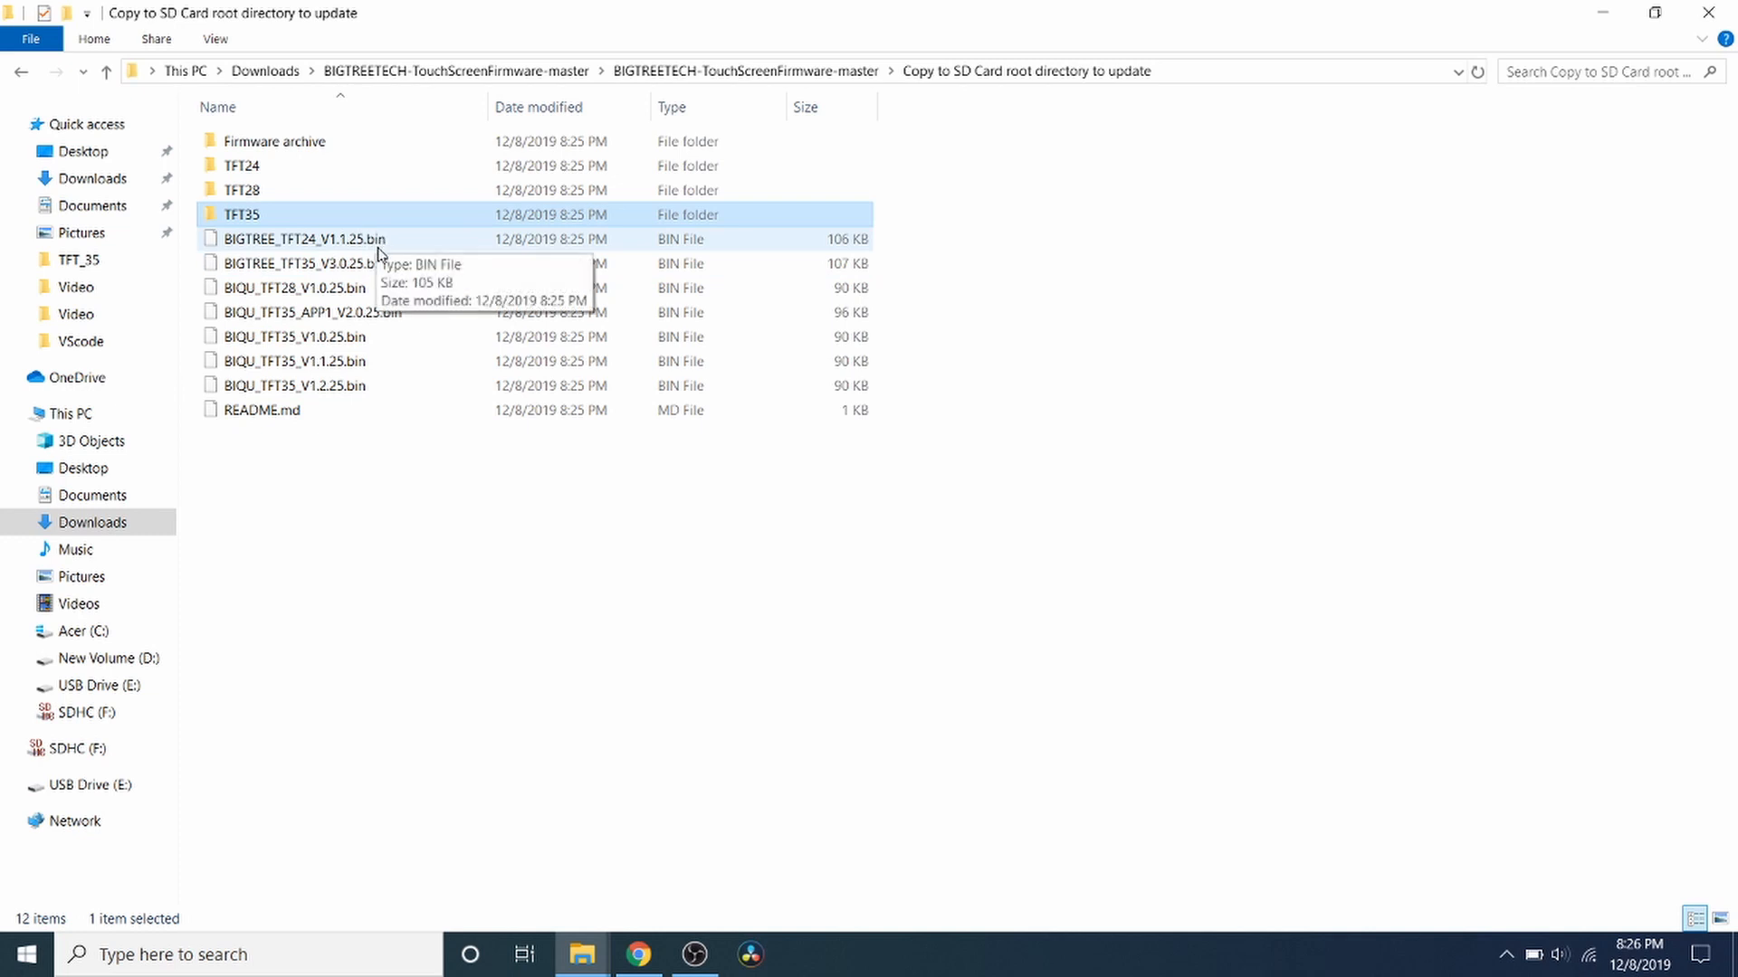
{"action": "mouse_move", "coordinate": [342, 385]}
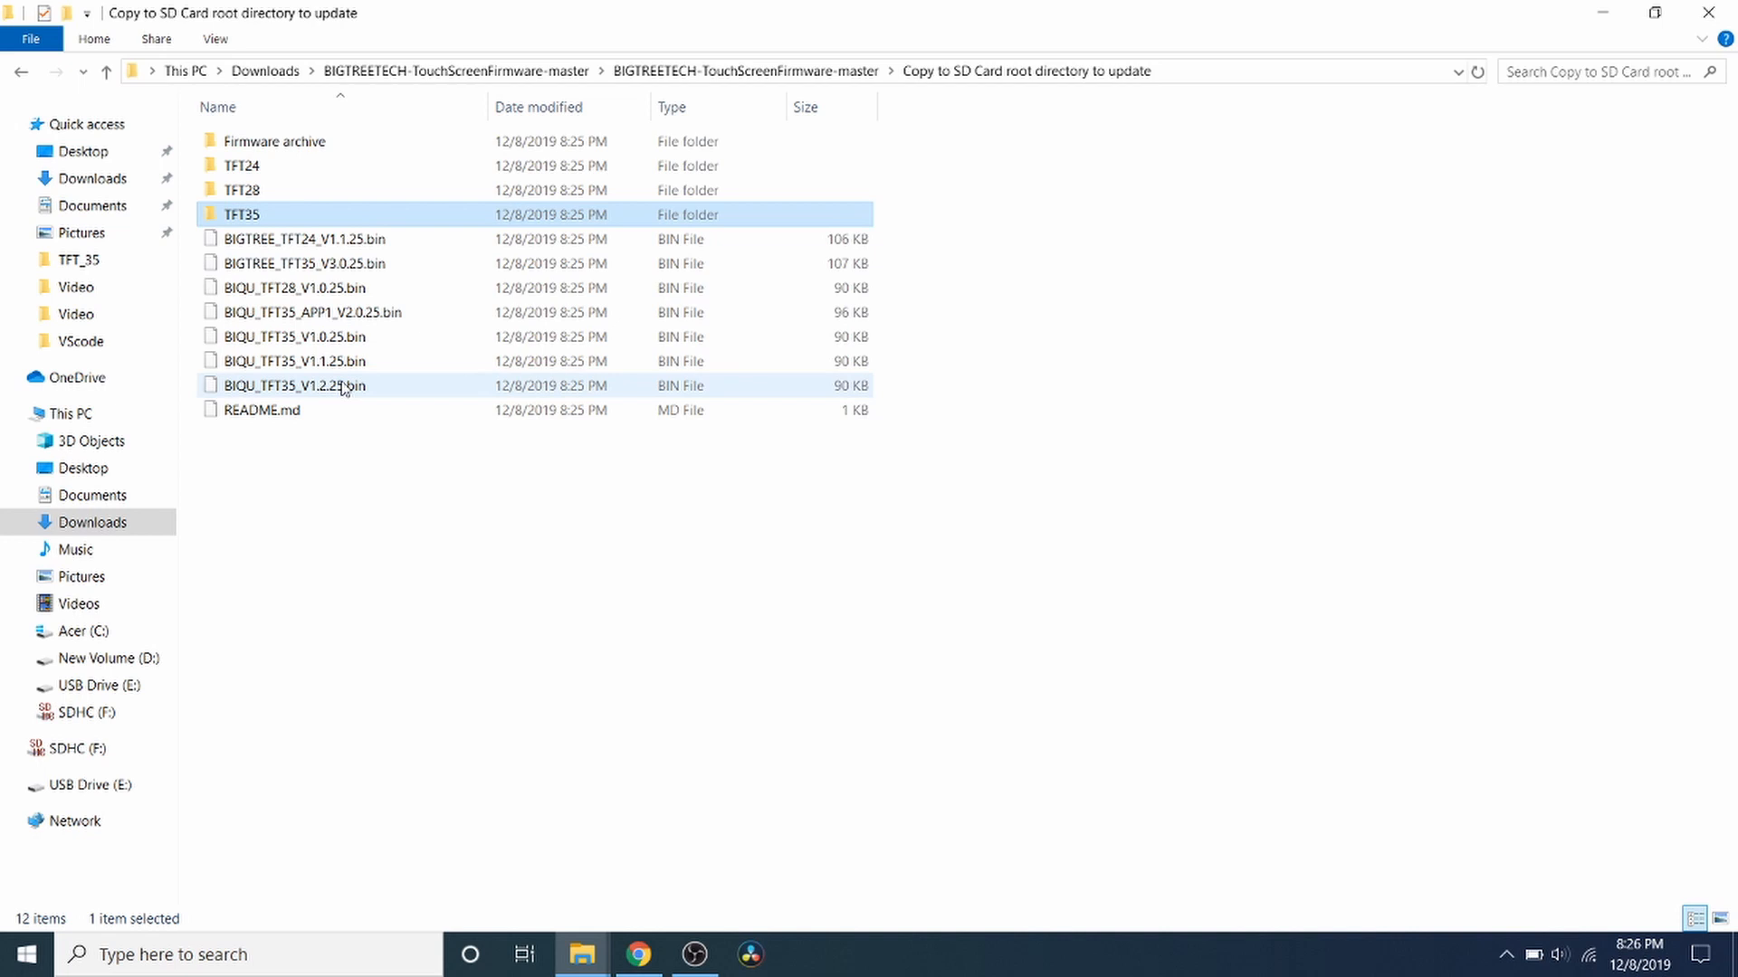
{"action": "mouse_move", "coordinate": [359, 440]}
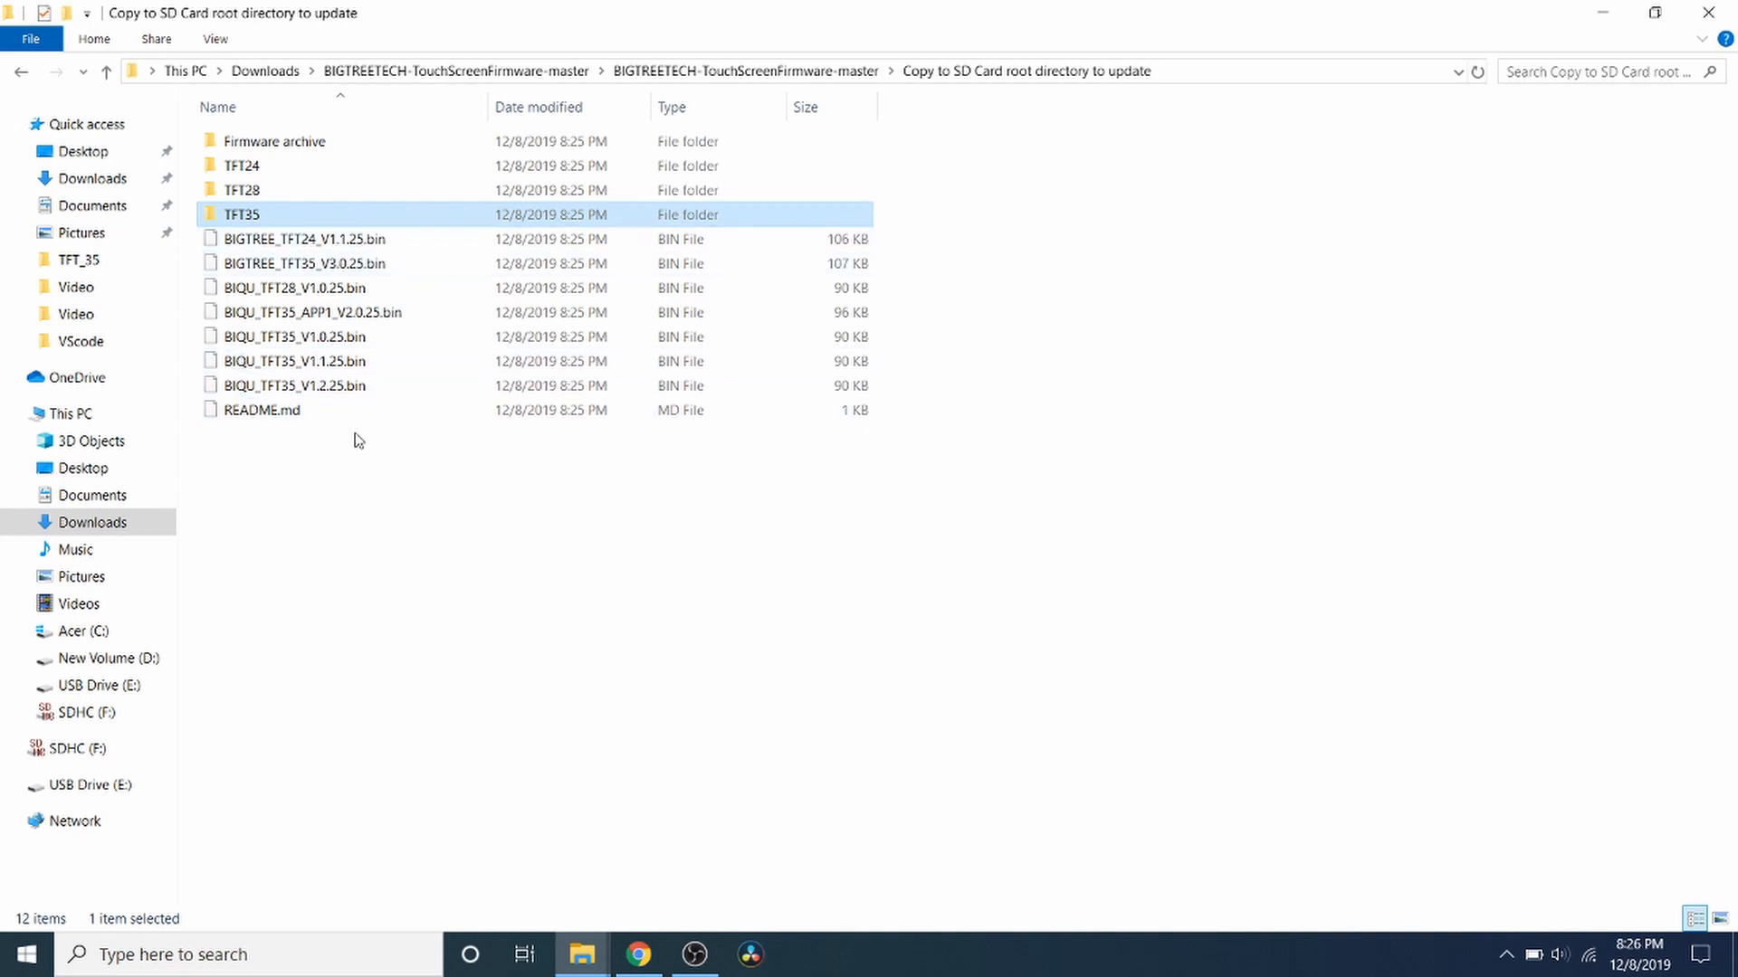
{"action": "mouse_move", "coordinate": [355, 337]}
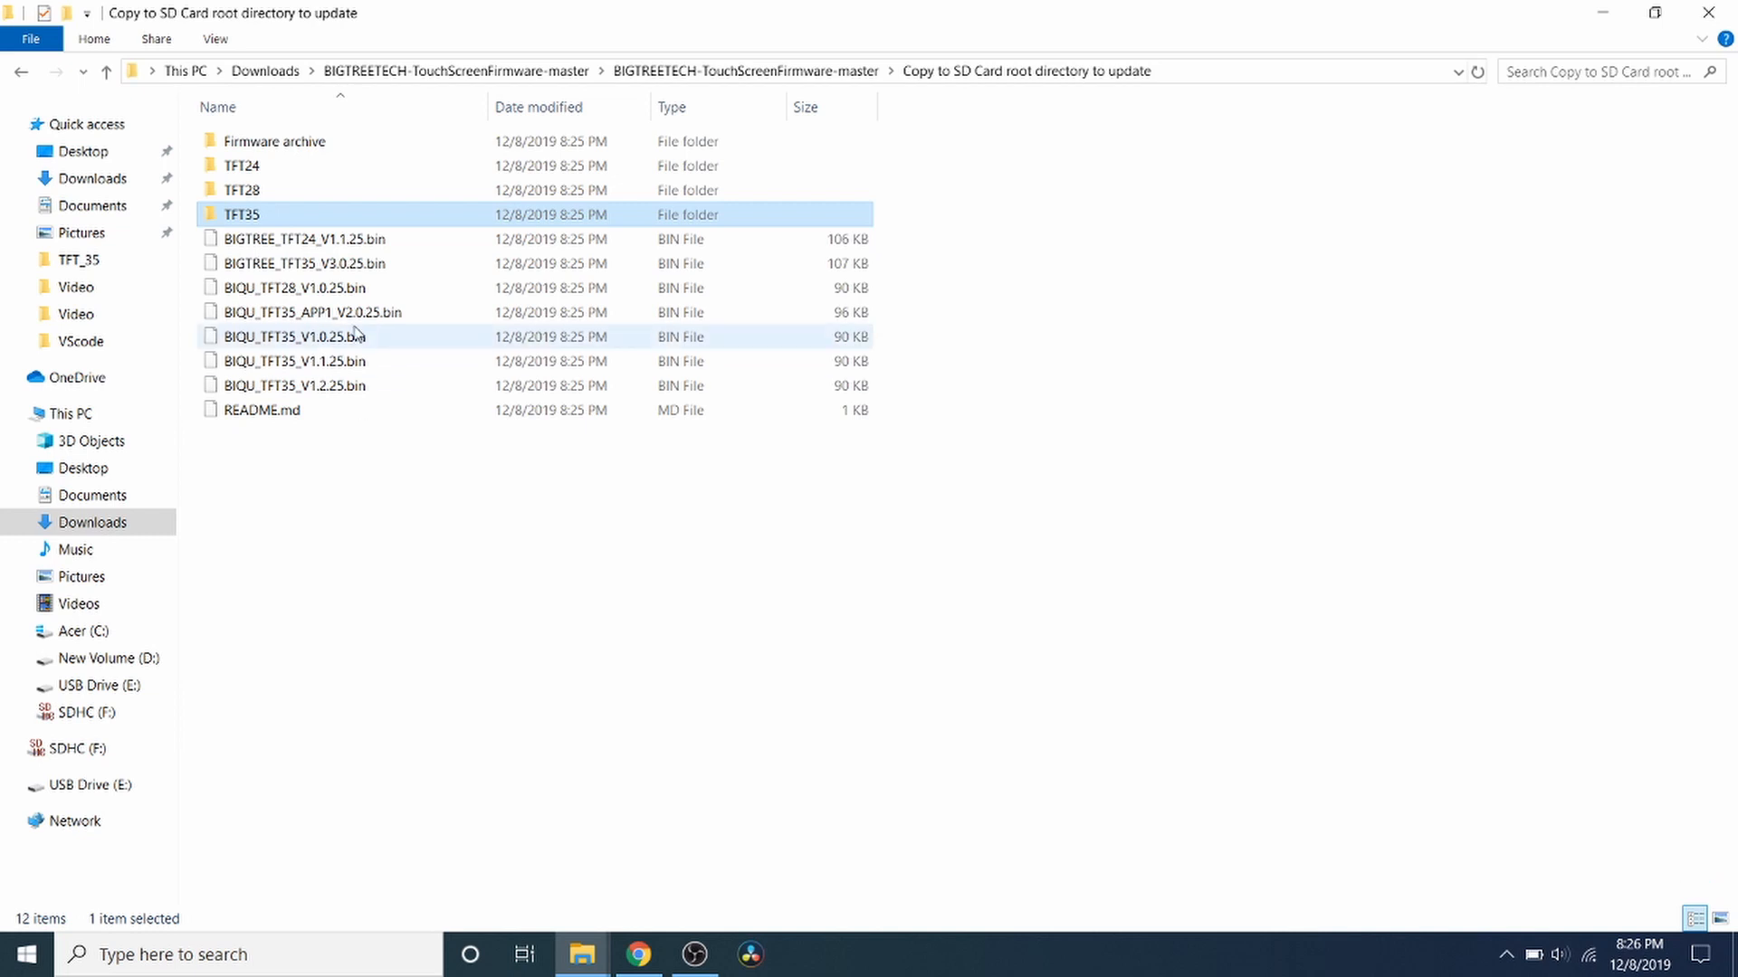
{"action": "mouse_move", "coordinate": [334, 270]}
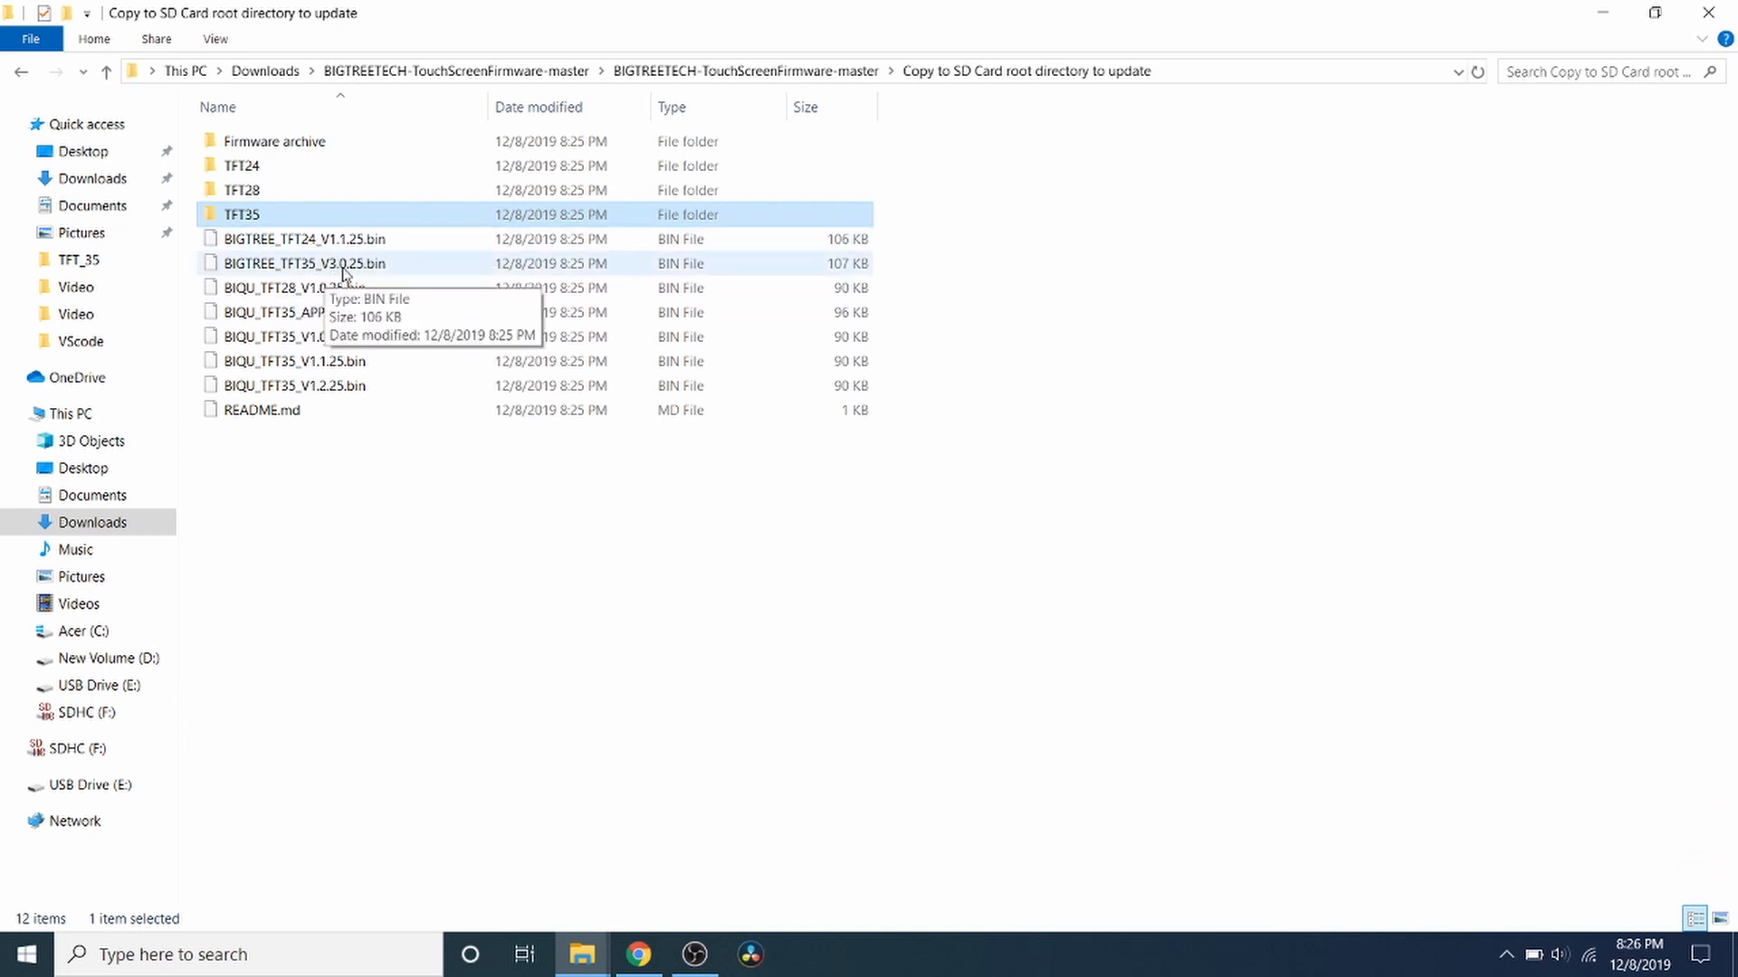
{"action": "mouse_move", "coordinate": [357, 275]}
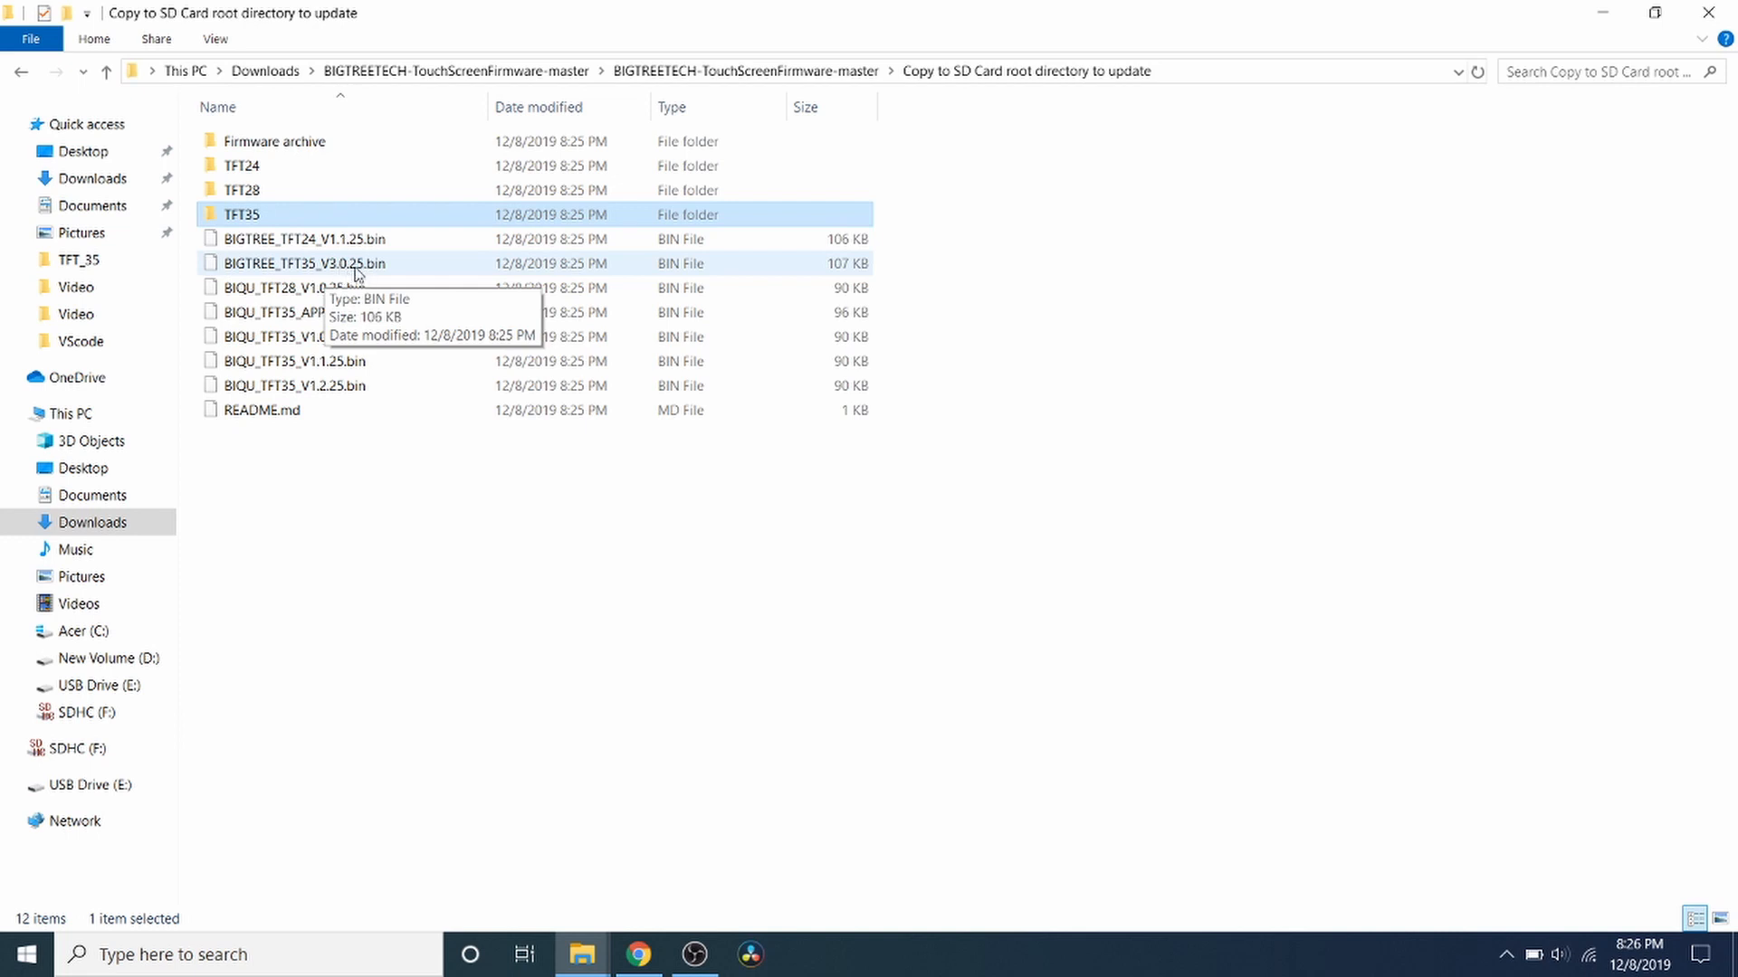
Step: Send BIGTREE_TFT35_V3.0.25.bin to the SDHC (F:) card and clear the file selection
{"action": "right_click", "coordinate": [304, 262]}
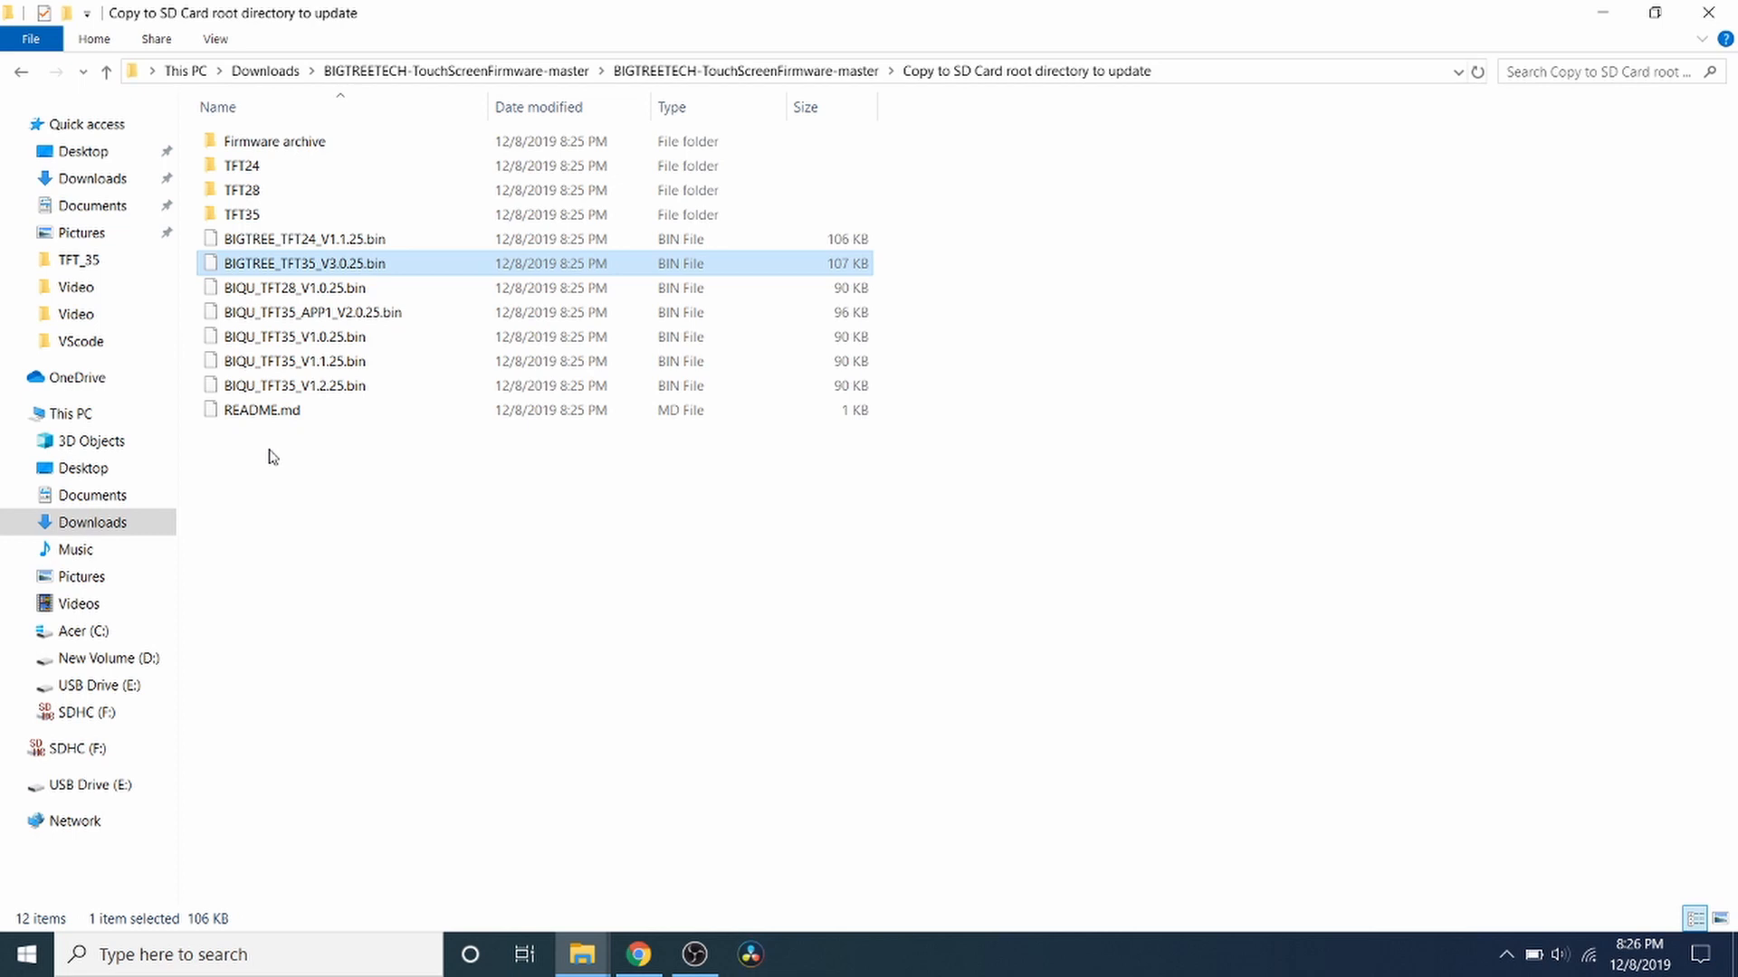
{"action": "mouse_move", "coordinate": [345, 551]}
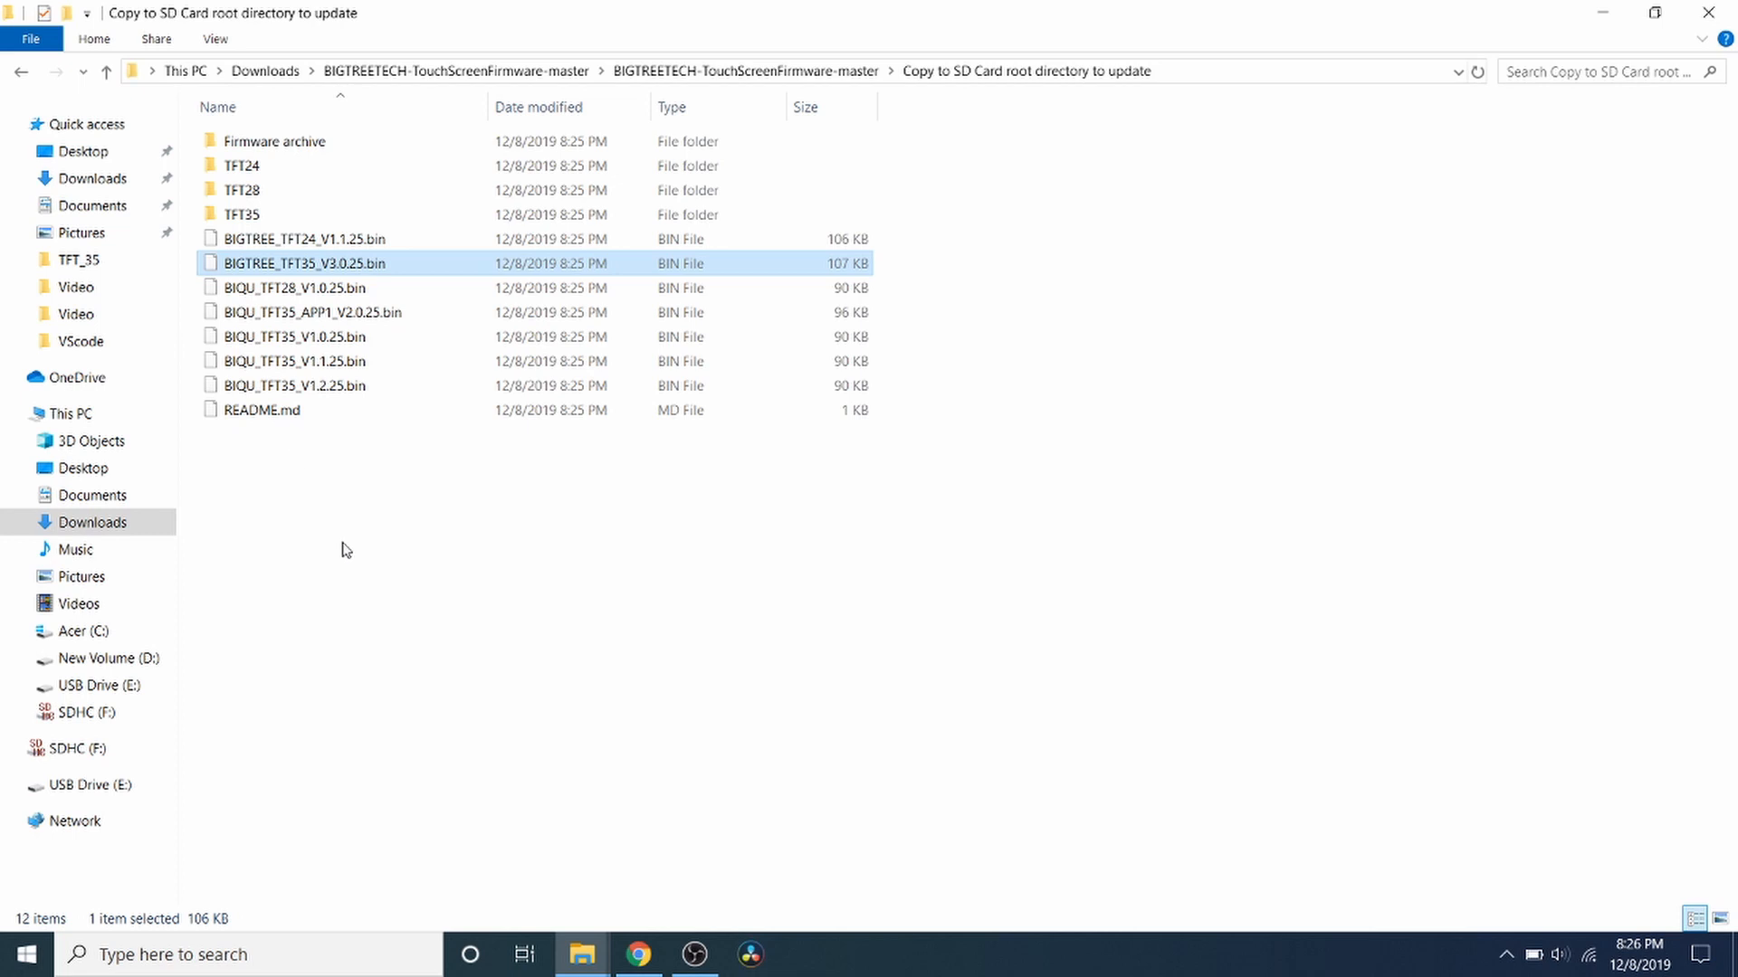
{"action": "mouse_move", "coordinate": [360, 336]}
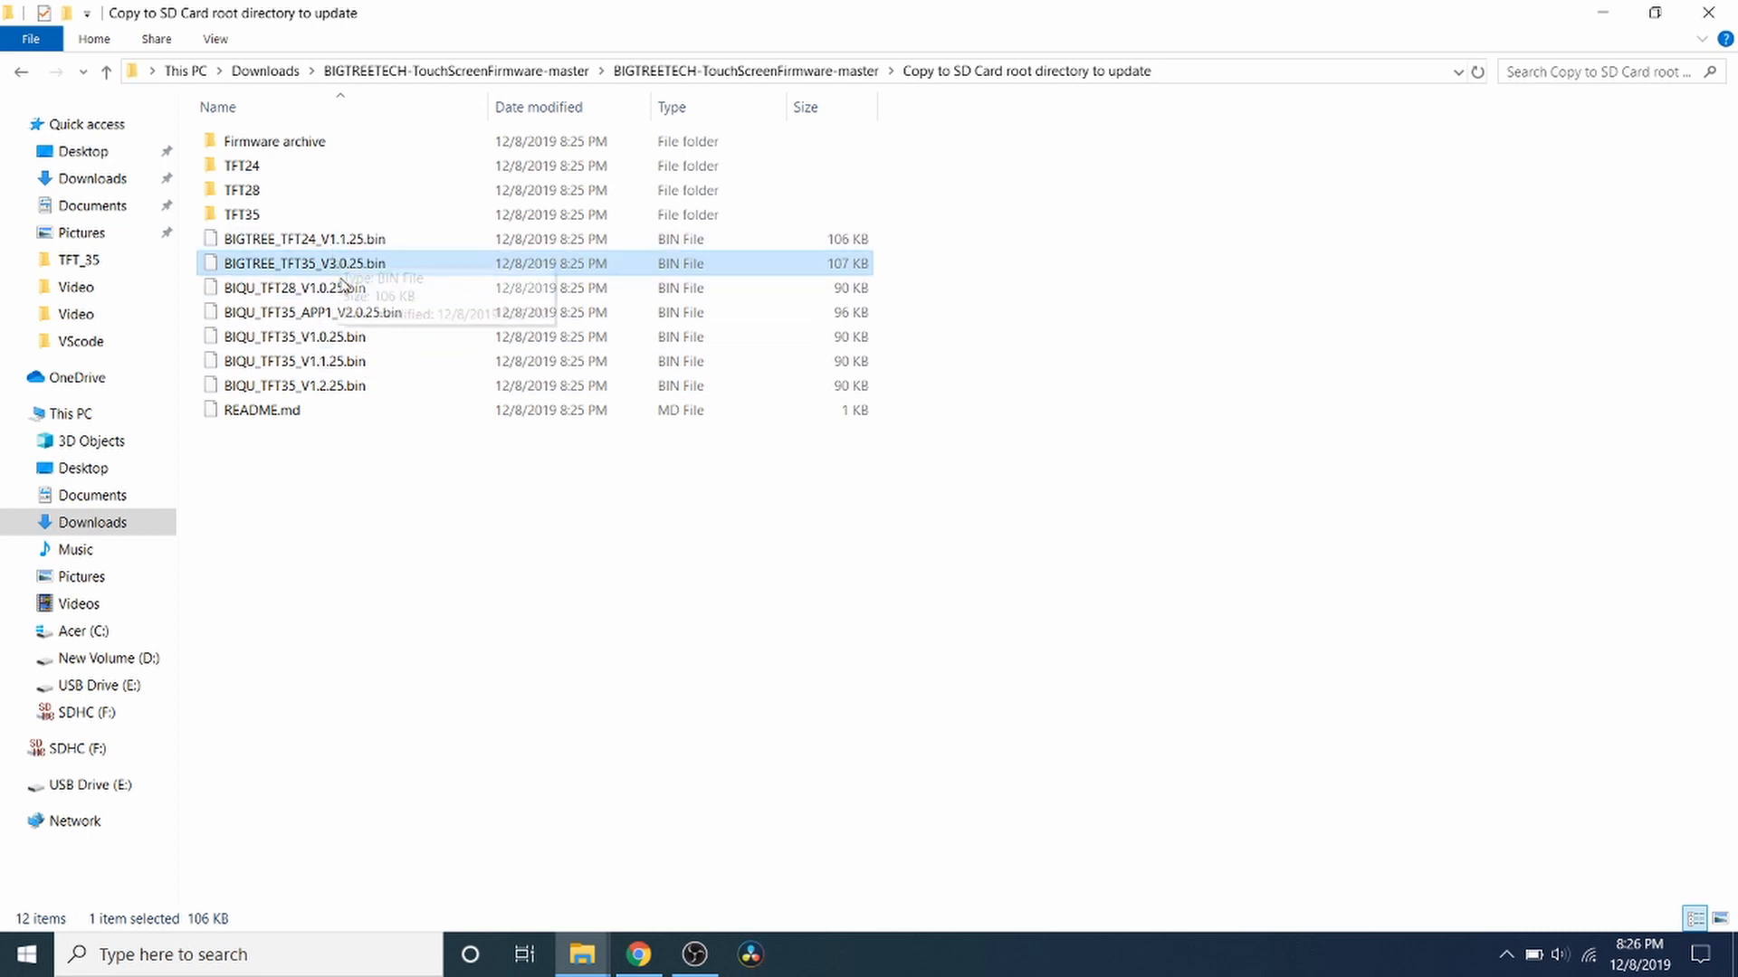
{"action": "mouse_move", "coordinate": [322, 295]}
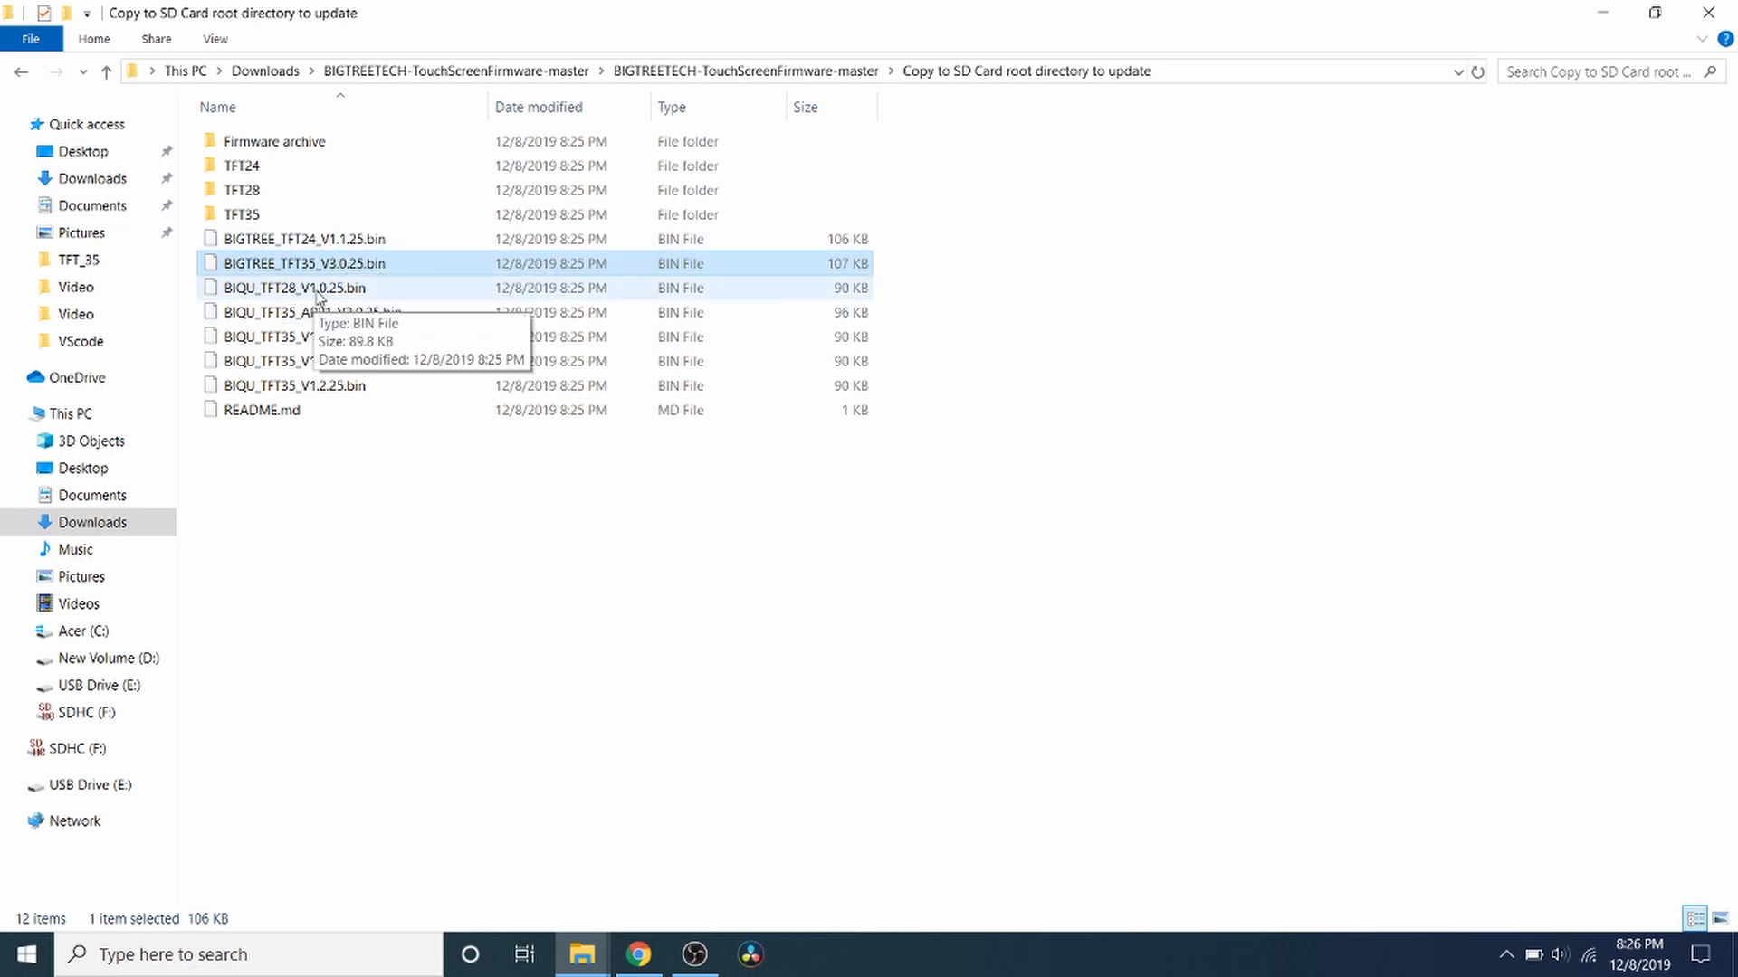
{"action": "left_click", "coordinate": [295, 288]}
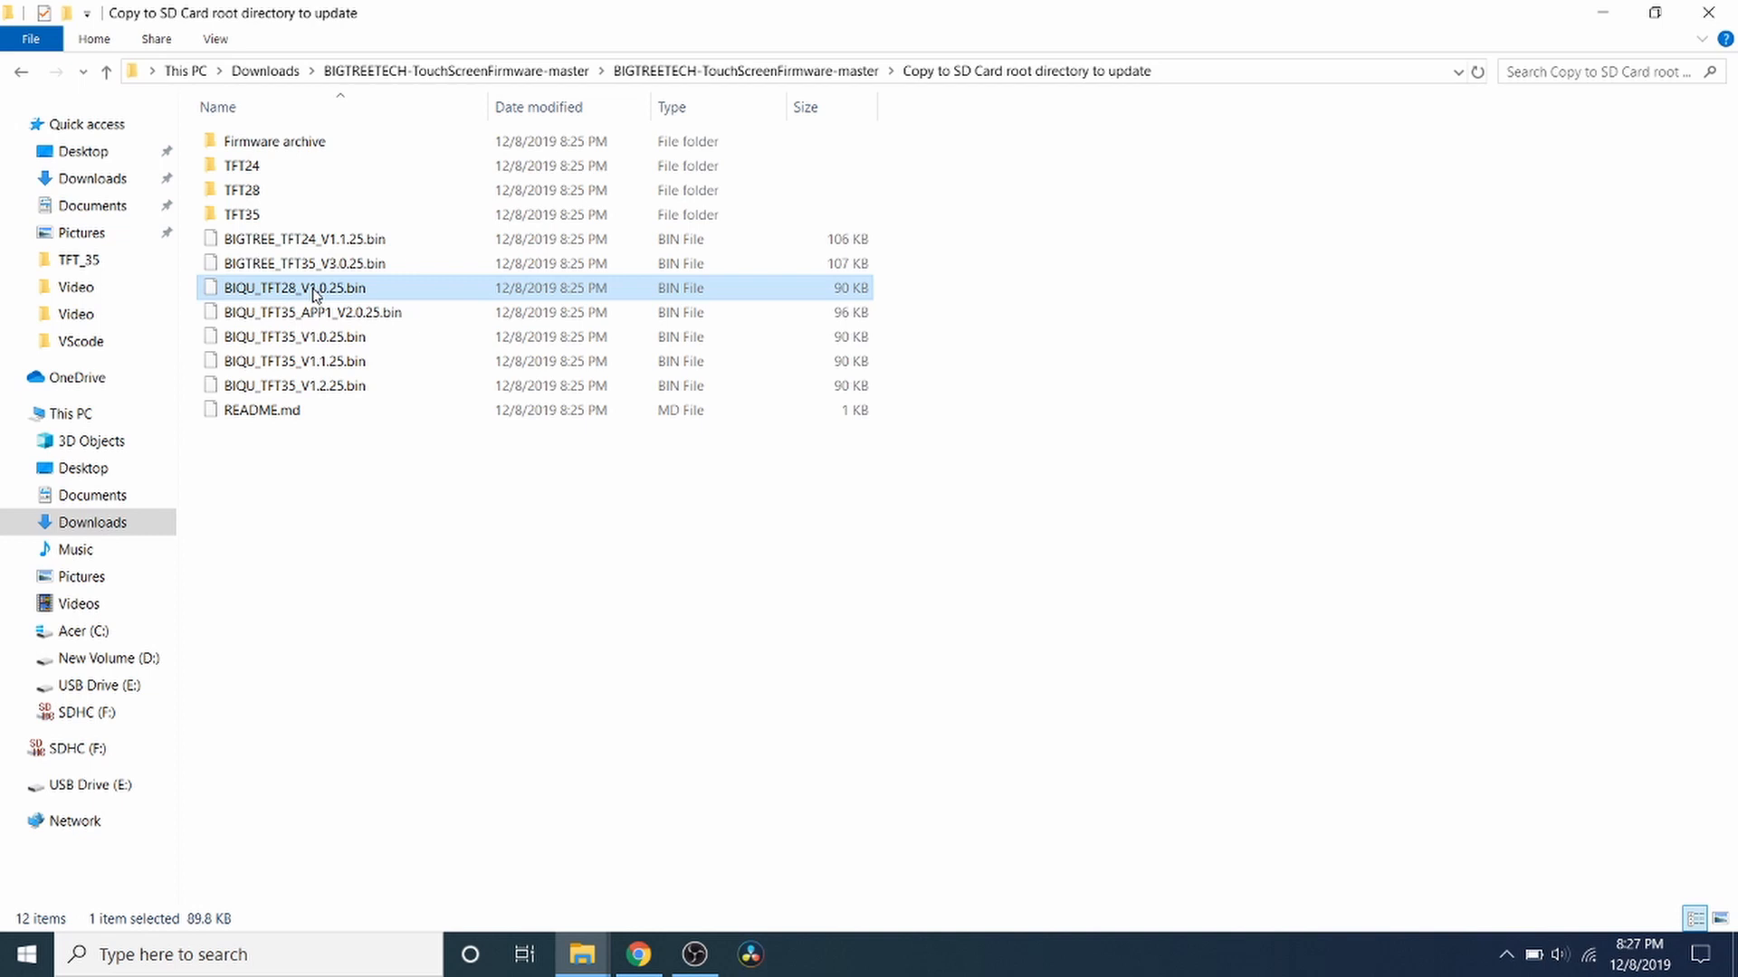
{"action": "left_click", "coordinate": [312, 311]}
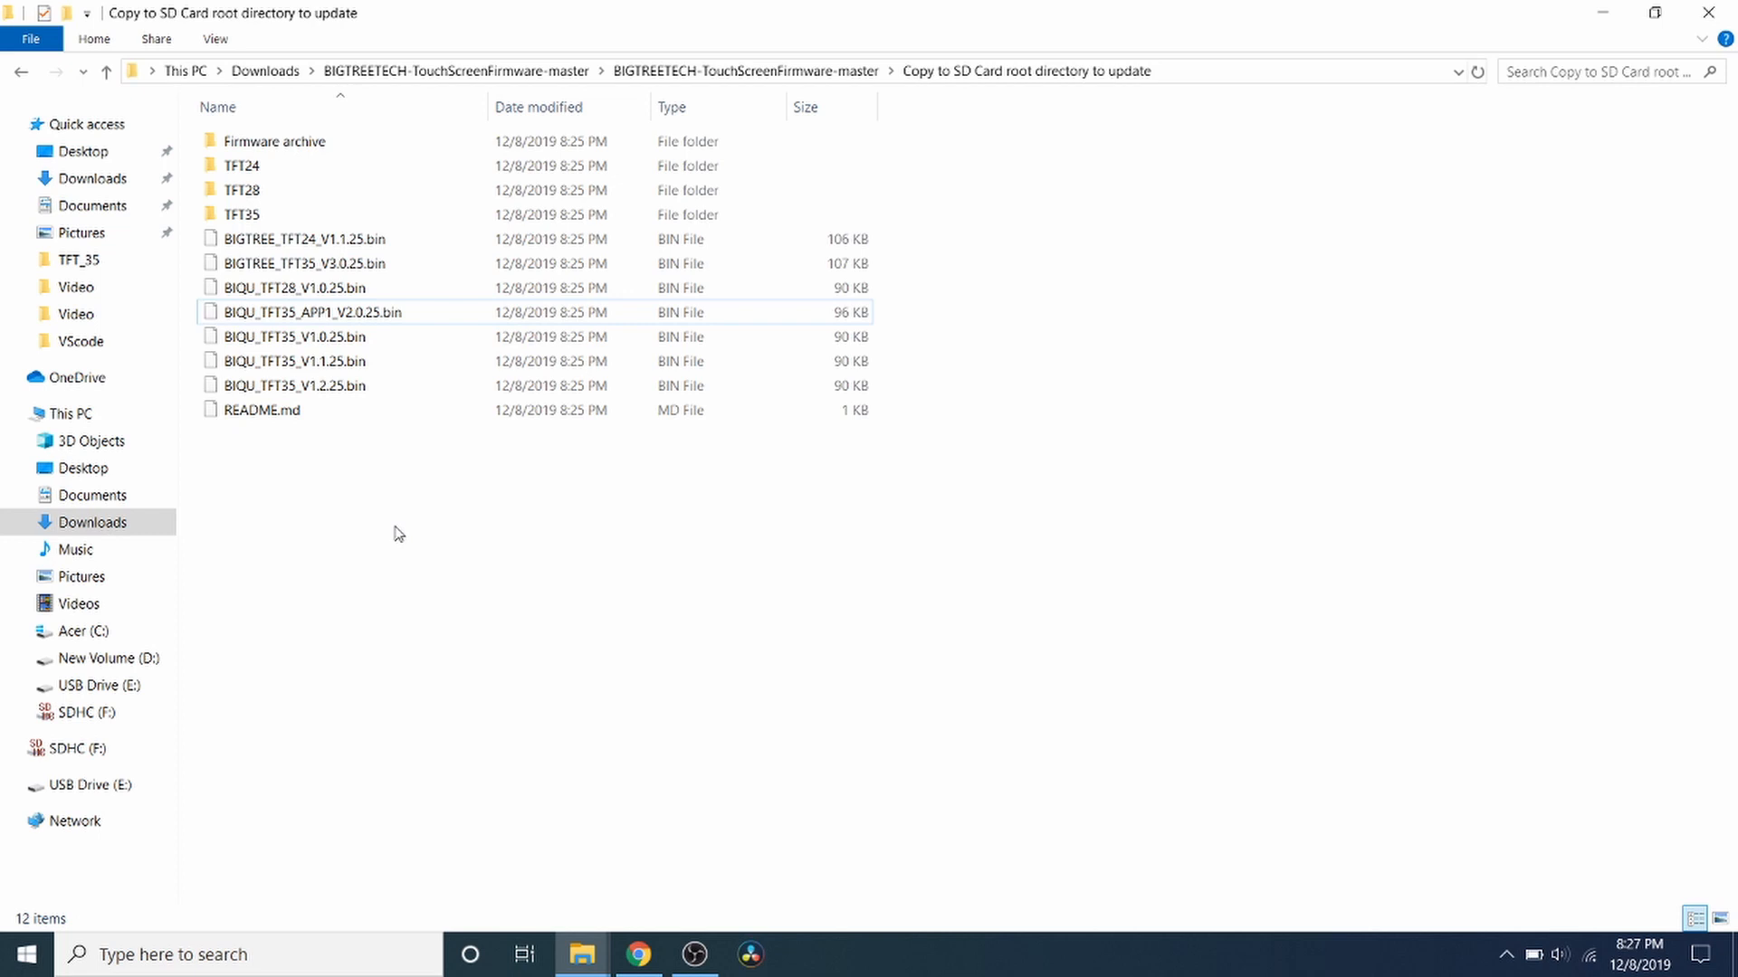
{"action": "mouse_move", "coordinate": [581, 954]}
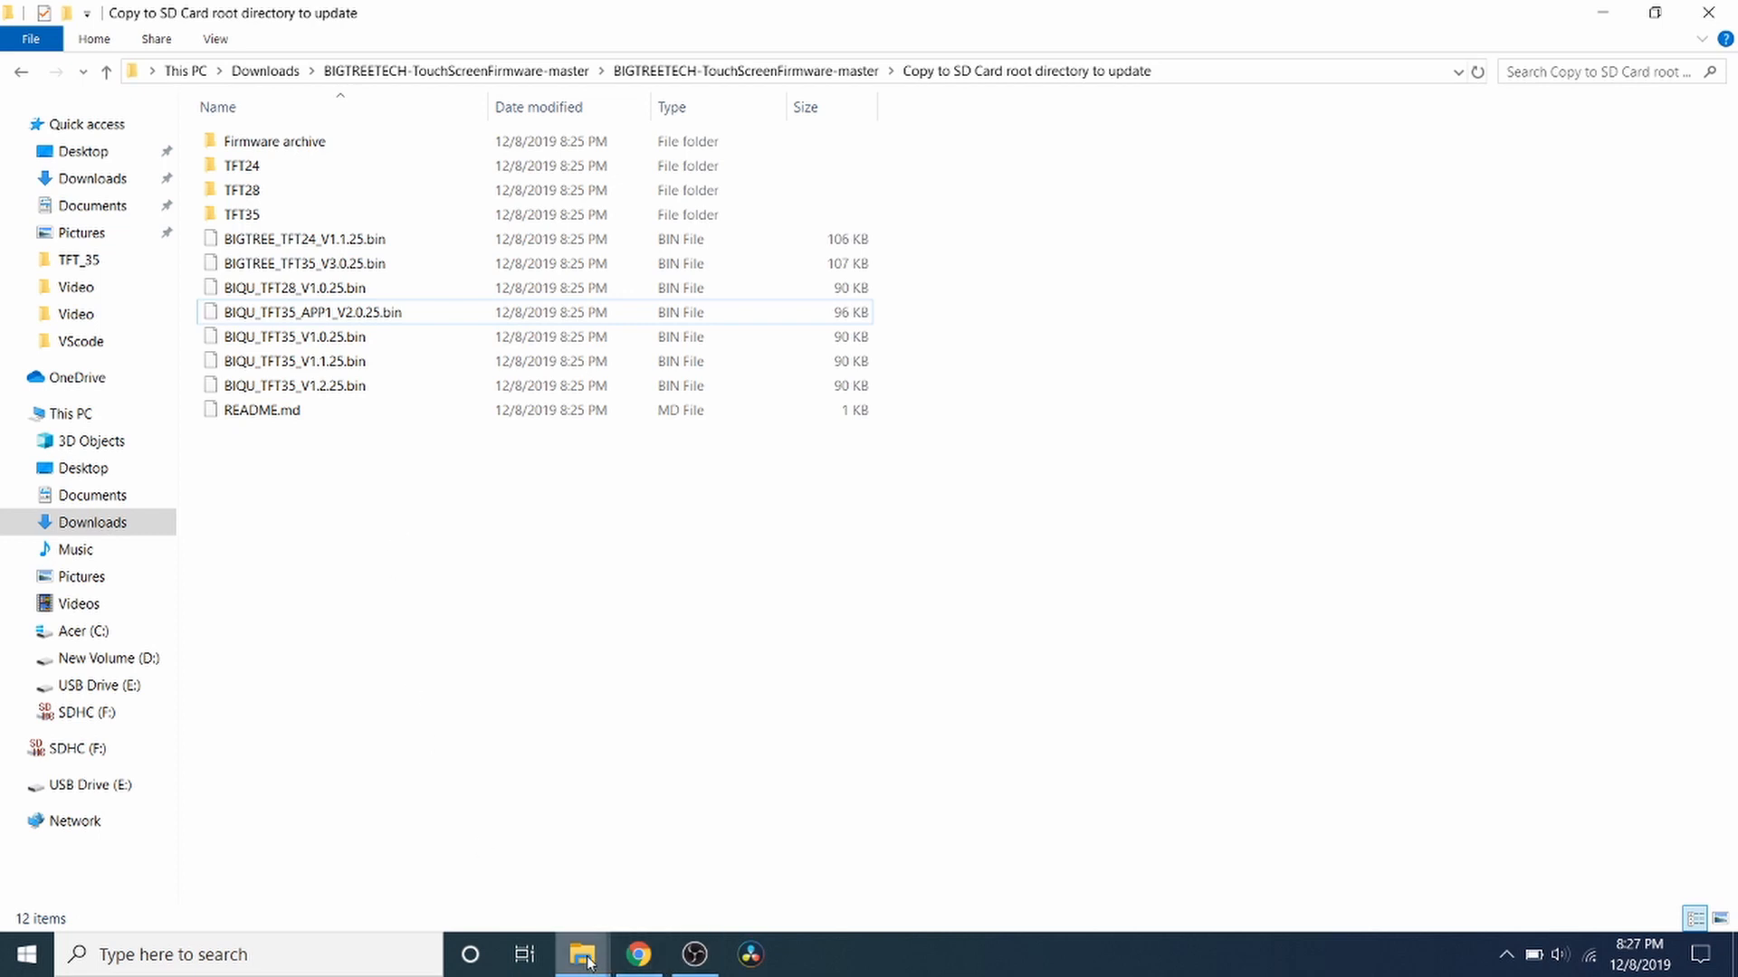
Step: Switch to the SDHC (F:) window and open the copied TFT35 folder to verify its contents
{"action": "left_click", "coordinate": [77, 747]}
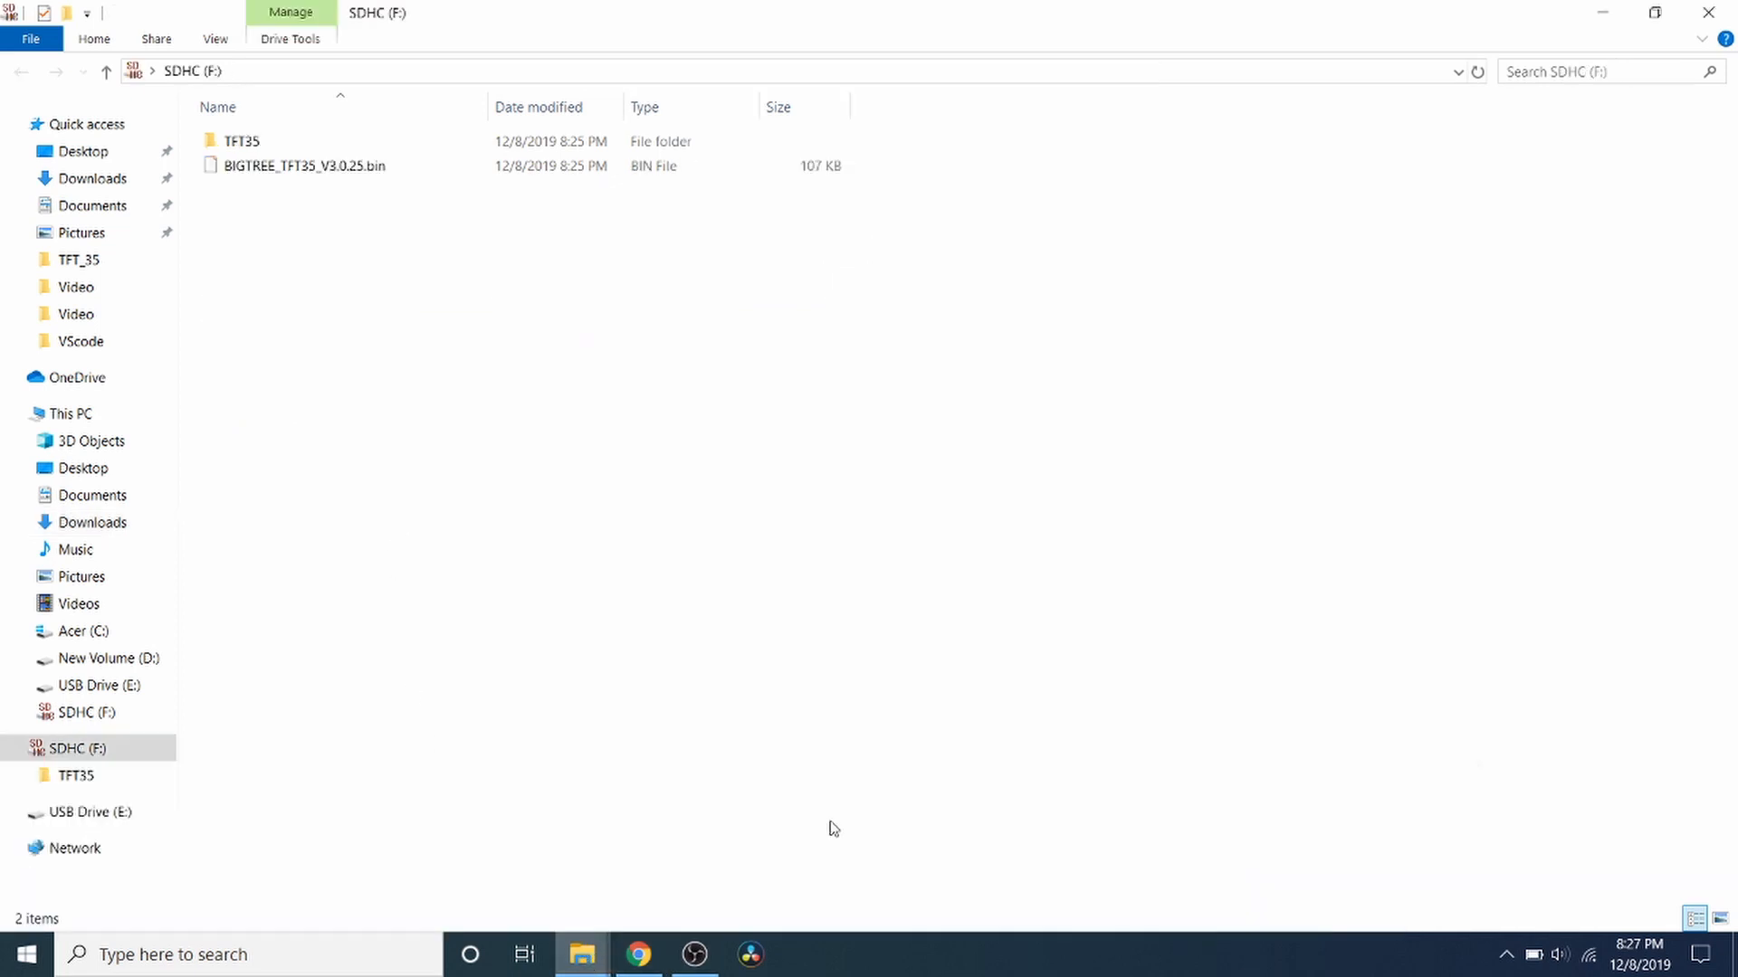
{"action": "mouse_move", "coordinate": [360, 165]}
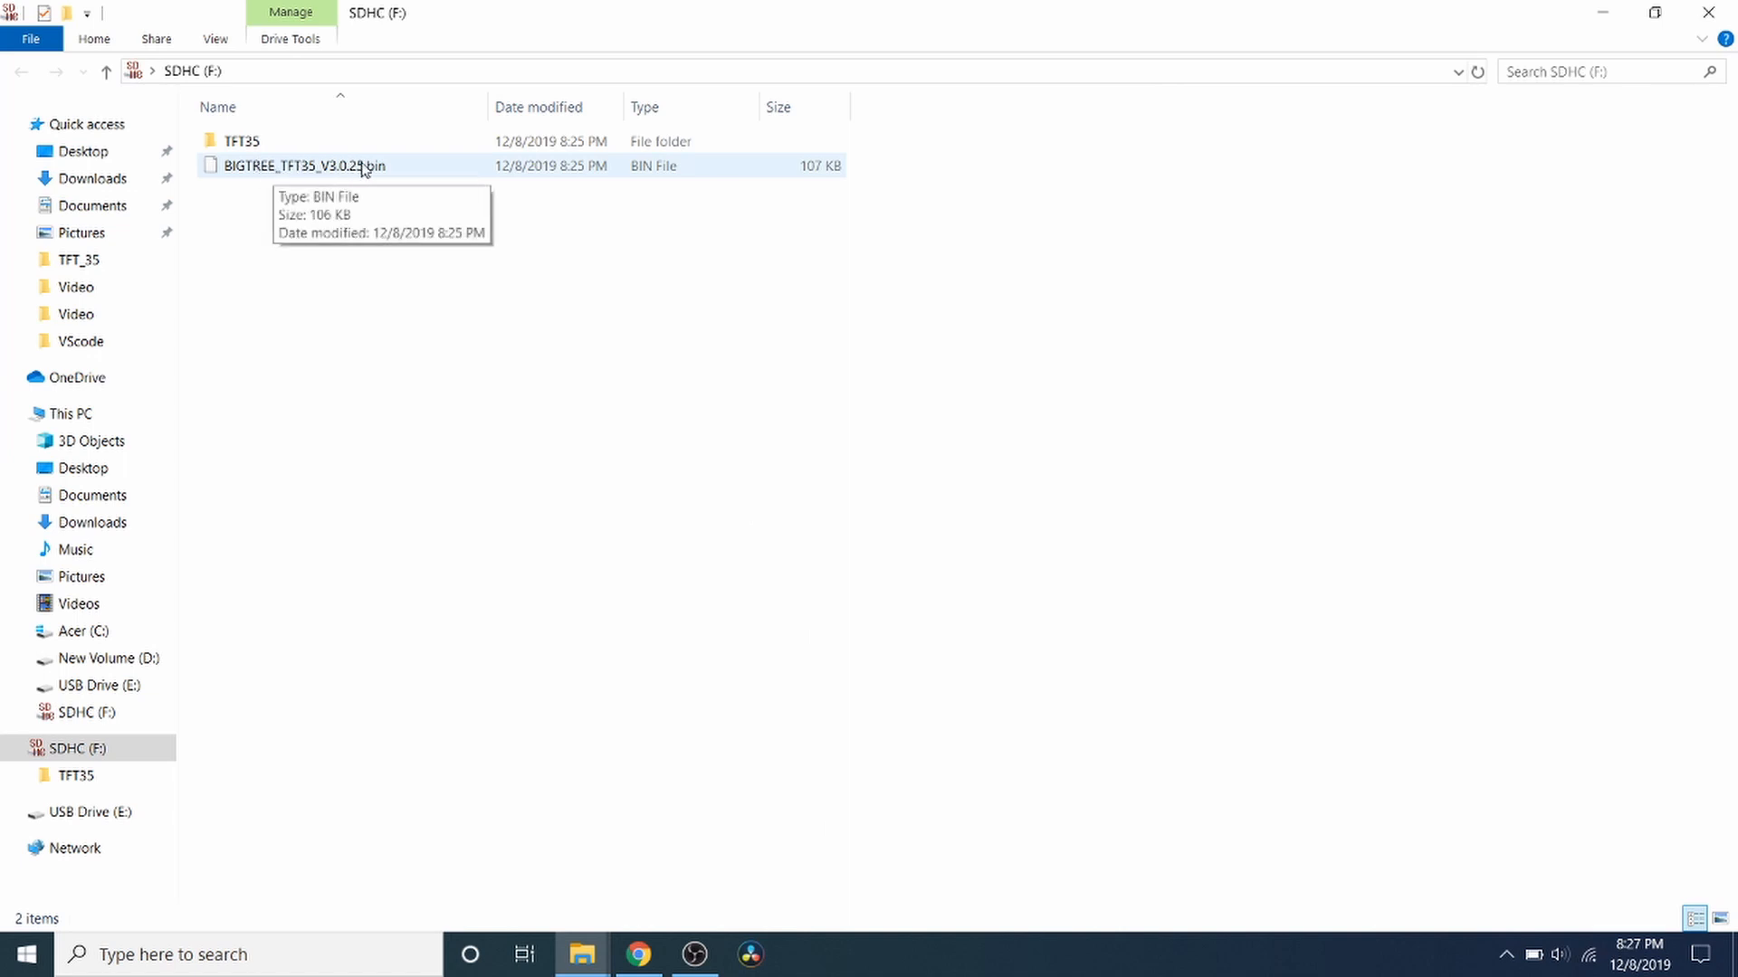
{"action": "left_click", "coordinate": [241, 141]}
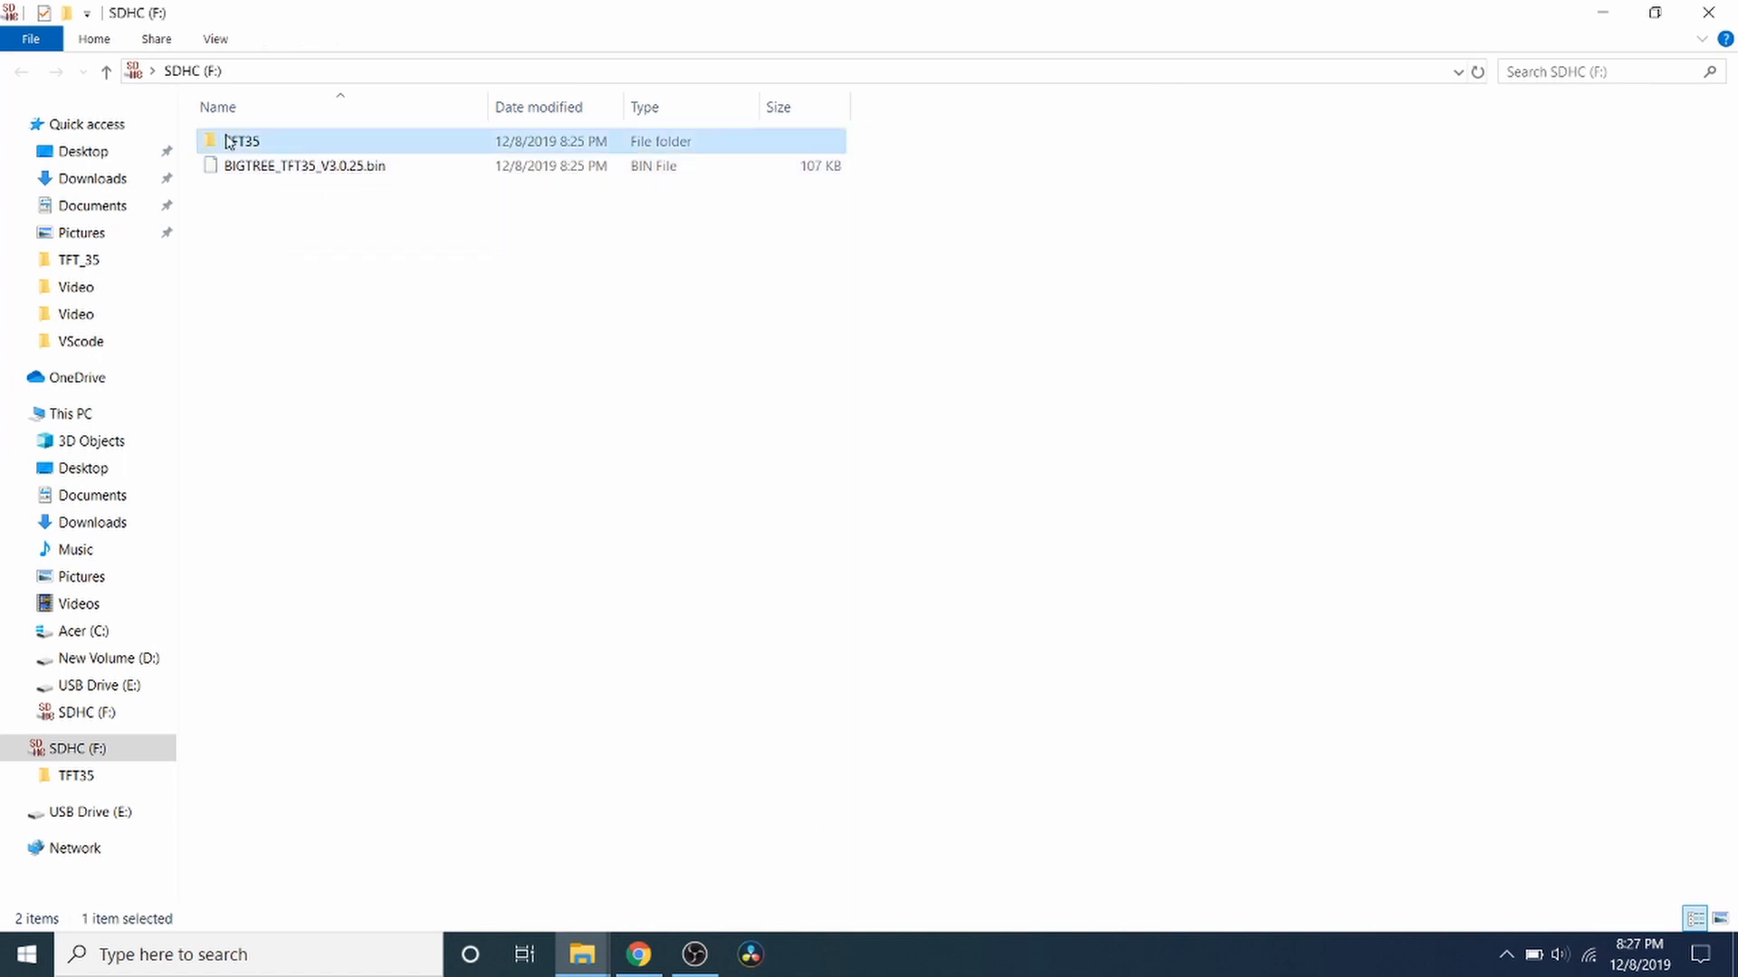
{"action": "double_click", "coordinate": [241, 141]}
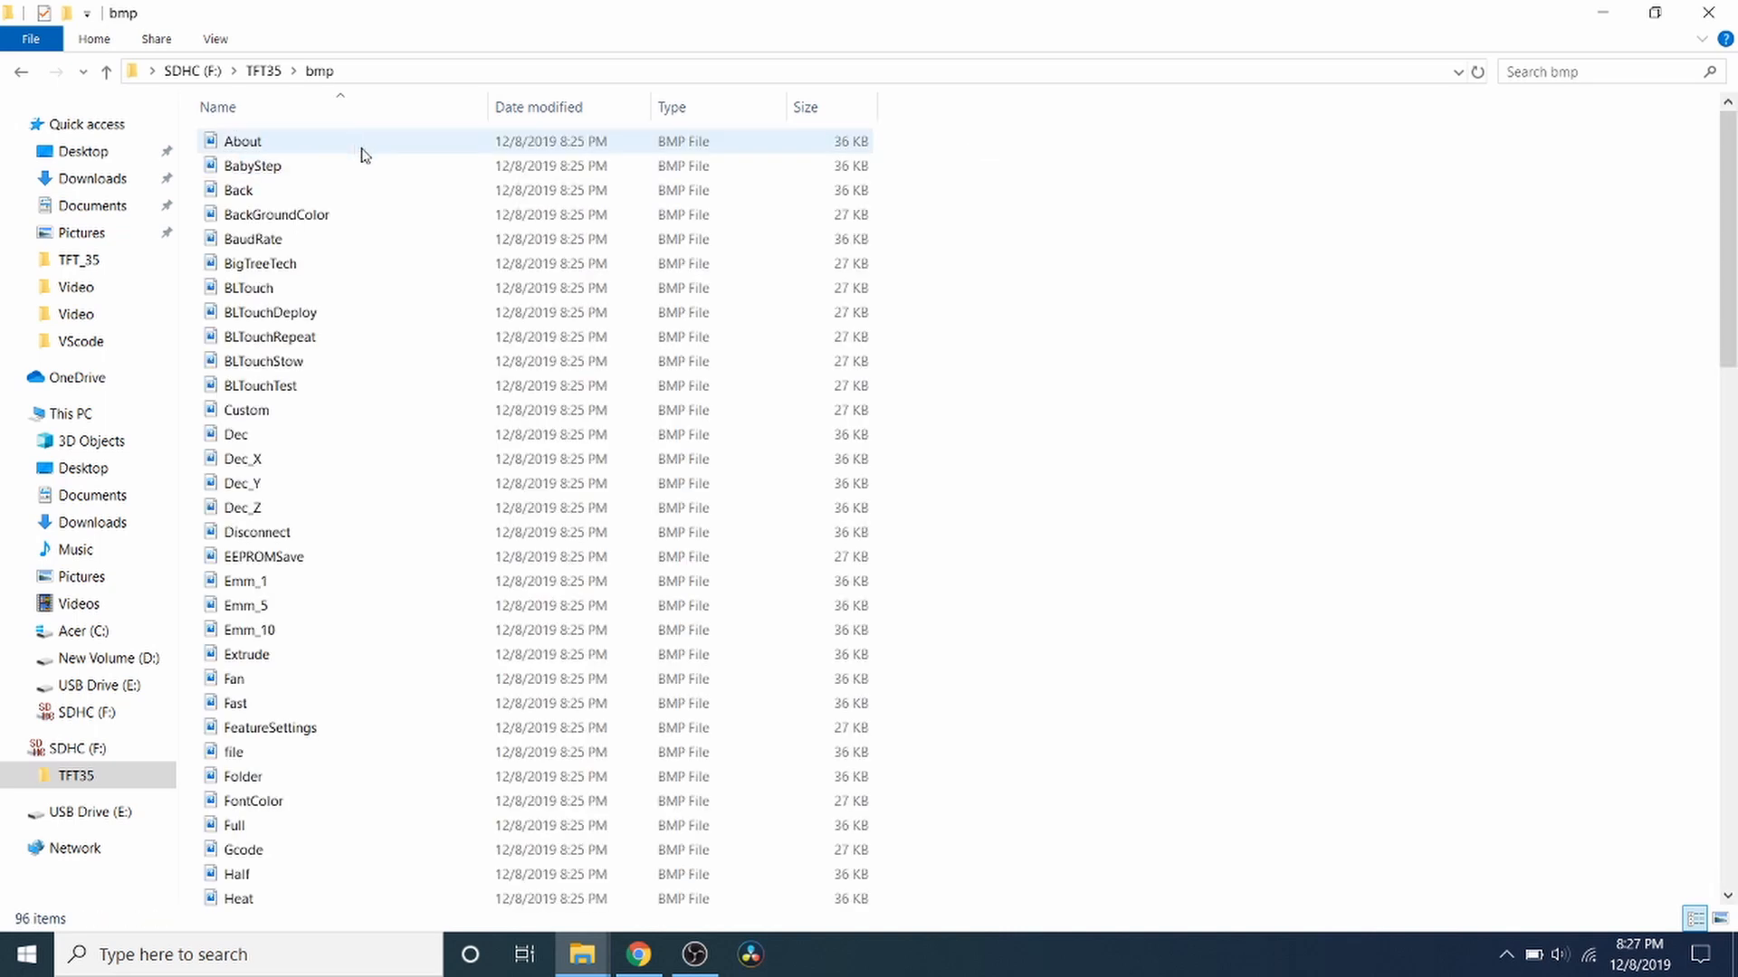